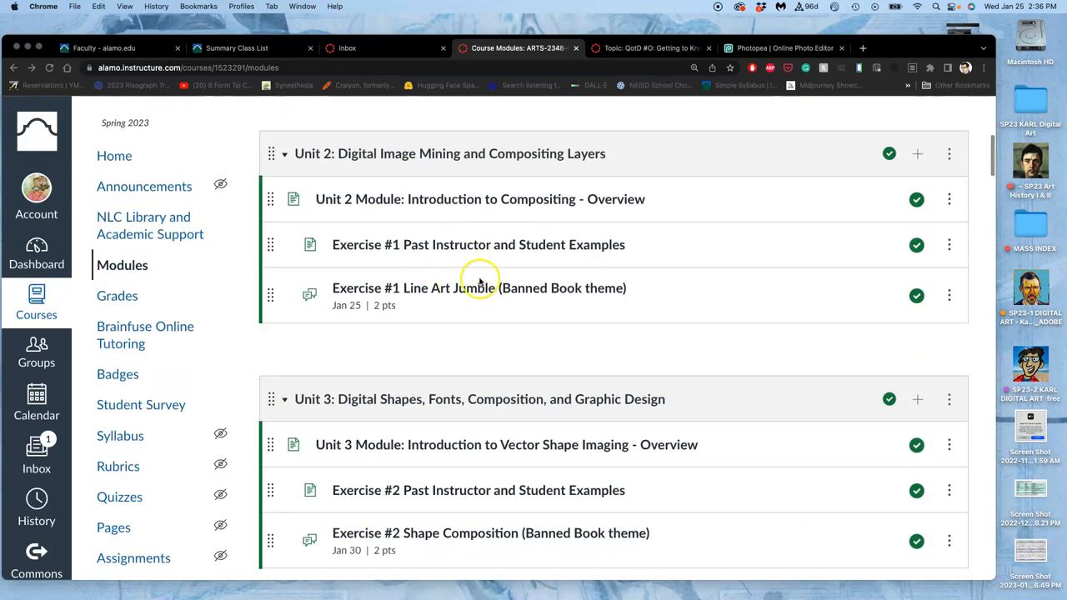
Reach the Unit Modules page from the course home and open the Unit 3 vector shape composition overview.
scroll(down, 3)
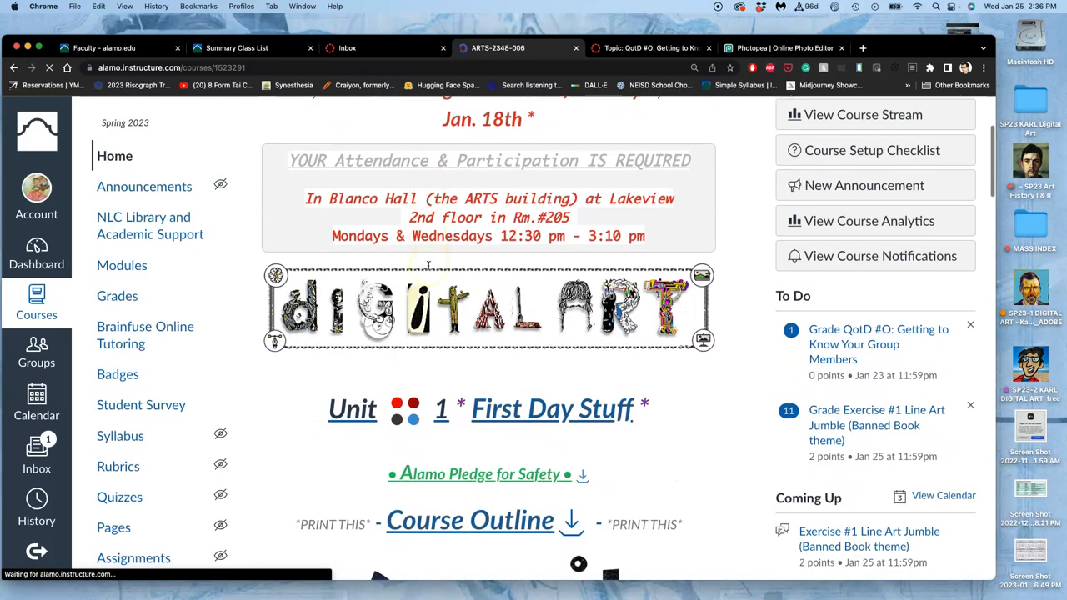
scroll(down, 3)
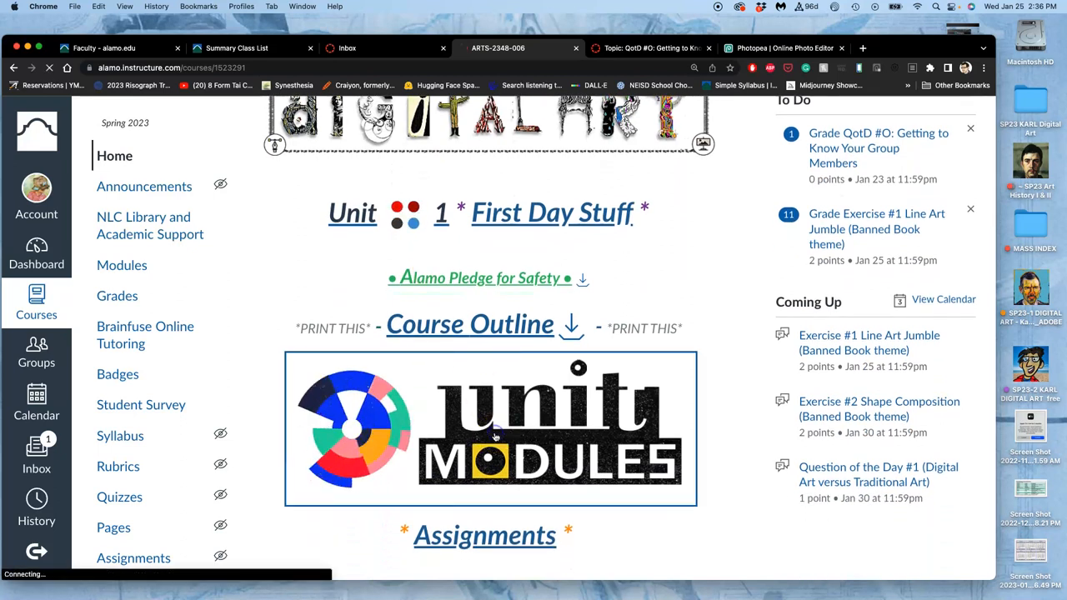
click(490, 428)
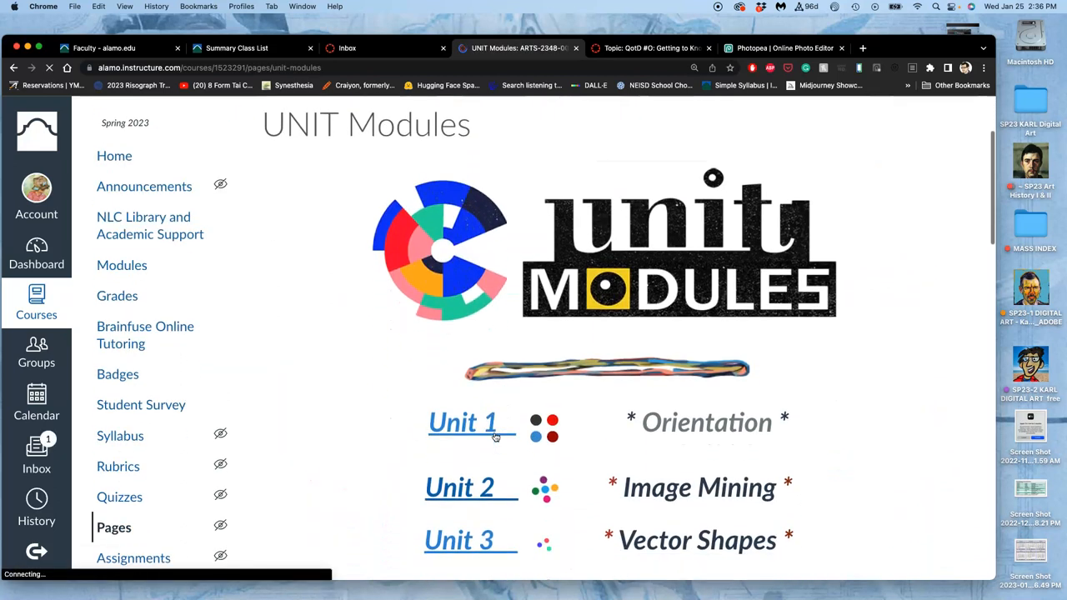
scroll(down, 3)
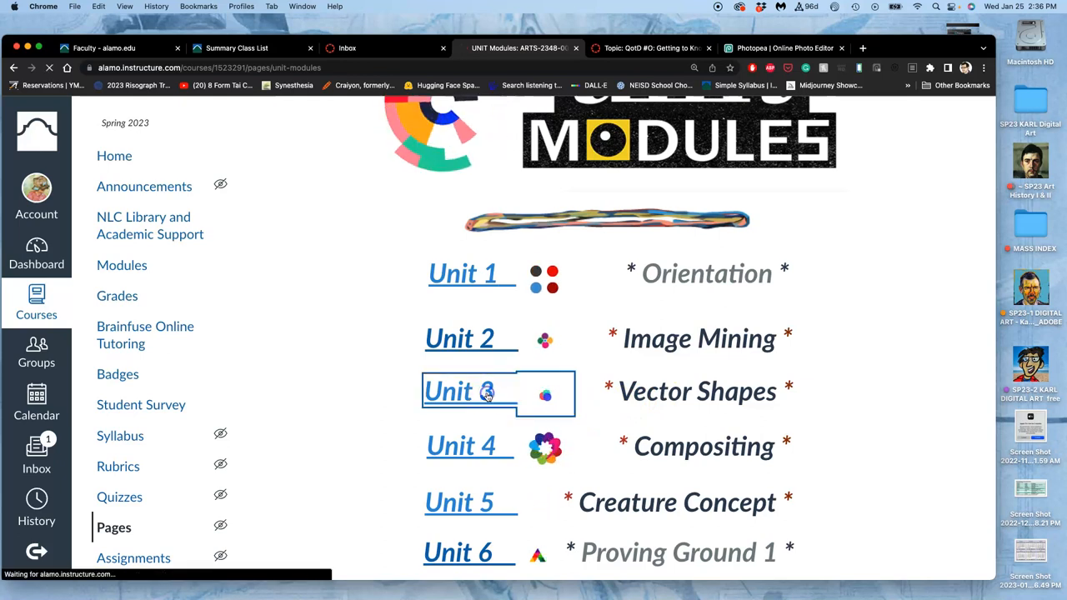
click(449, 390)
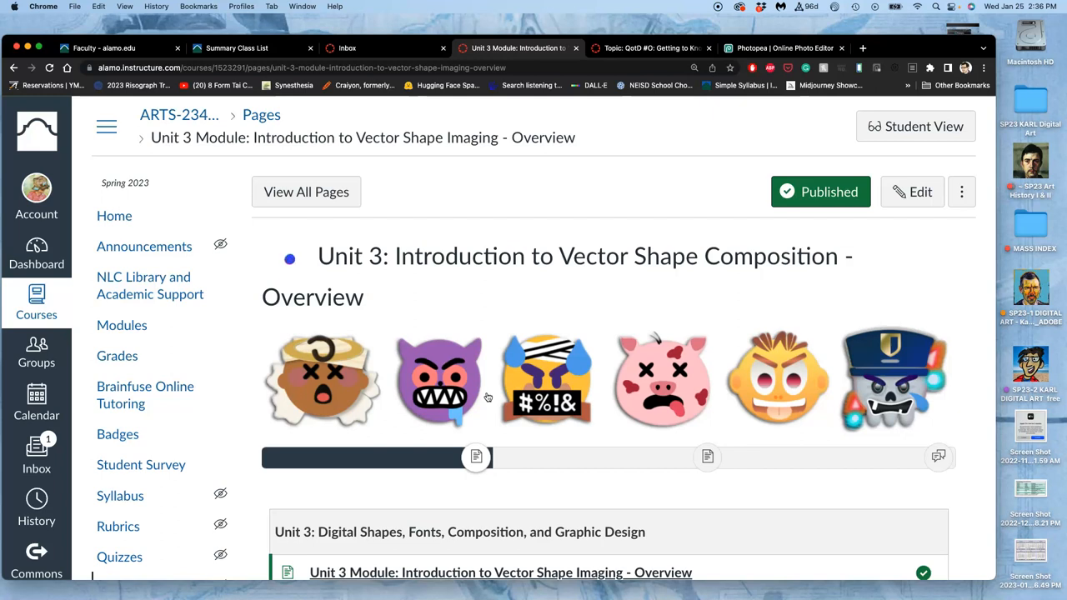
scroll(down, 3)
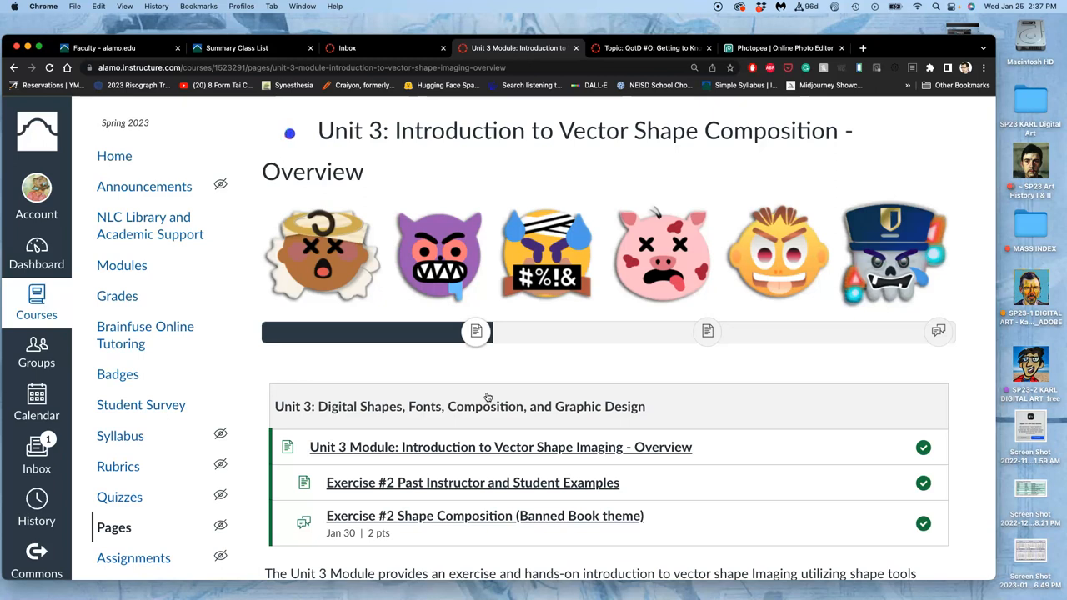
mouse_move(402, 310)
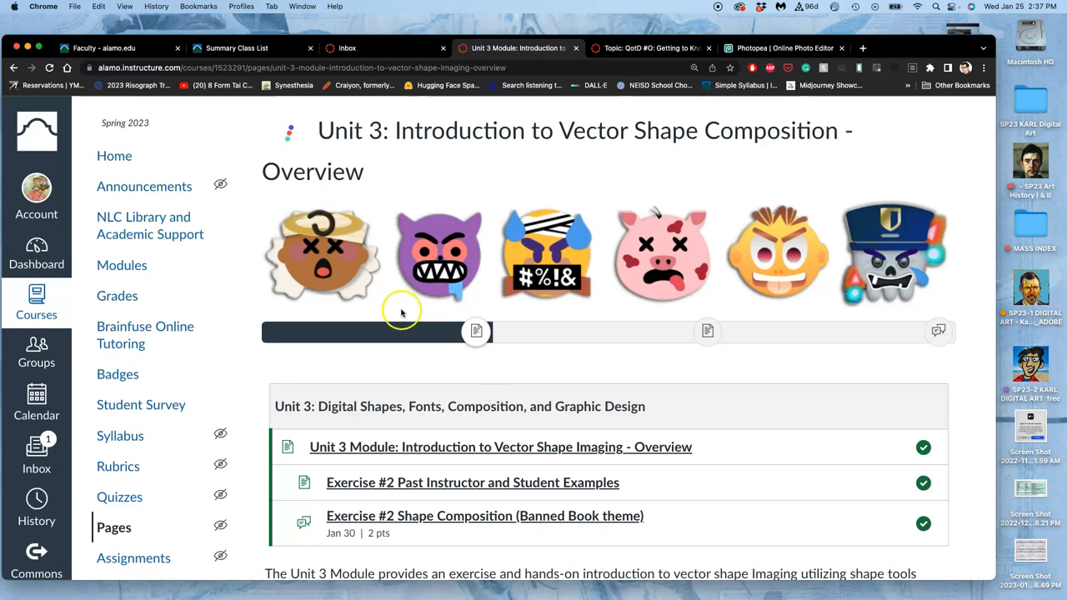
mouse_move(647, 244)
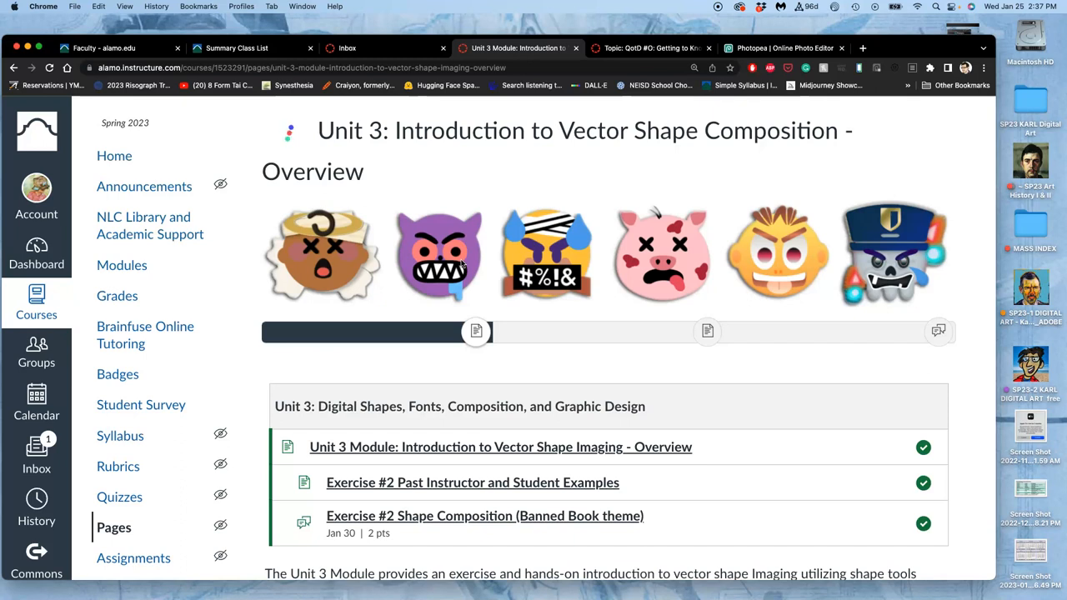
mouse_move(358, 265)
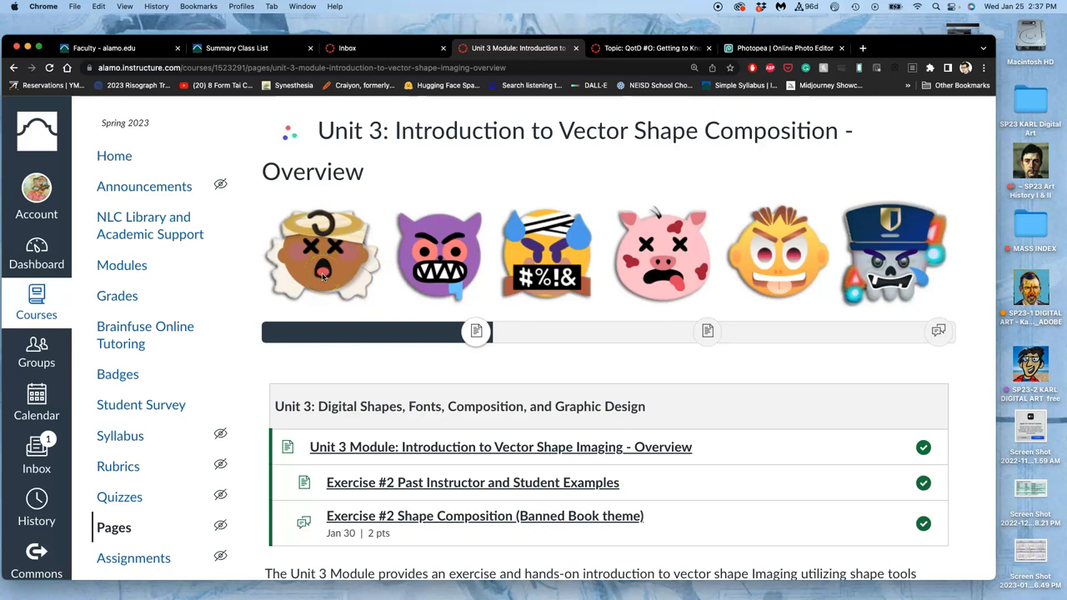
scroll(down, 3)
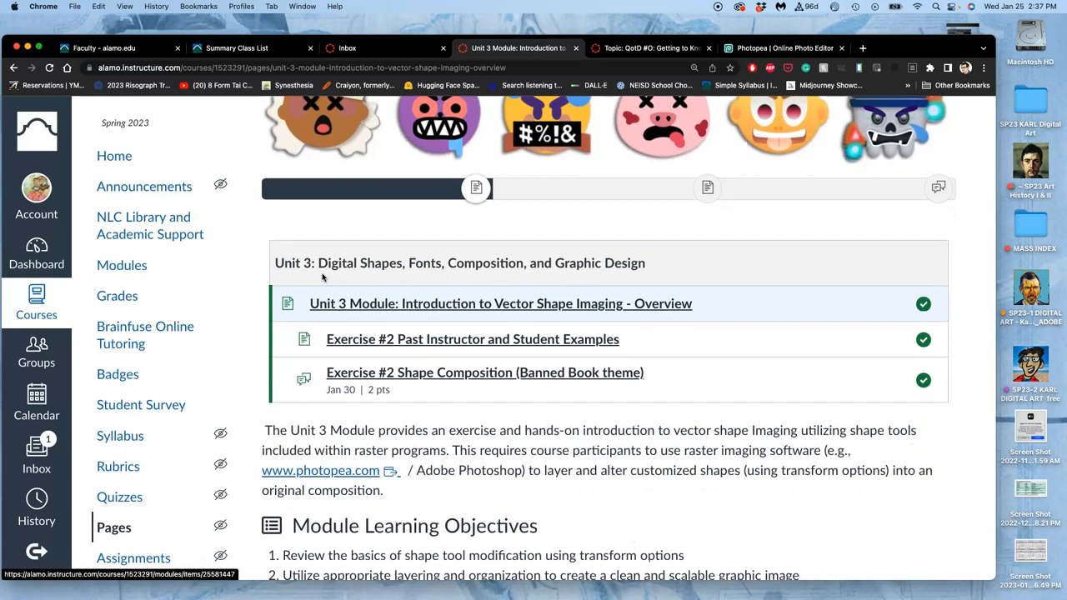
scroll(down, 3)
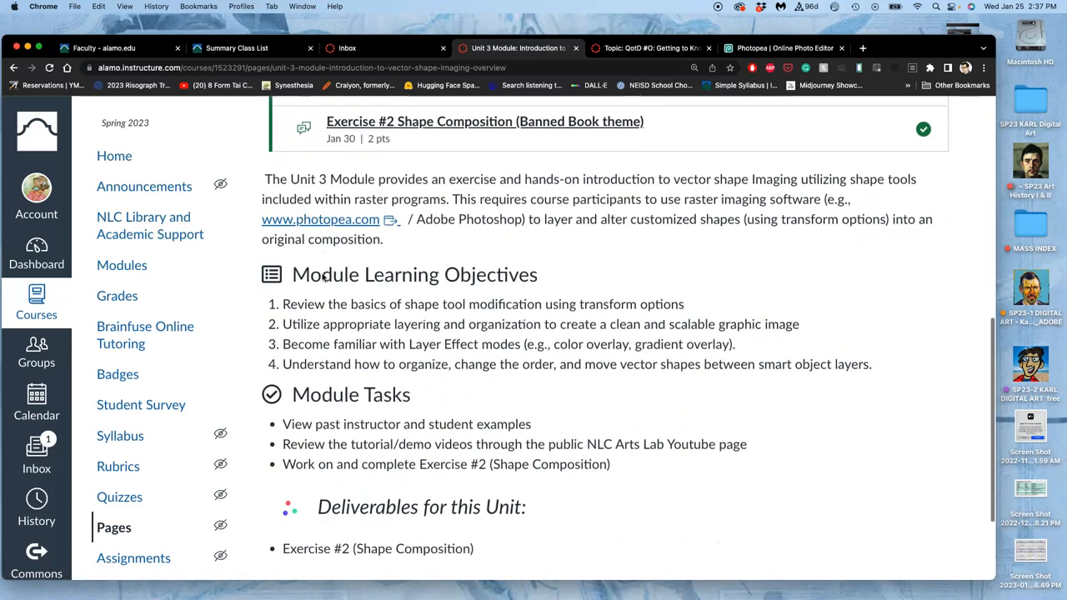
scroll(down, 3)
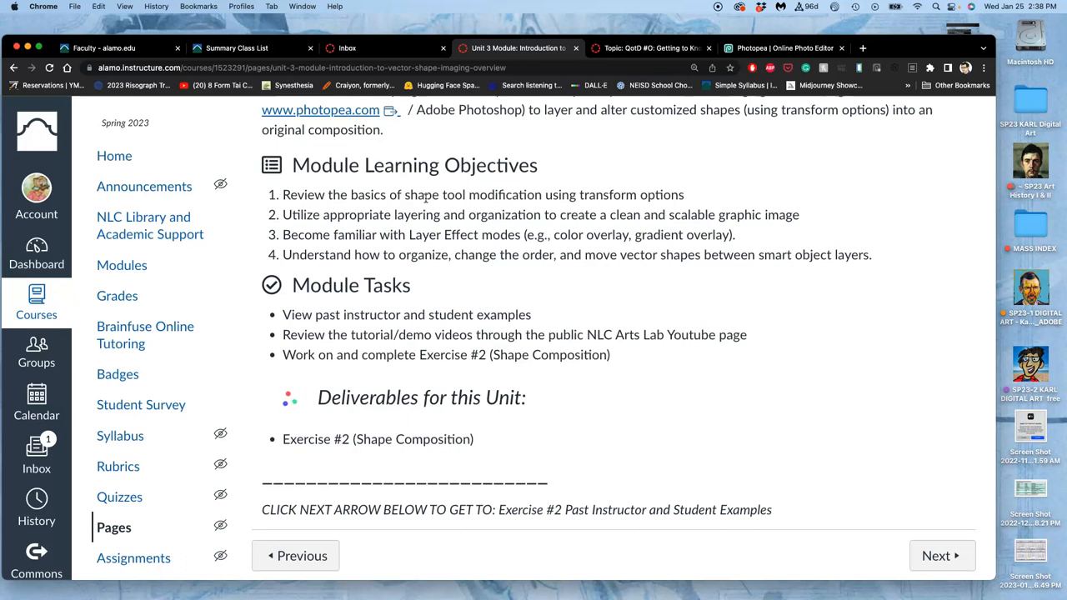
mouse_move(533, 337)
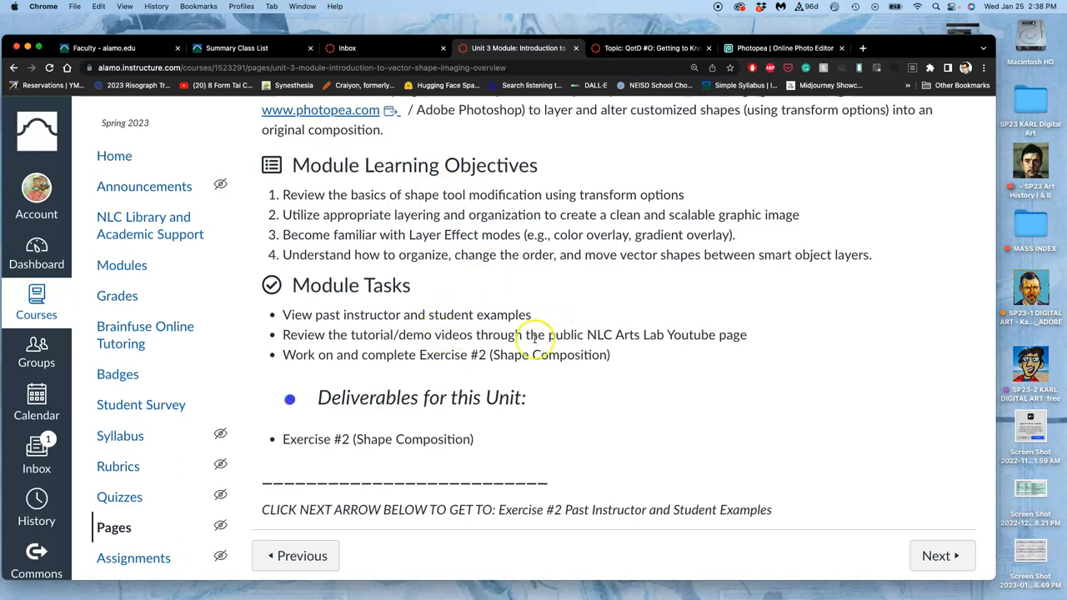
mouse_move(446, 450)
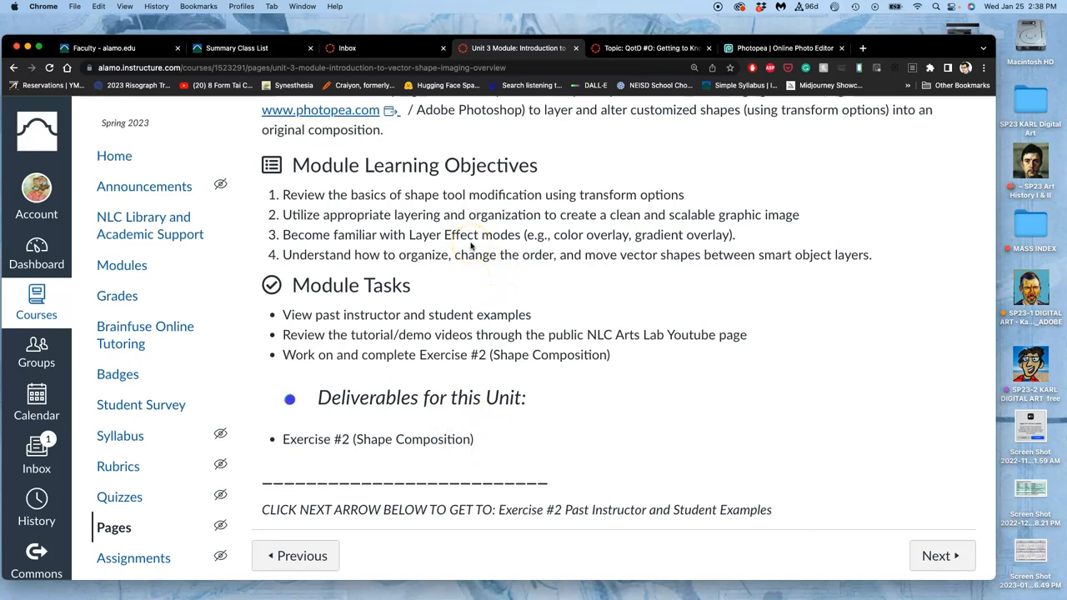
scroll(up, 3)
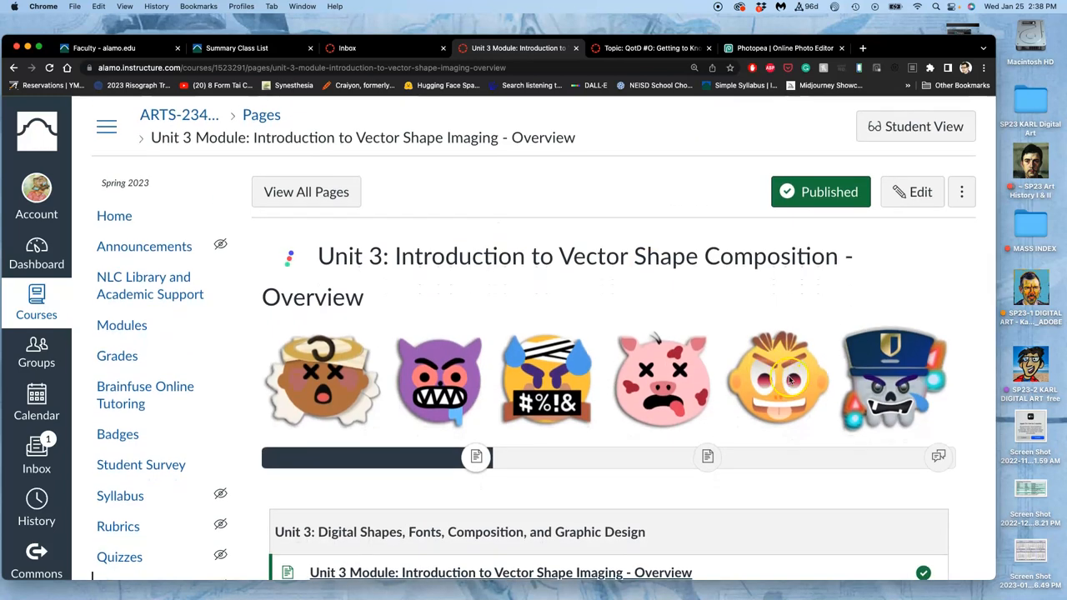
mouse_move(842, 370)
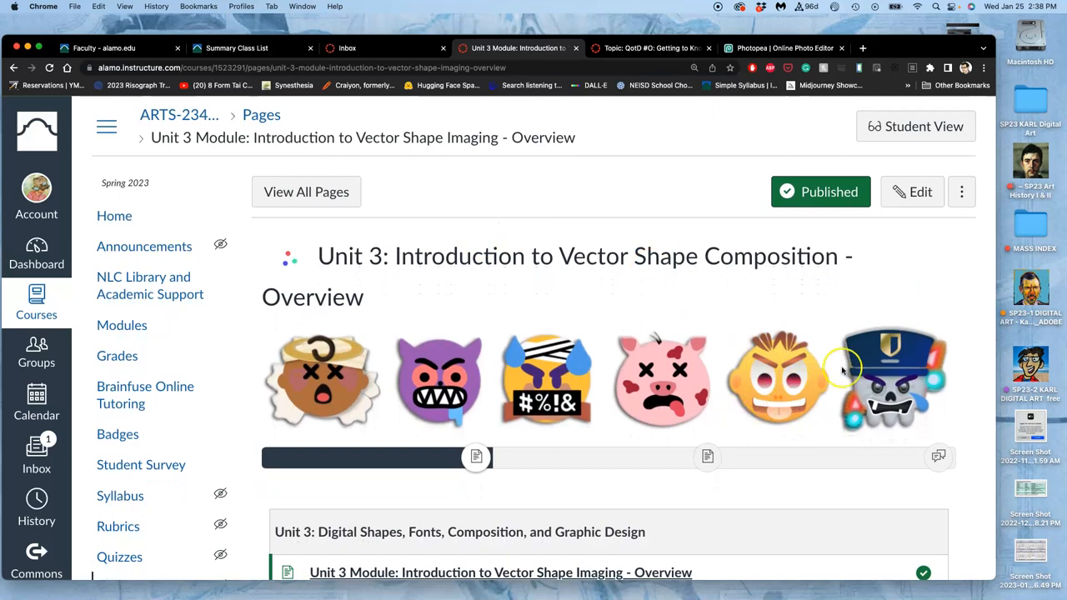
mouse_move(813, 397)
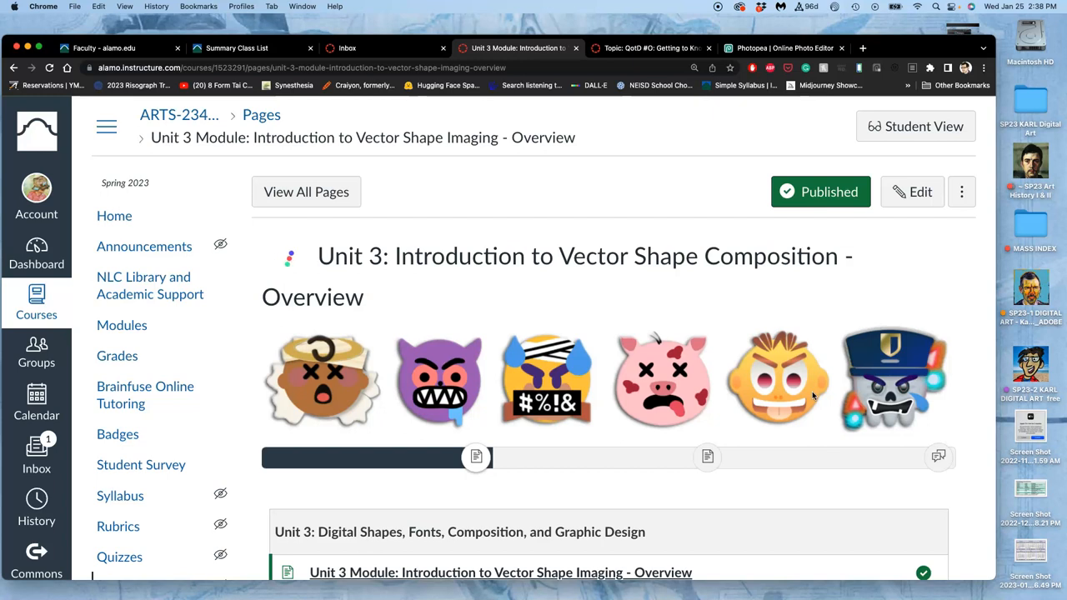
scroll(down, 3)
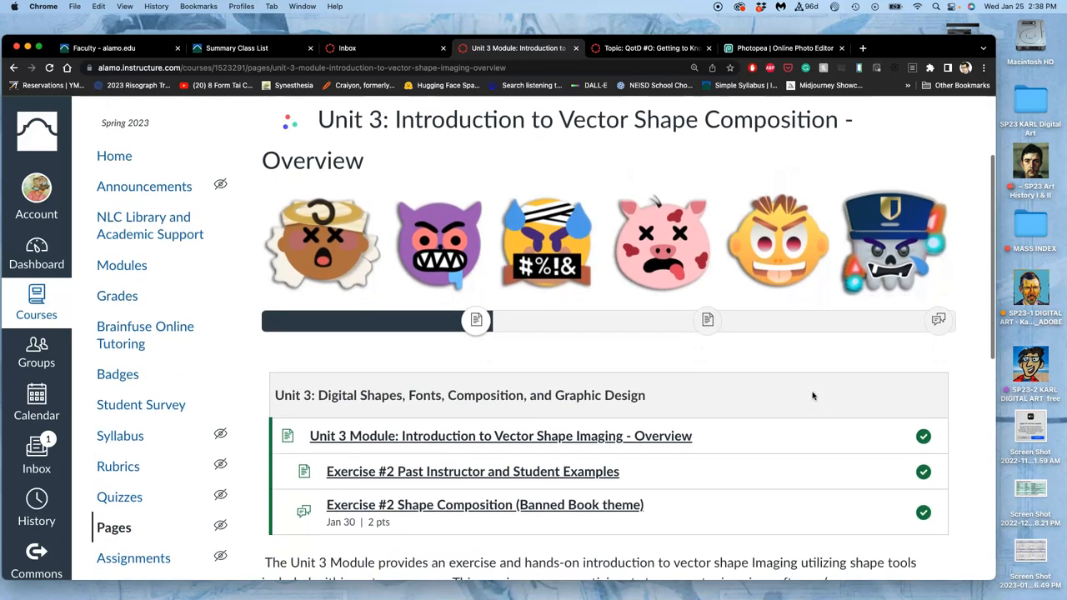
scroll(down, 3)
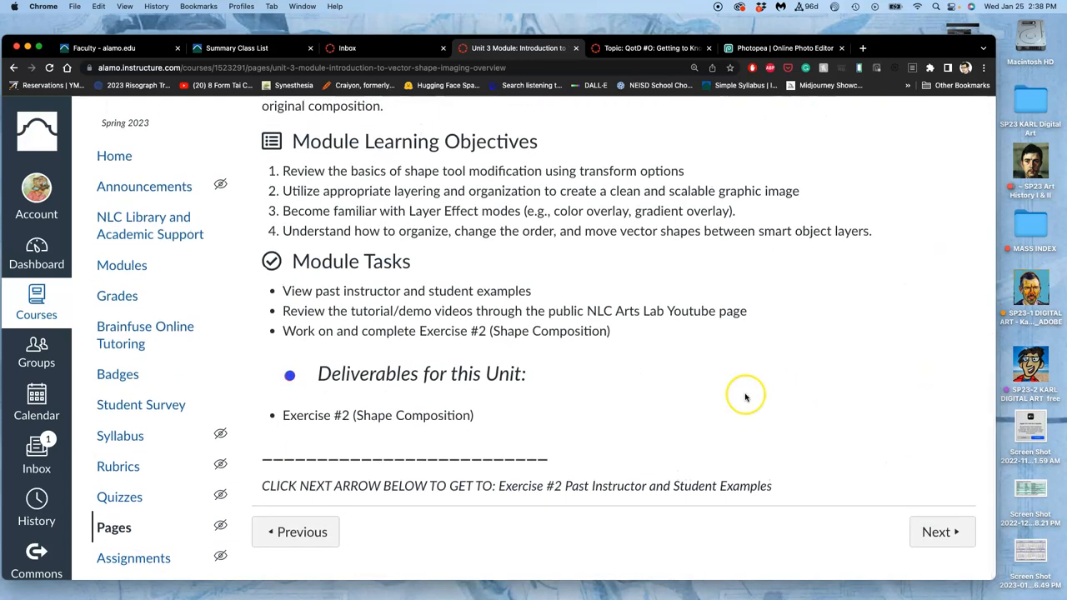
mouse_move(853, 410)
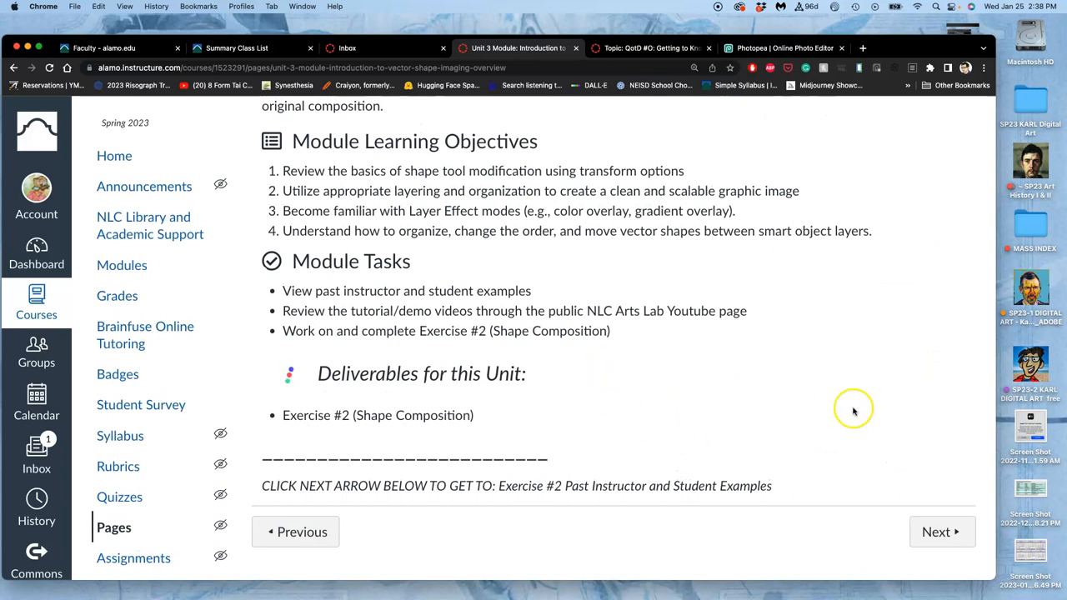
Move on to the Exercise #2 Past Instructor and Student Examples page and look over the emoji samples.
click(940, 532)
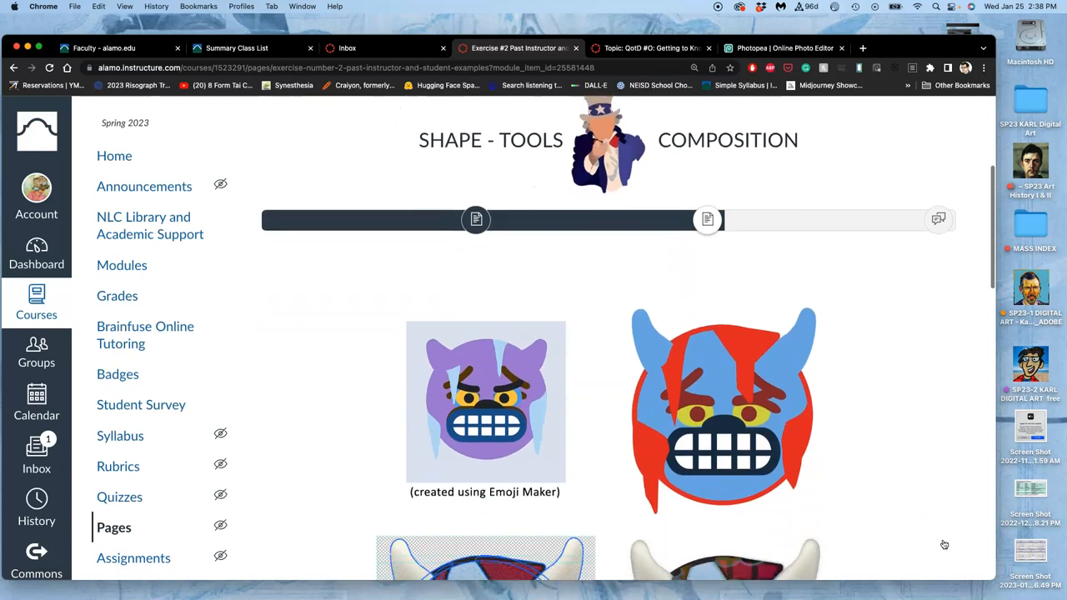
scroll(down, 3)
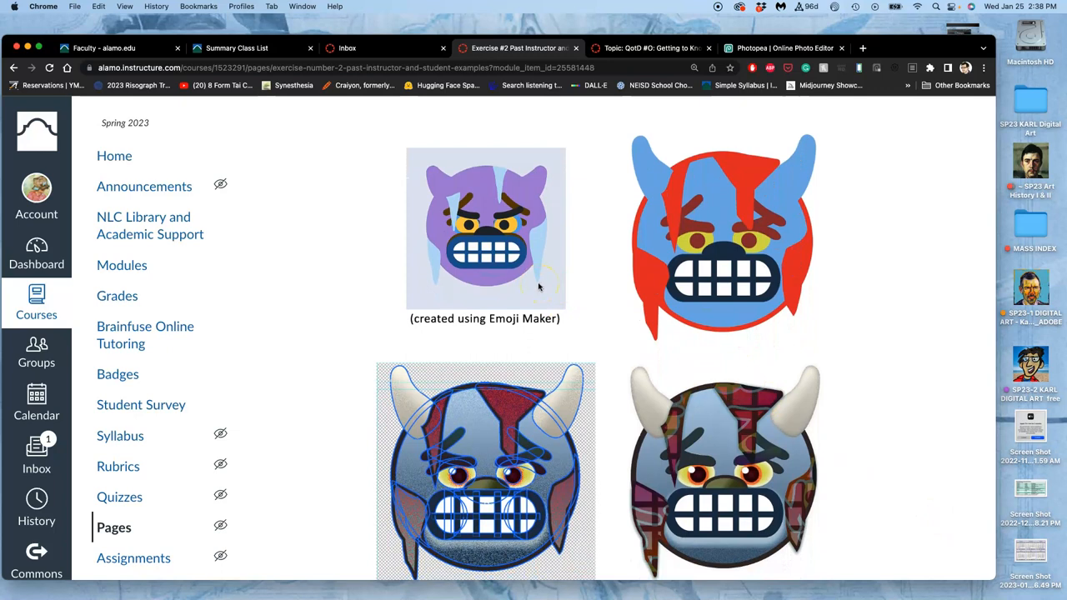
mouse_move(520, 323)
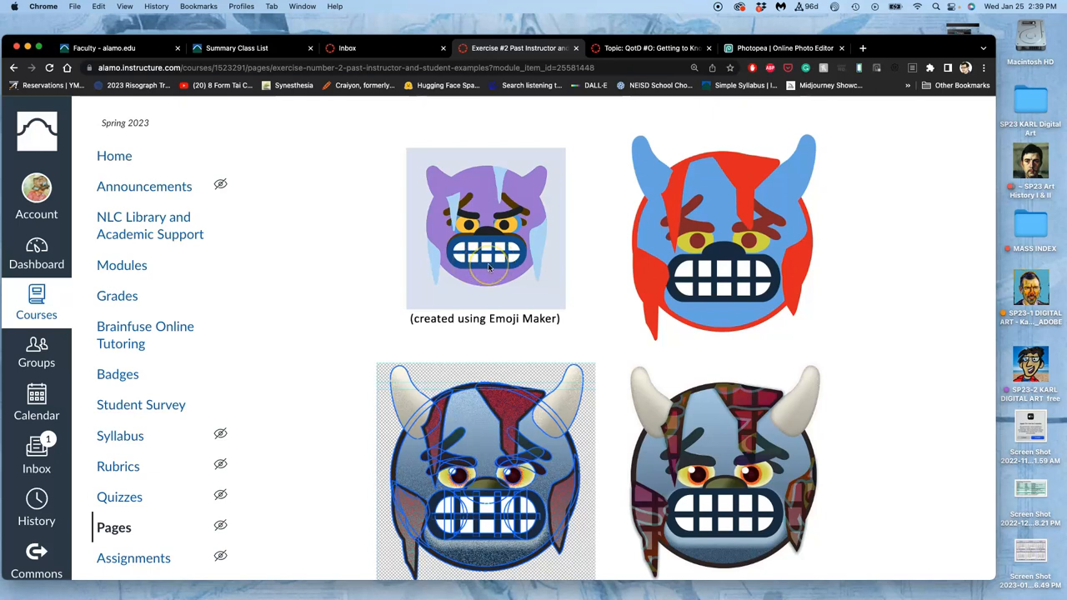
mouse_move(703, 270)
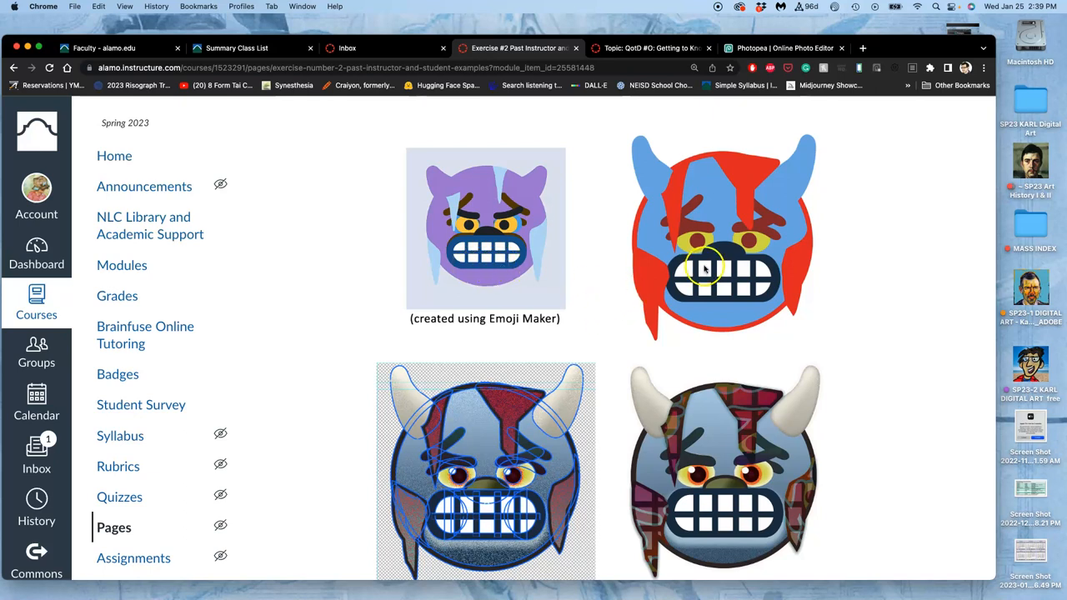
mouse_move(703, 446)
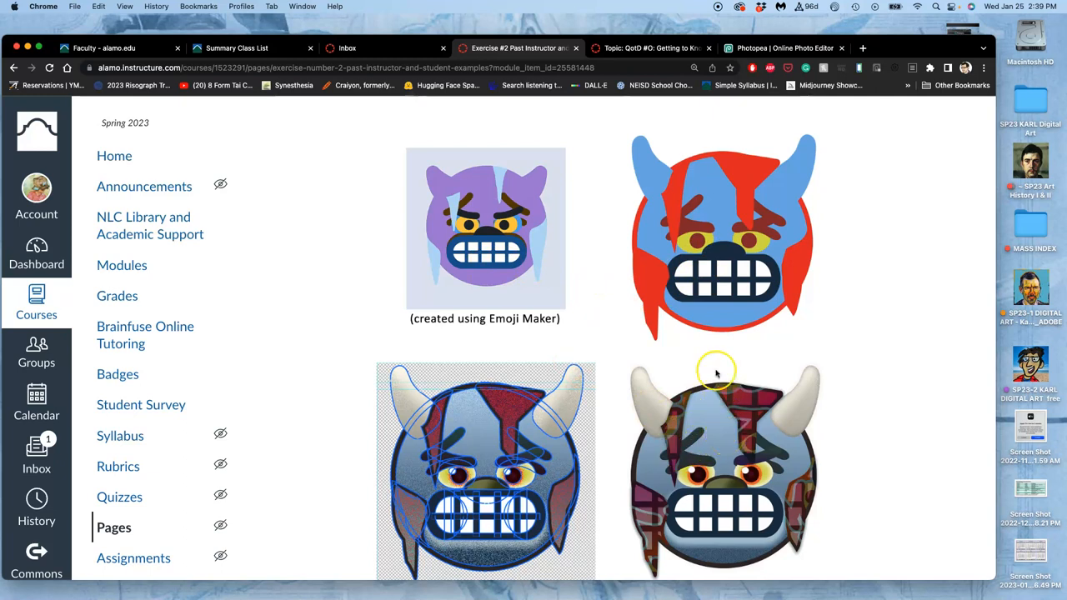
mouse_move(536, 265)
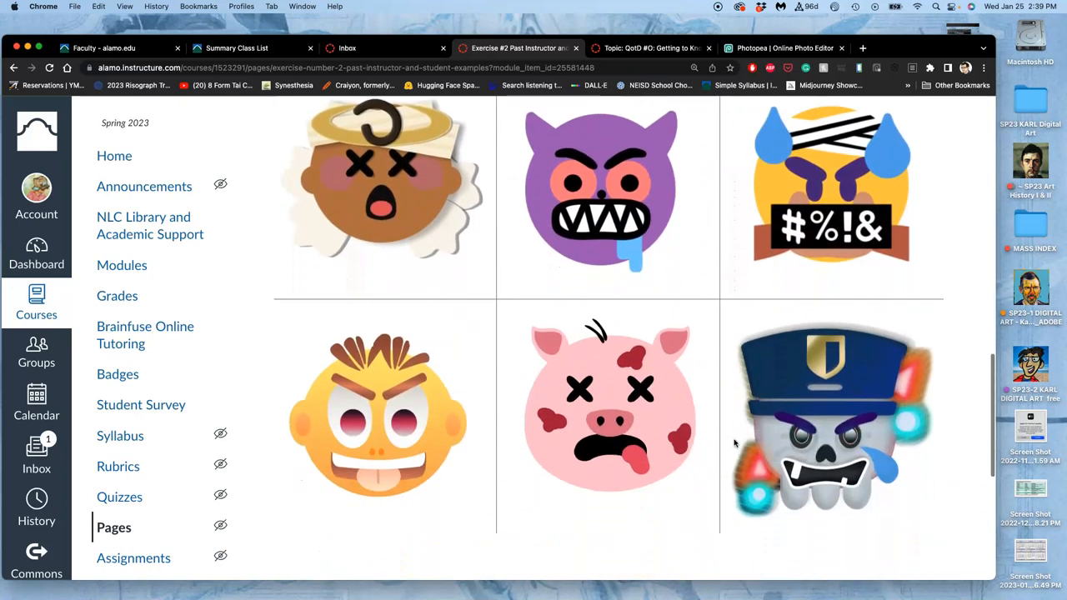
scroll(down, 3)
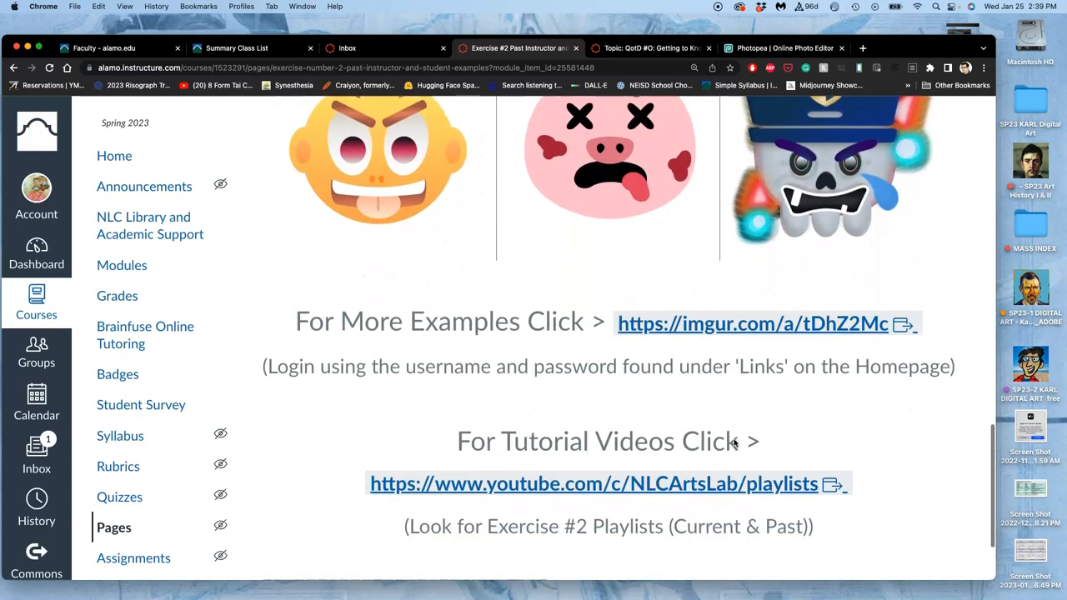
scroll(up, 3)
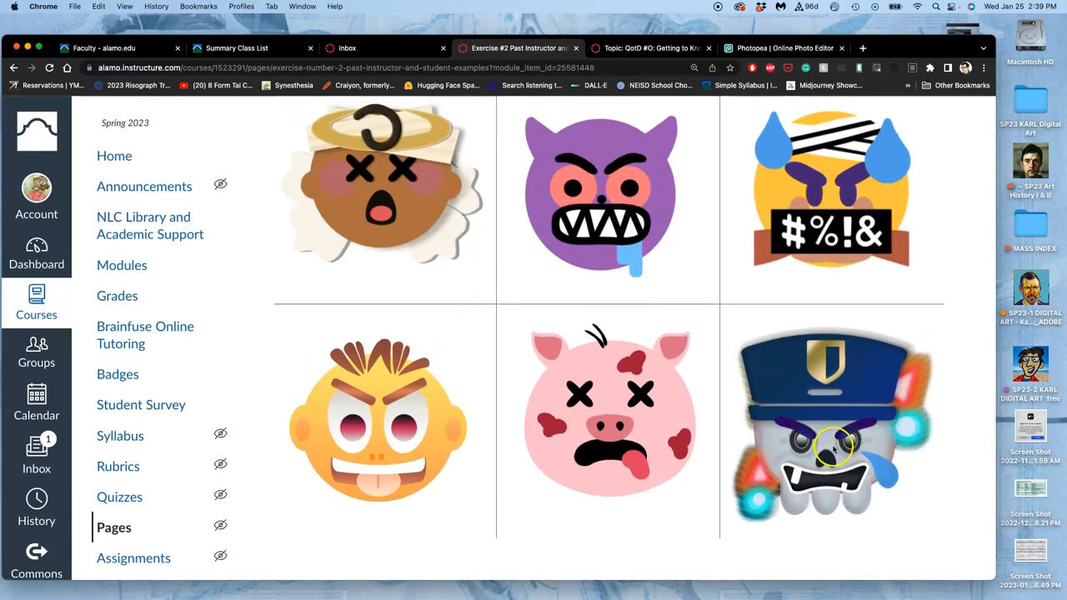
scroll(down, 3)
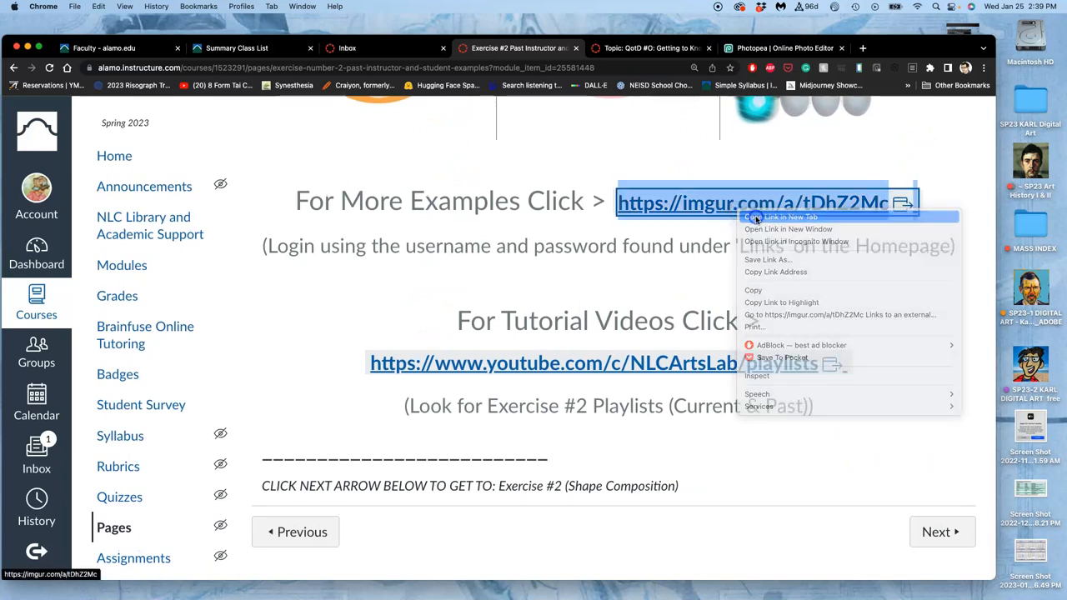
Browse the whole Imgur 'Past Student Examples' album for Exercise #2 in a new tab, then return to Canvas.
click(781, 217)
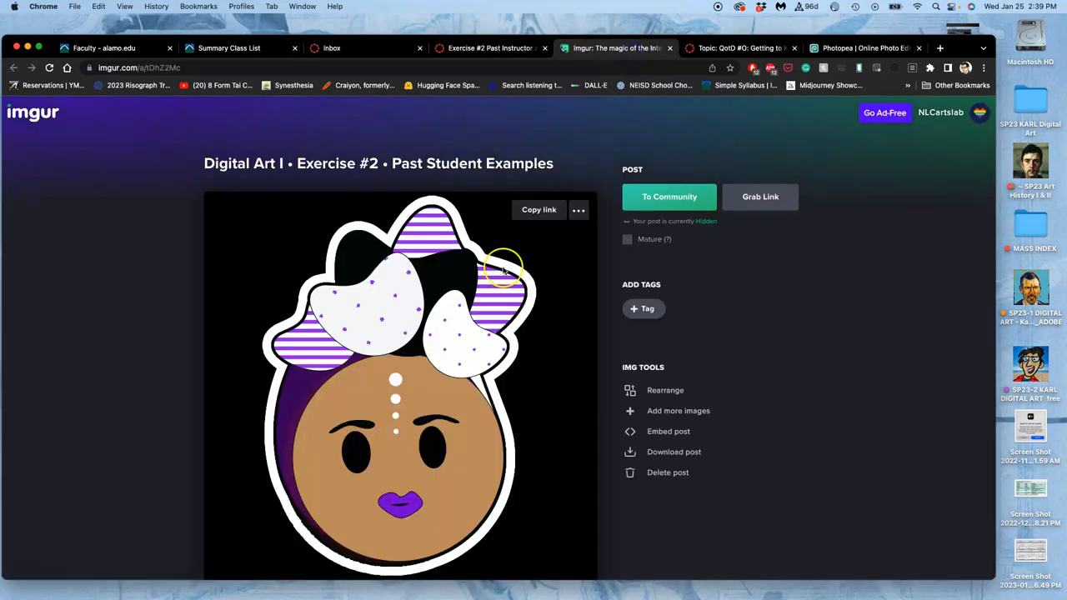
scroll(down, 3)
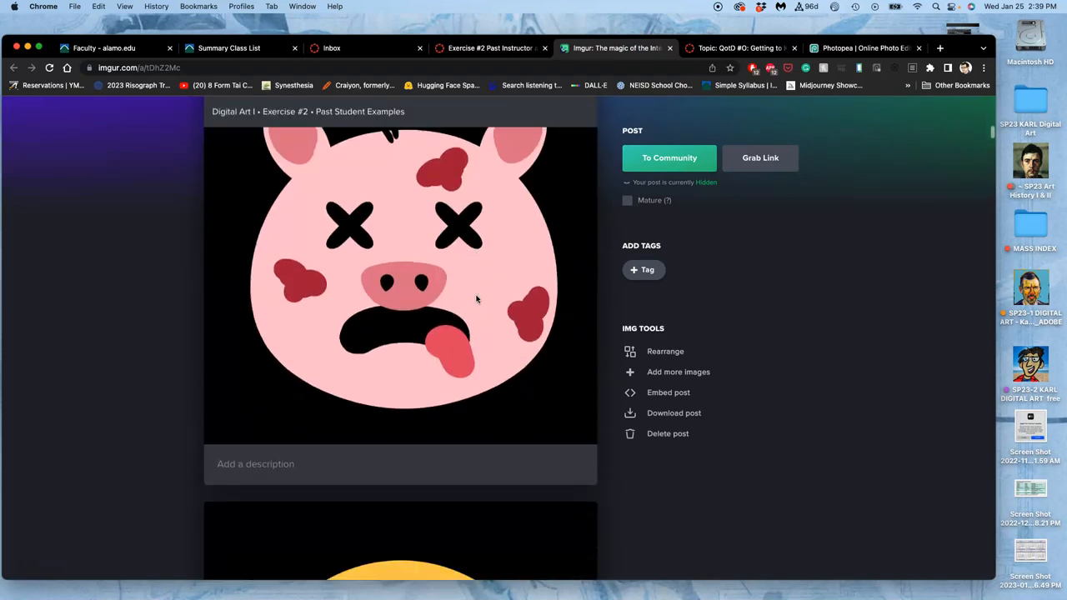
scroll(down, 3)
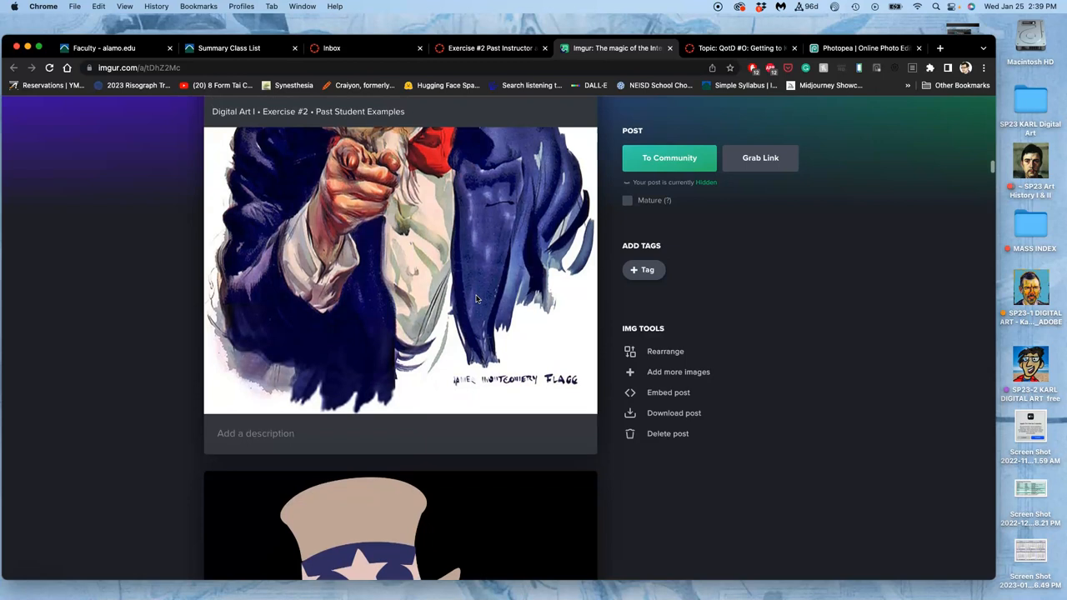
scroll(down, 3)
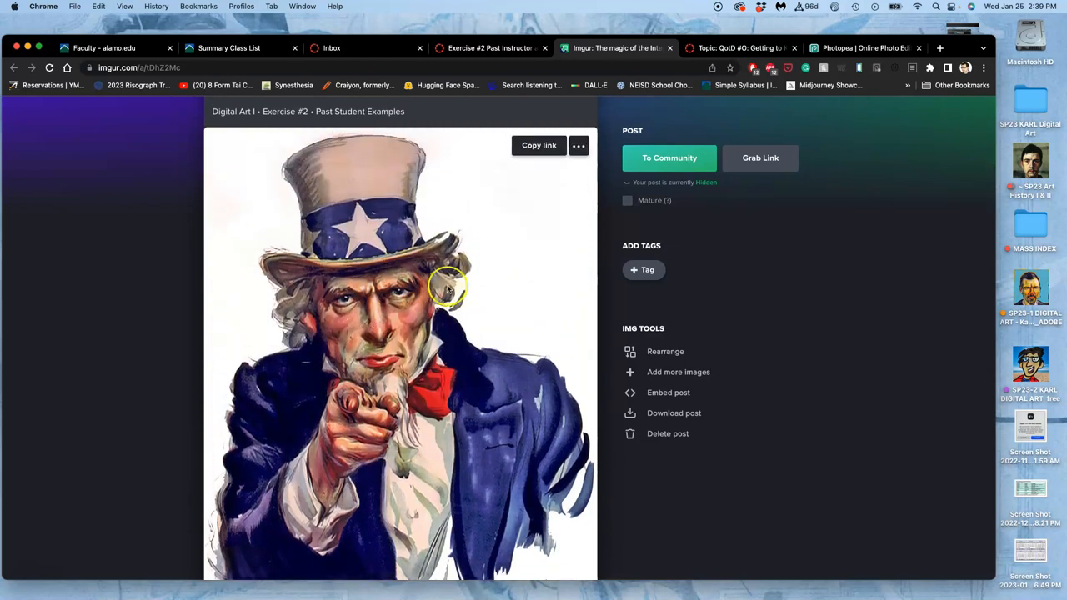
mouse_move(348, 433)
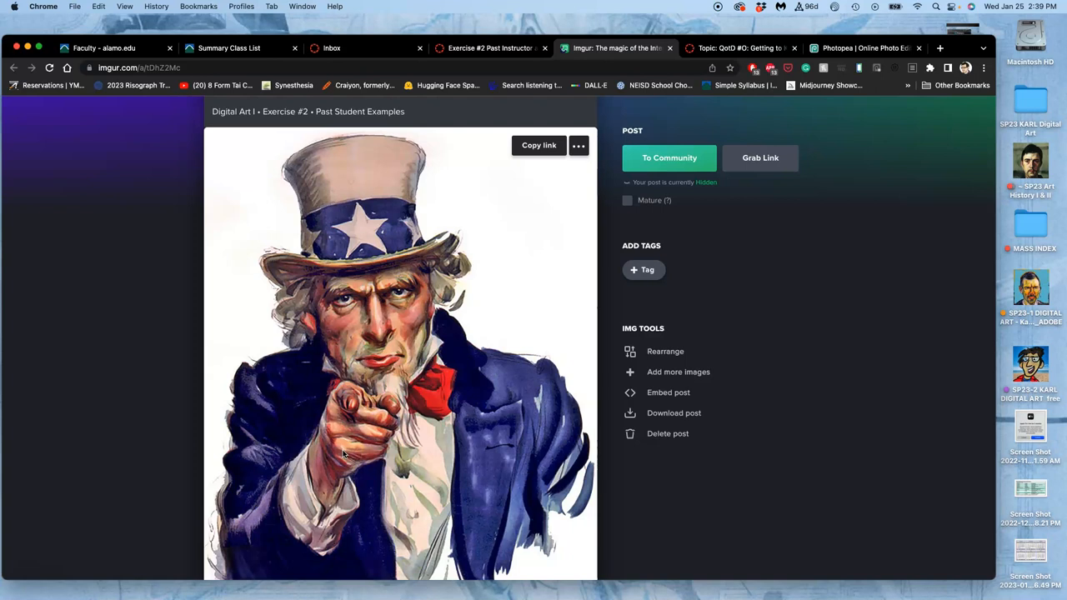
scroll(down, 3)
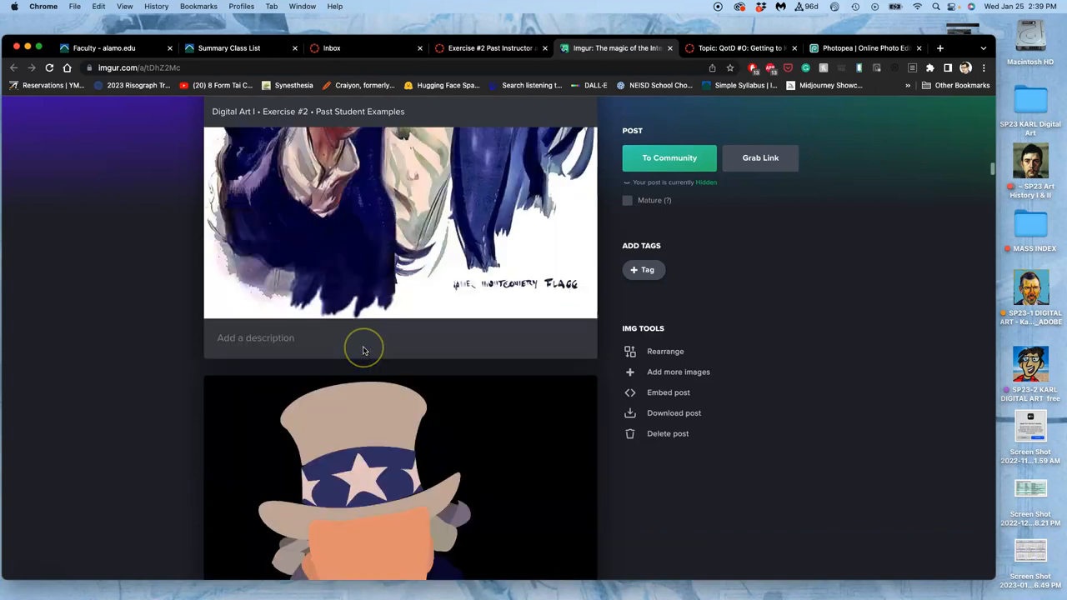
scroll(down, 3)
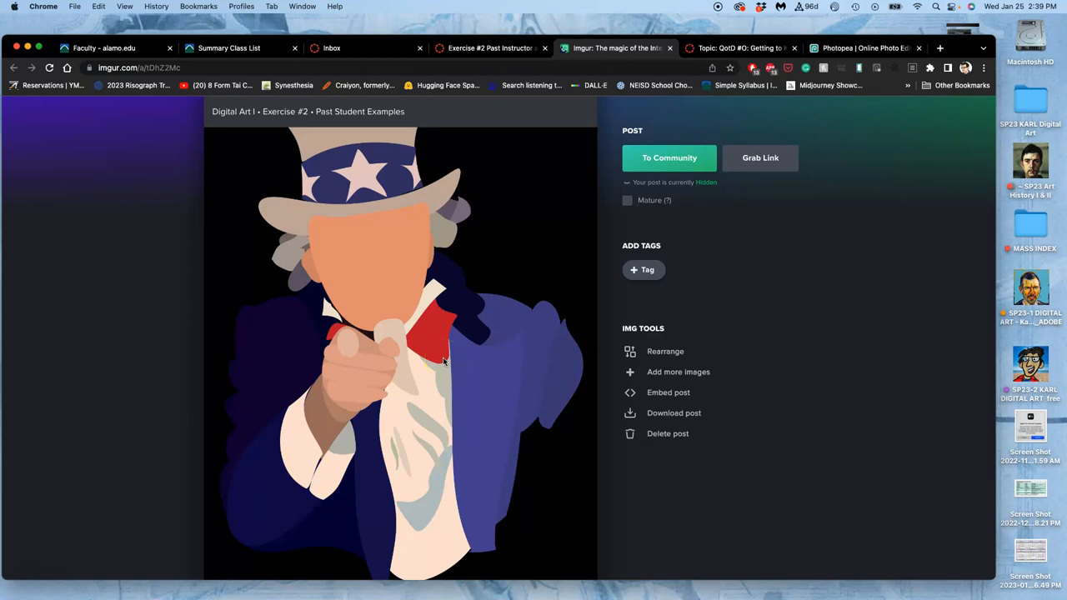
scroll(down, 3)
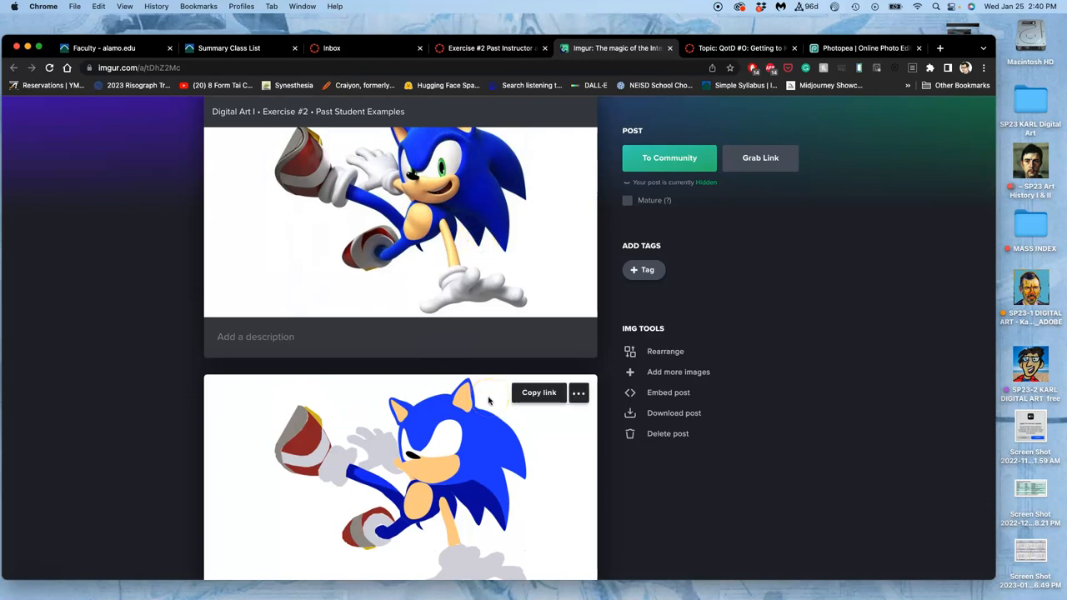
scroll(down, 3)
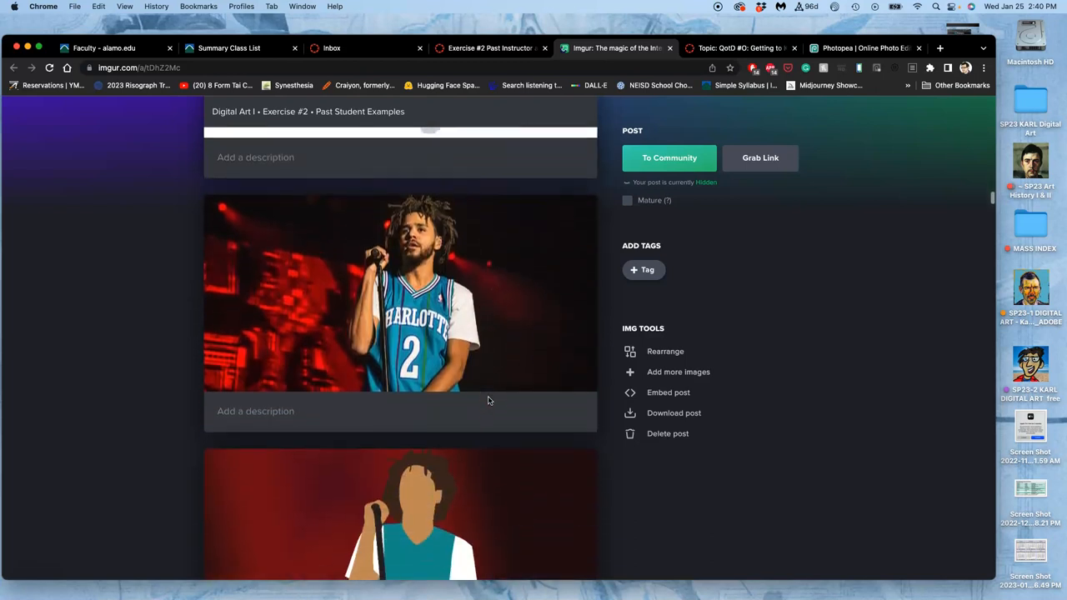
scroll(down, 3)
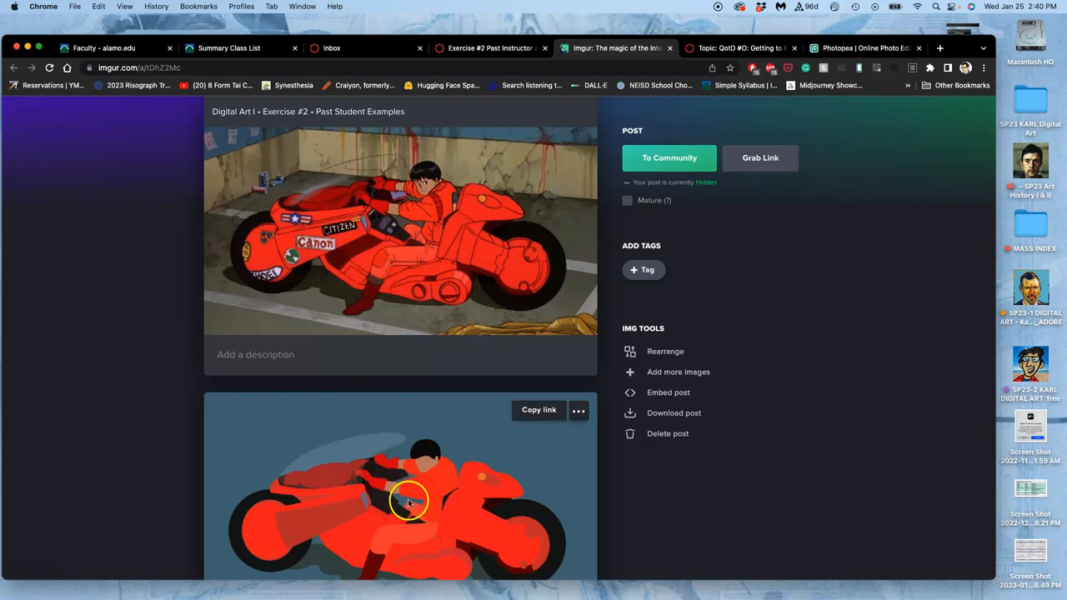
scroll(down, 3)
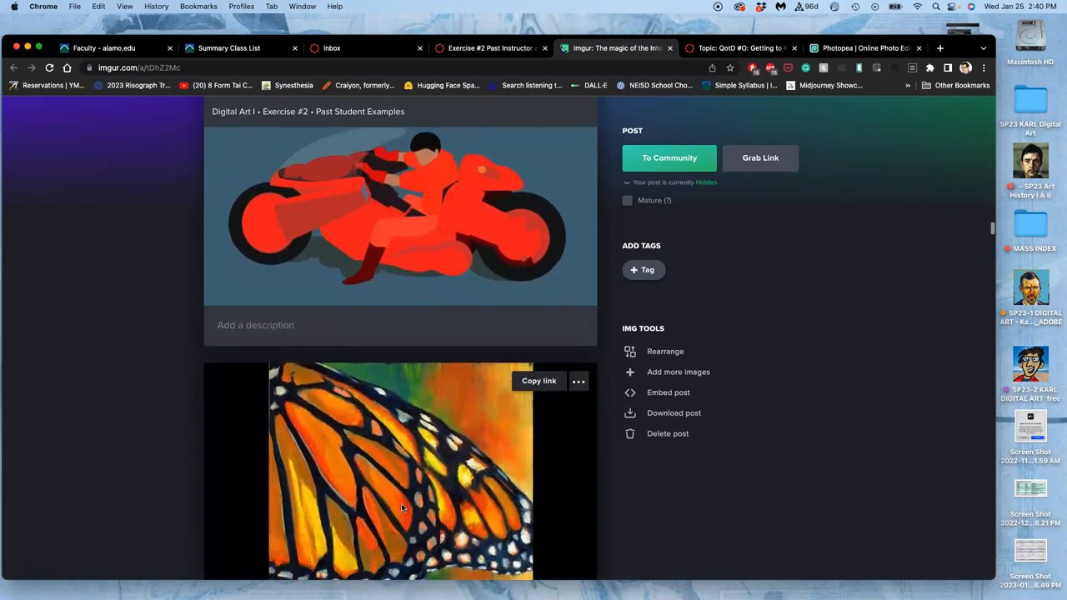
scroll(down, 3)
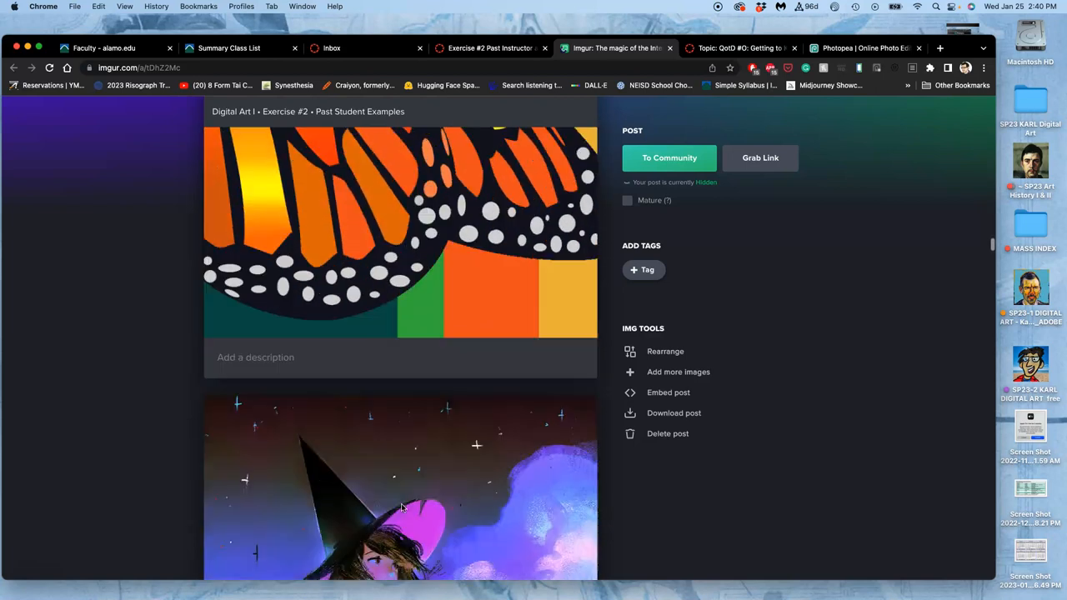
scroll(down, 3)
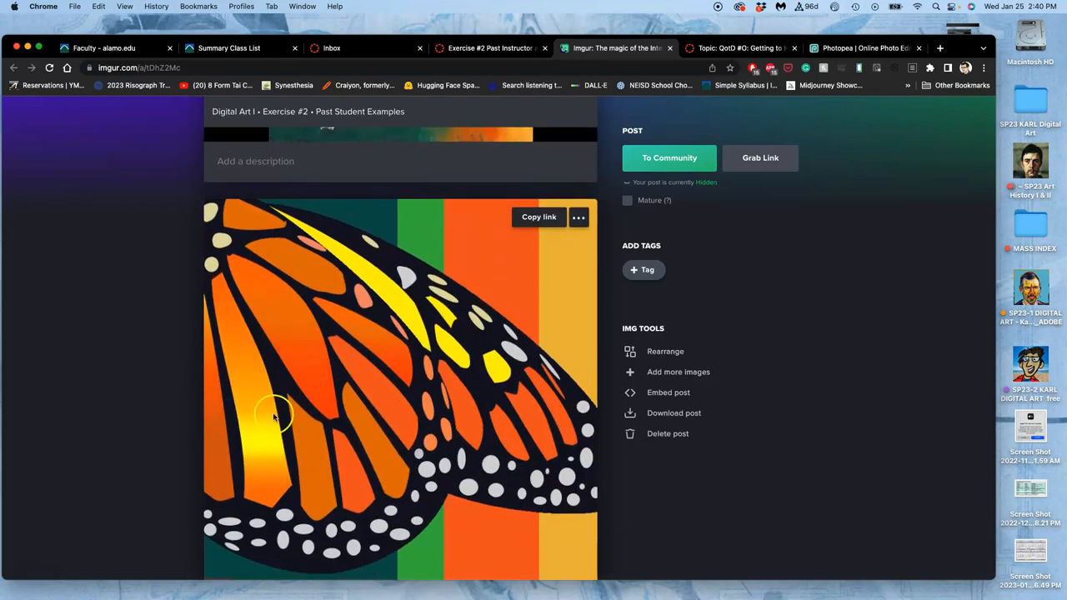
mouse_move(270, 454)
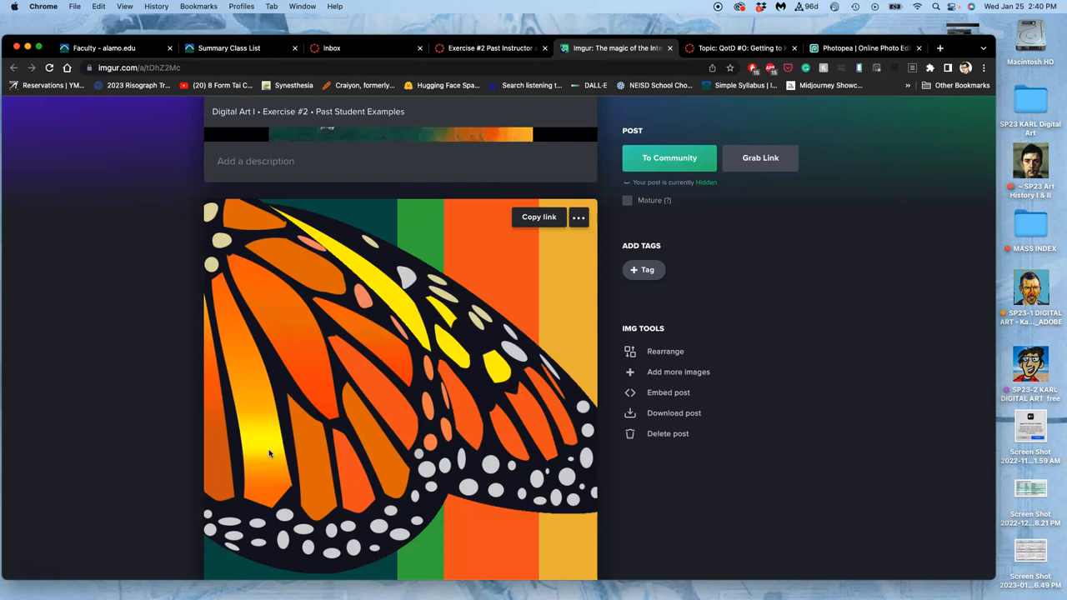
scroll(down, 3)
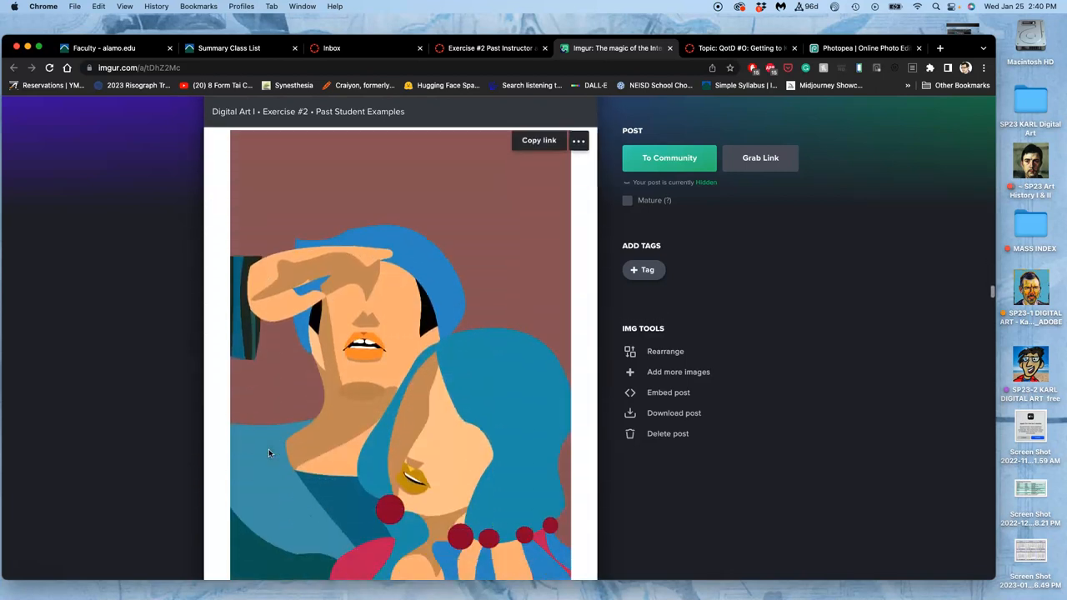
scroll(down, 3)
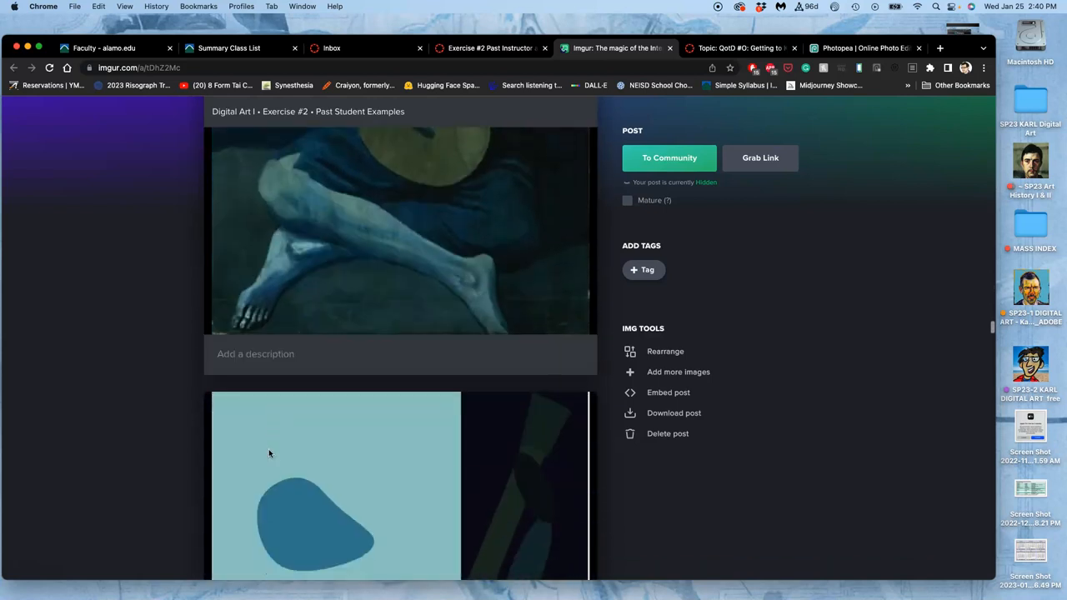
scroll(down, 3)
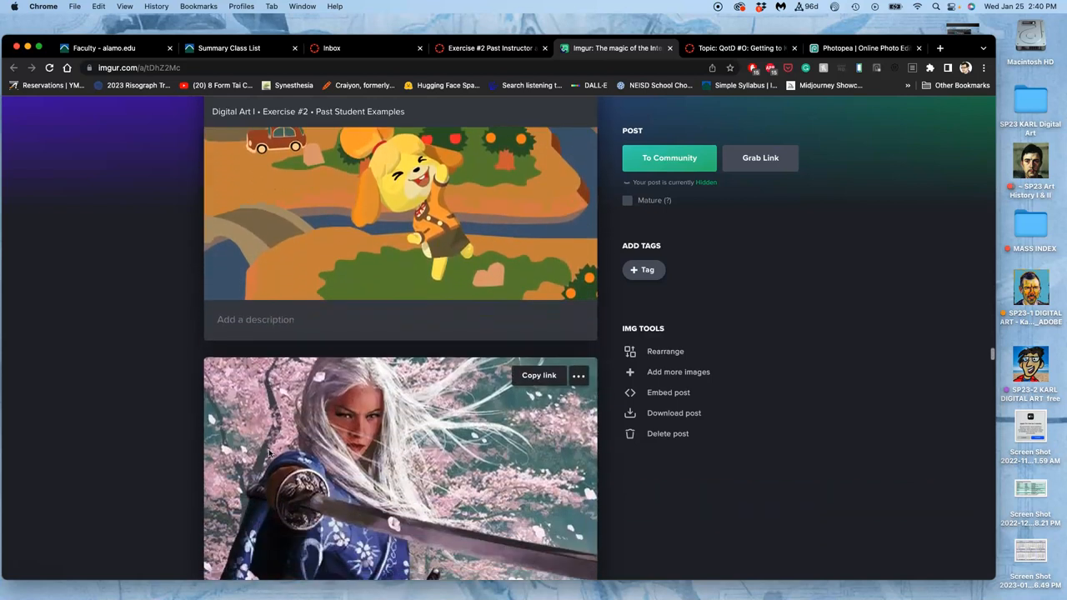
scroll(down, 3)
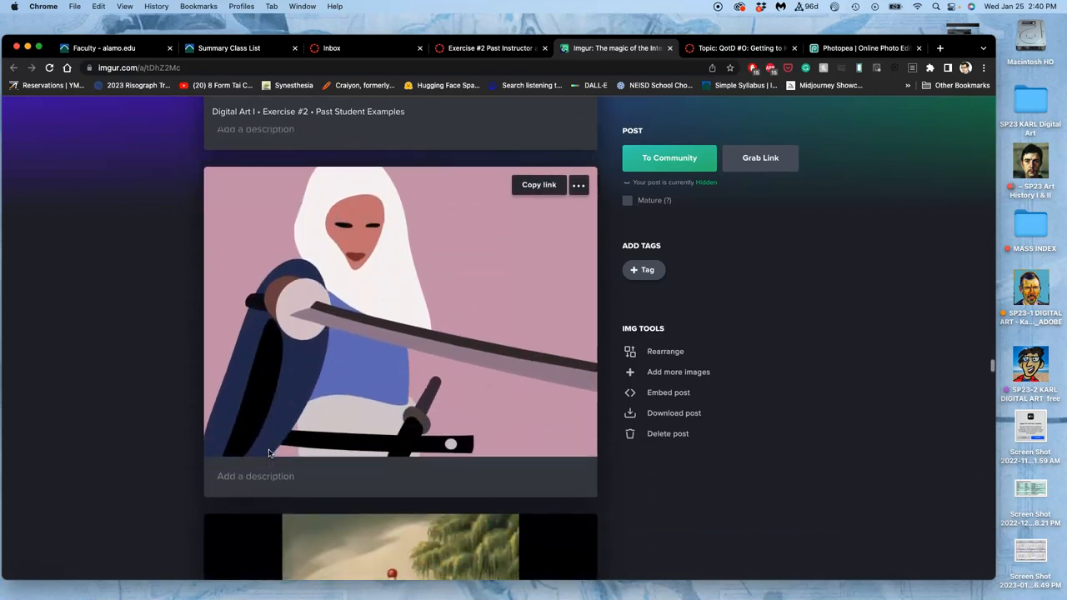
scroll(down, 3)
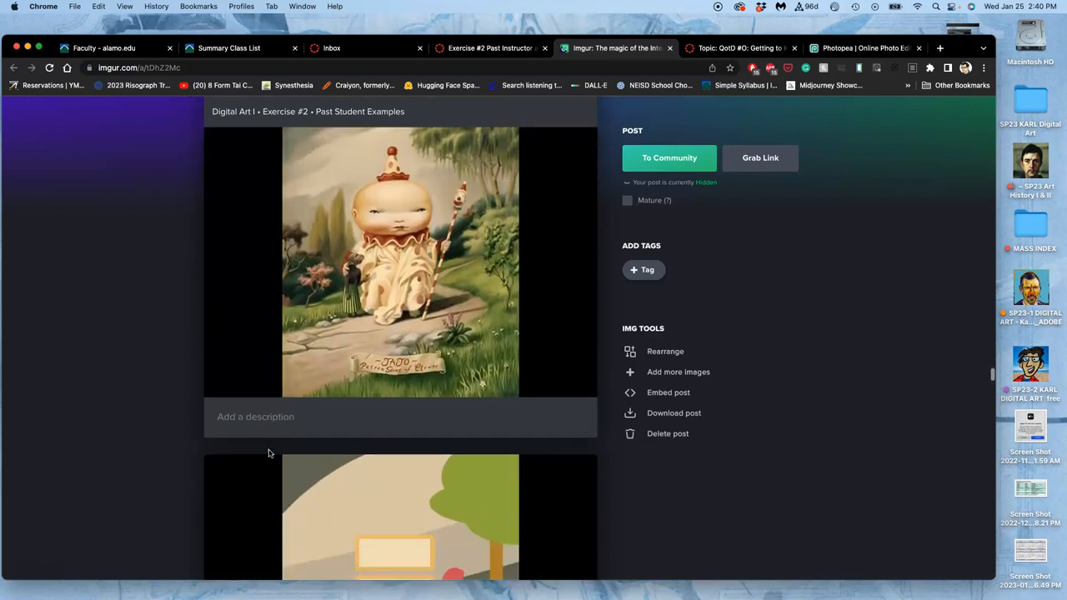
scroll(down, 3)
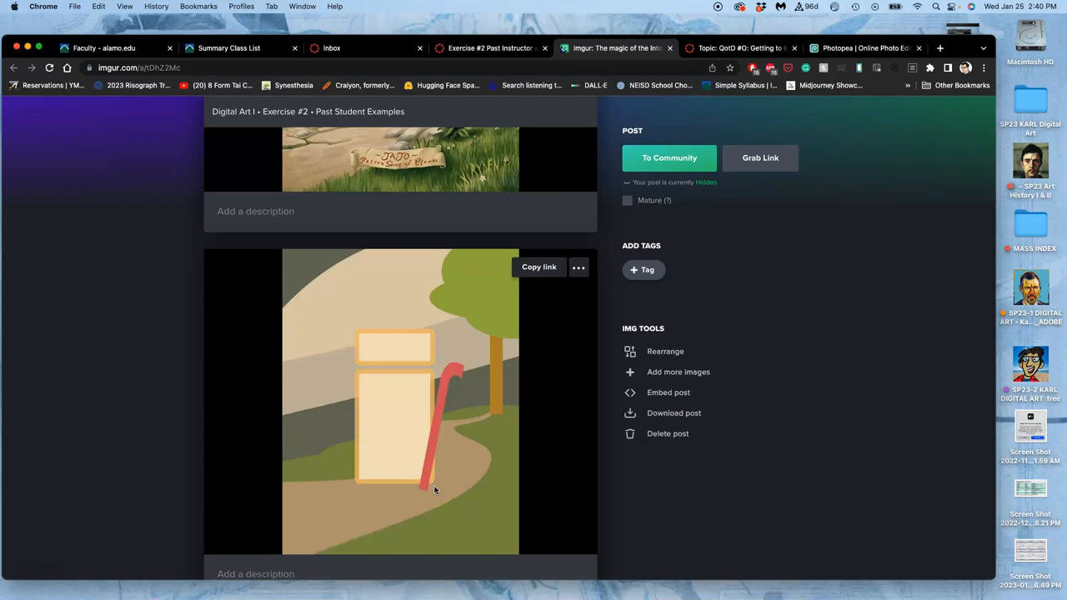
scroll(down, 3)
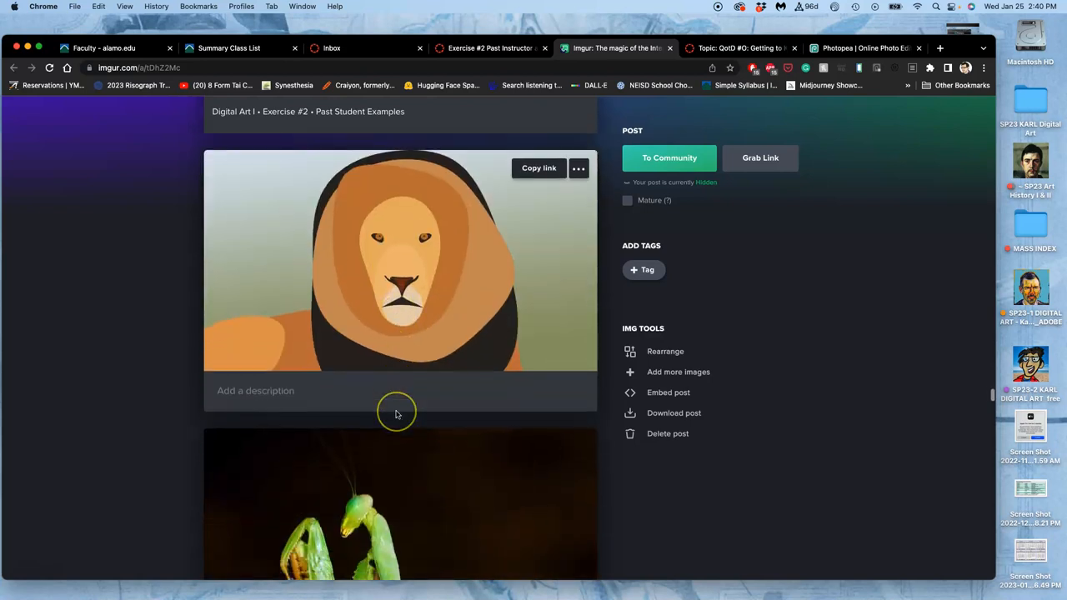
scroll(down, 3)
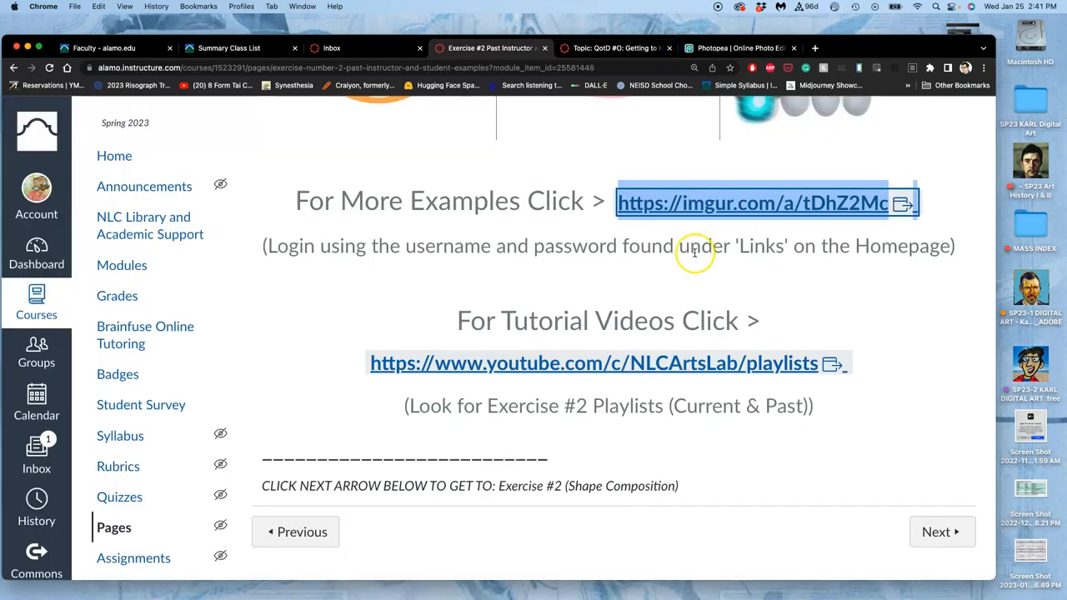
Go to the NLC Arts Lab YouTube channel's Playlists tab and look through the tutorial playlists.
click(597, 363)
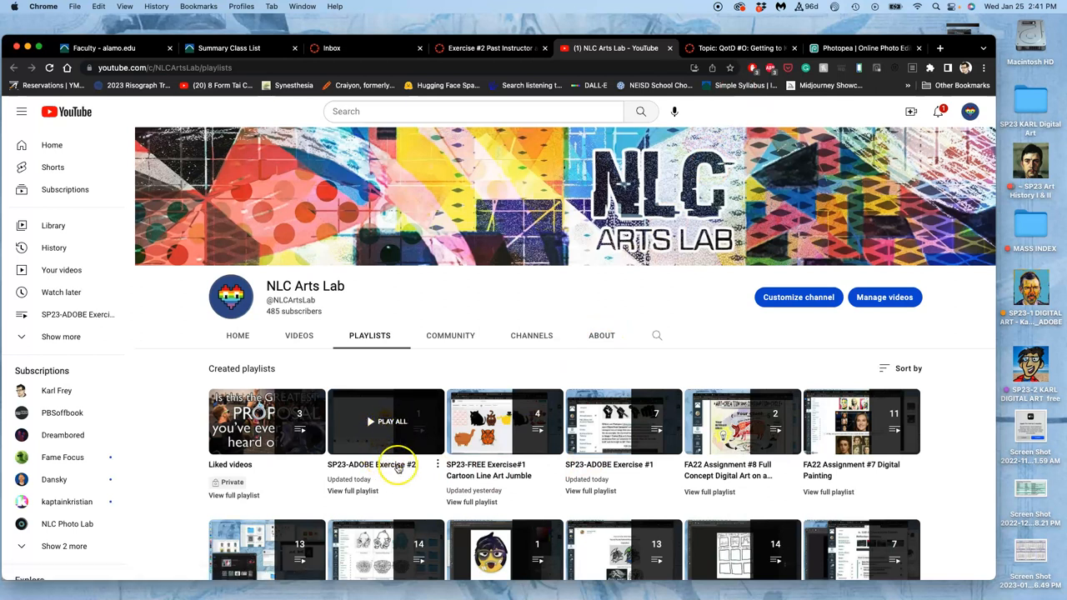
scroll(down, 3)
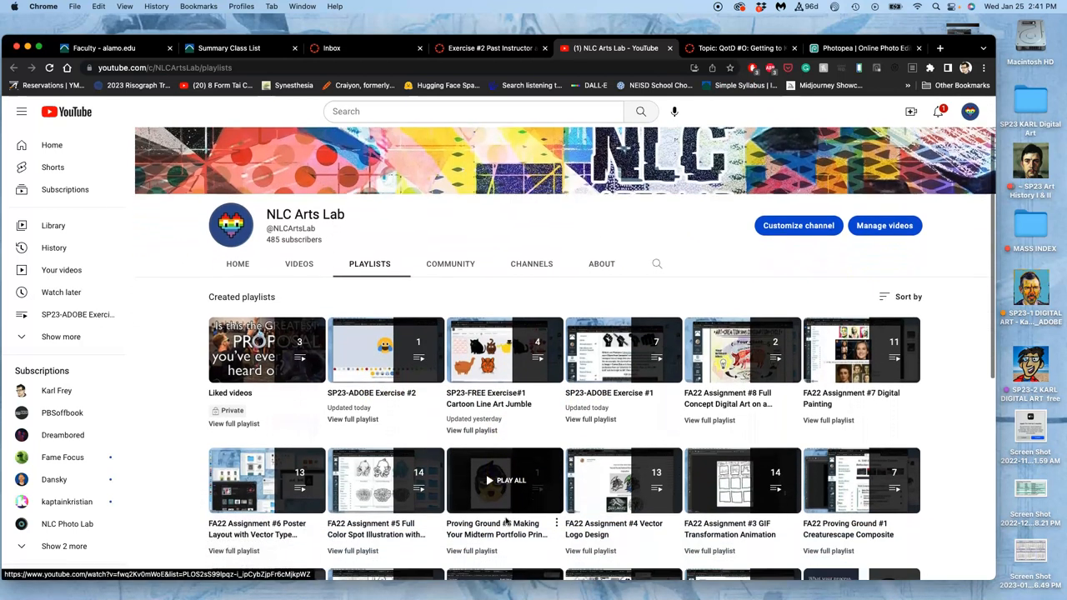
scroll(down, 3)
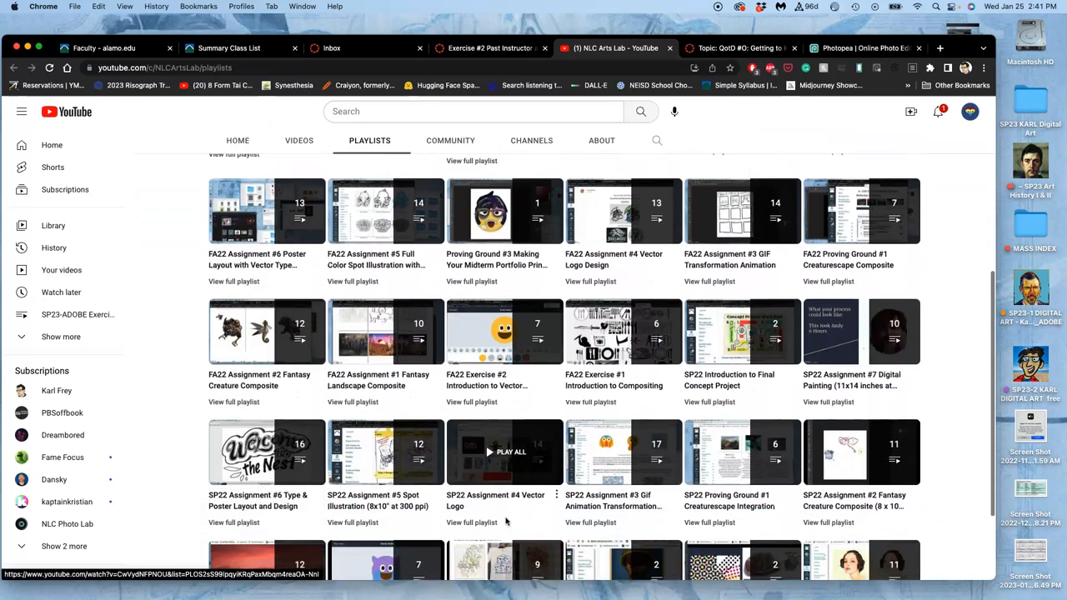
scroll(down, 3)
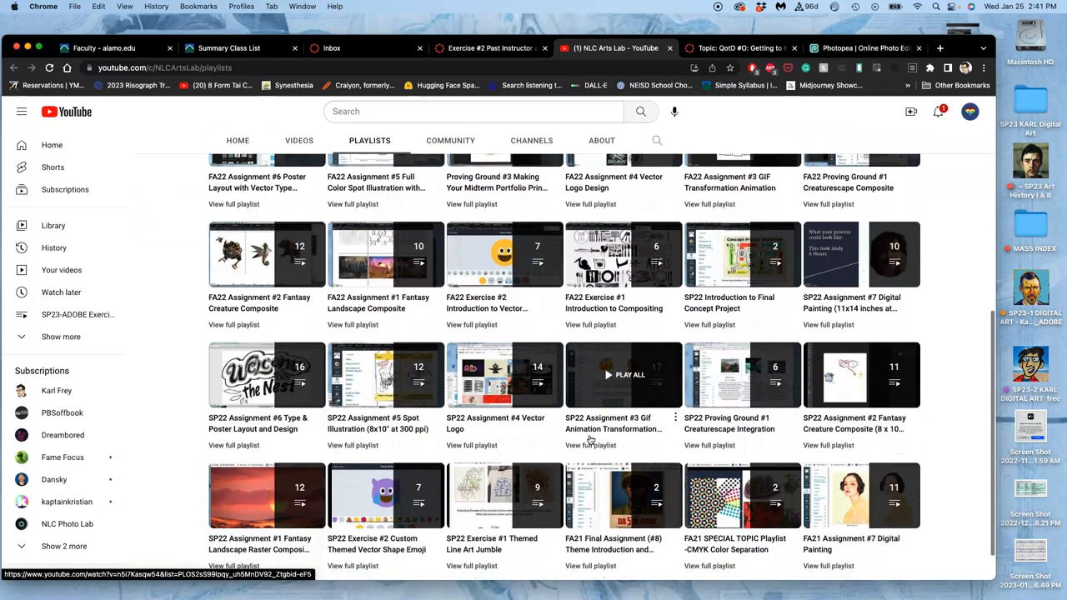
scroll(down, 3)
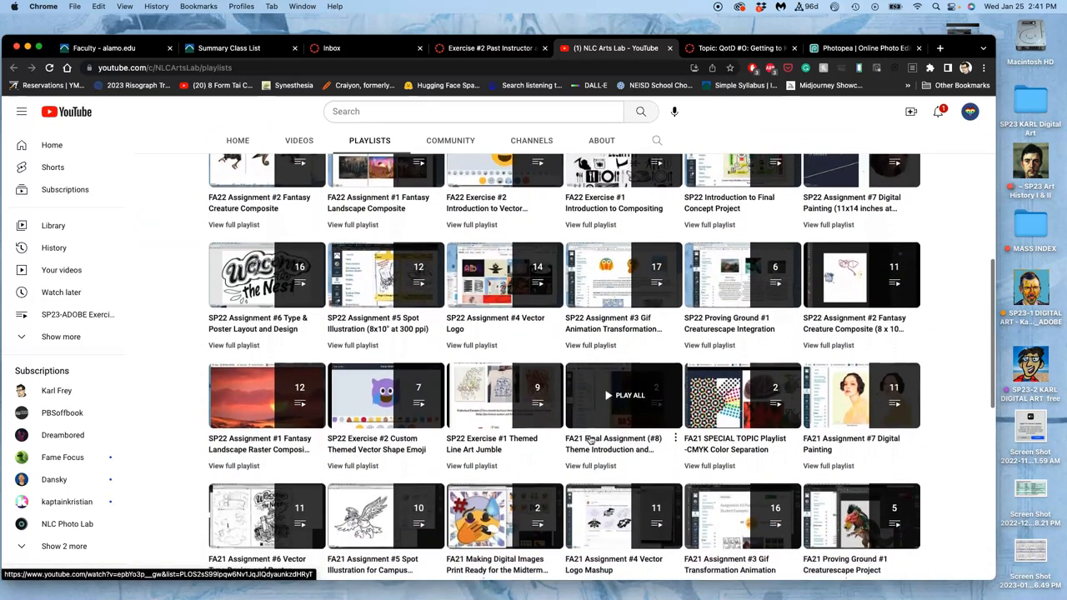
scroll(down, 3)
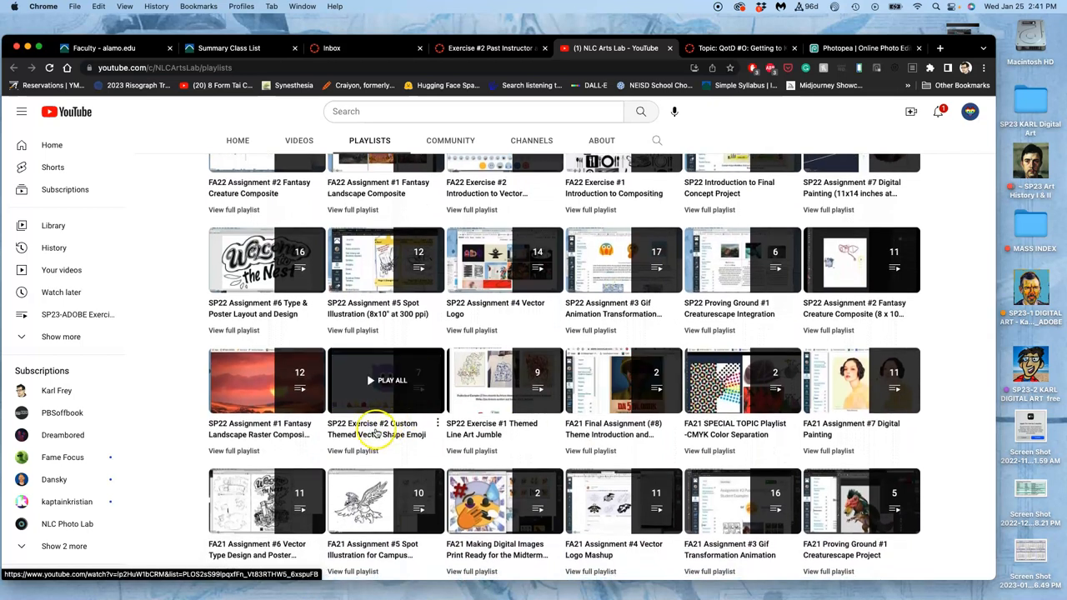
Open the SP22 Exercise #2 emoji playlist, skim the layer-styles shading tutorial, and return to the Canvas page.
click(385, 380)
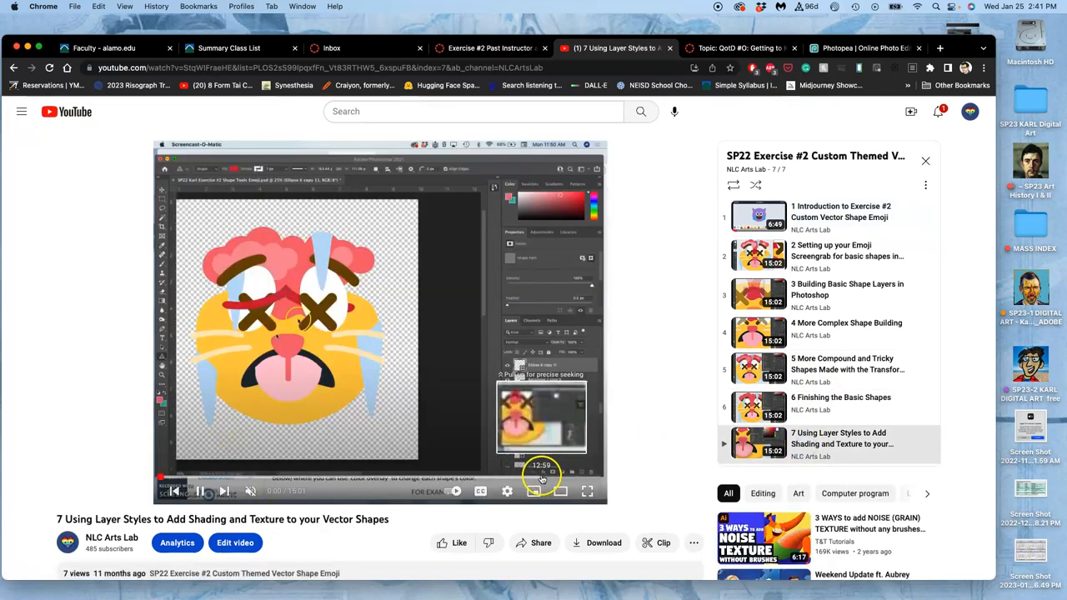
click(542, 477)
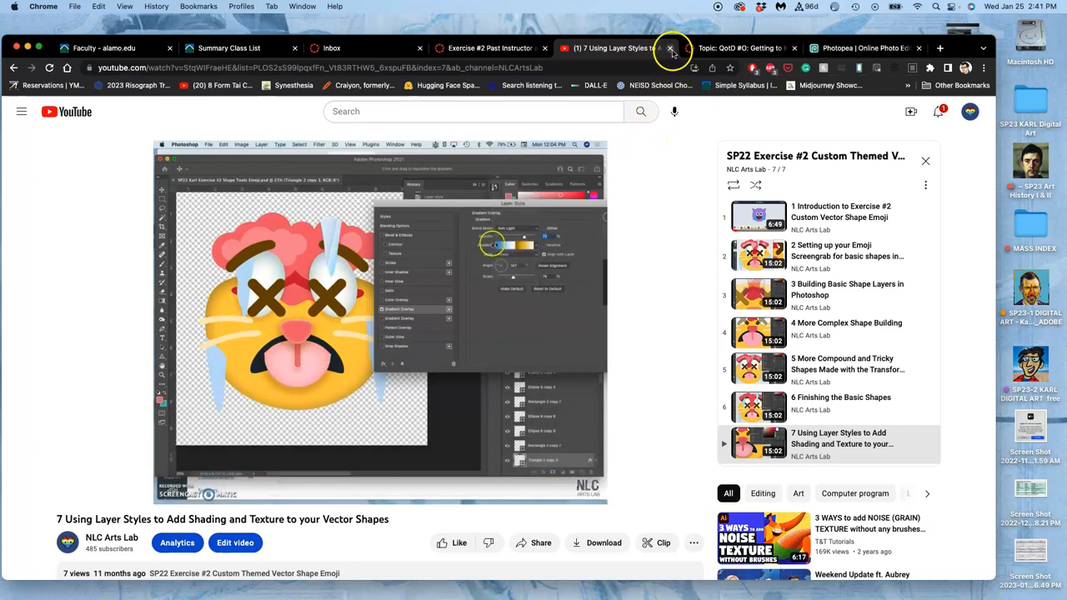
click(670, 46)
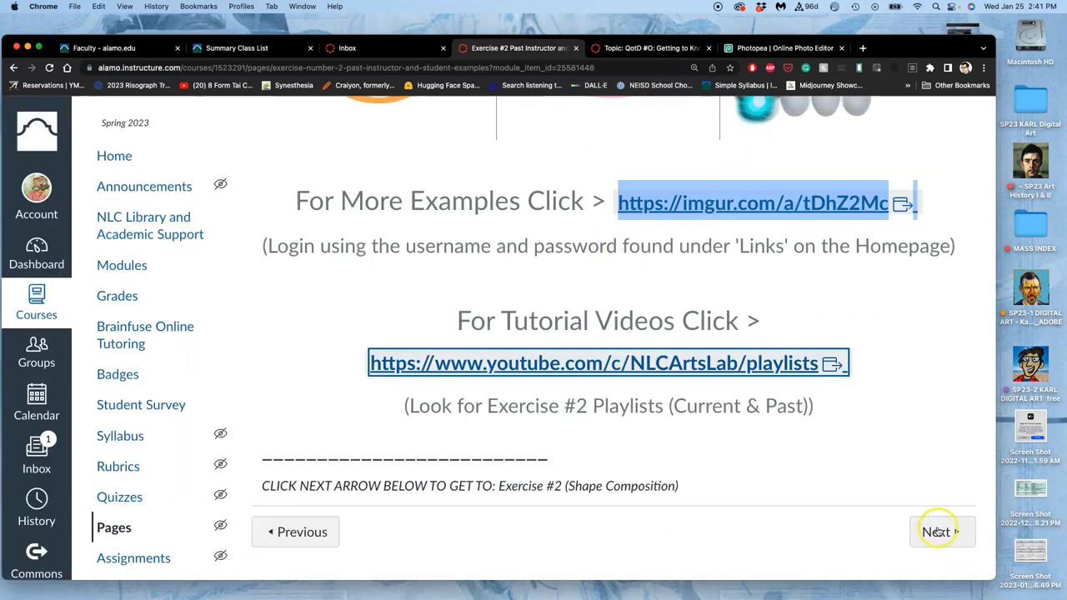
Advance to the Exercise #2 Shape Composition page and read back up through its instructions to the top.
click(935, 532)
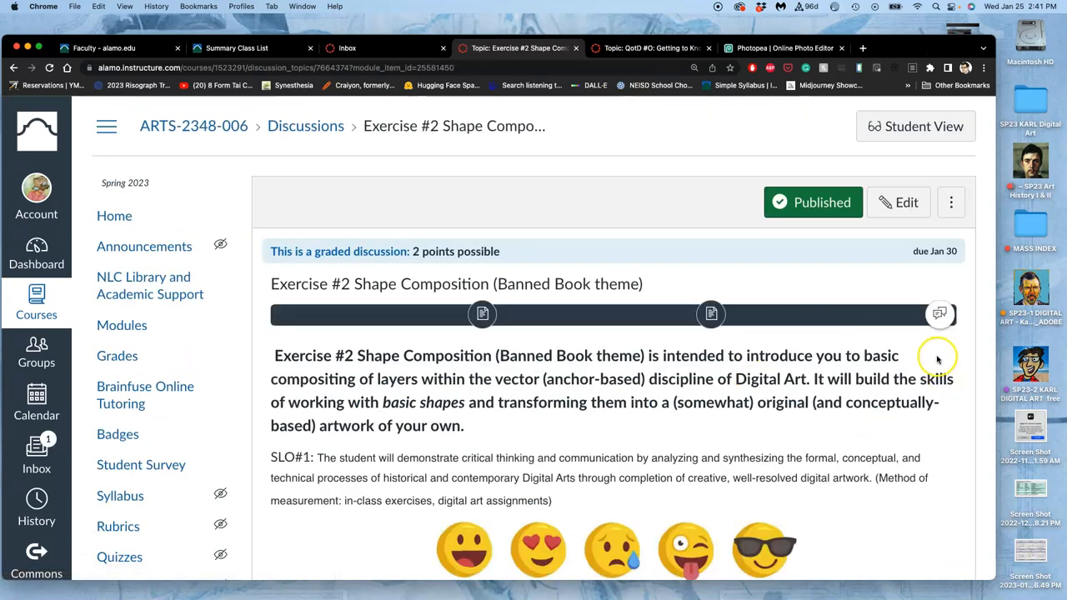
mouse_move(682, 330)
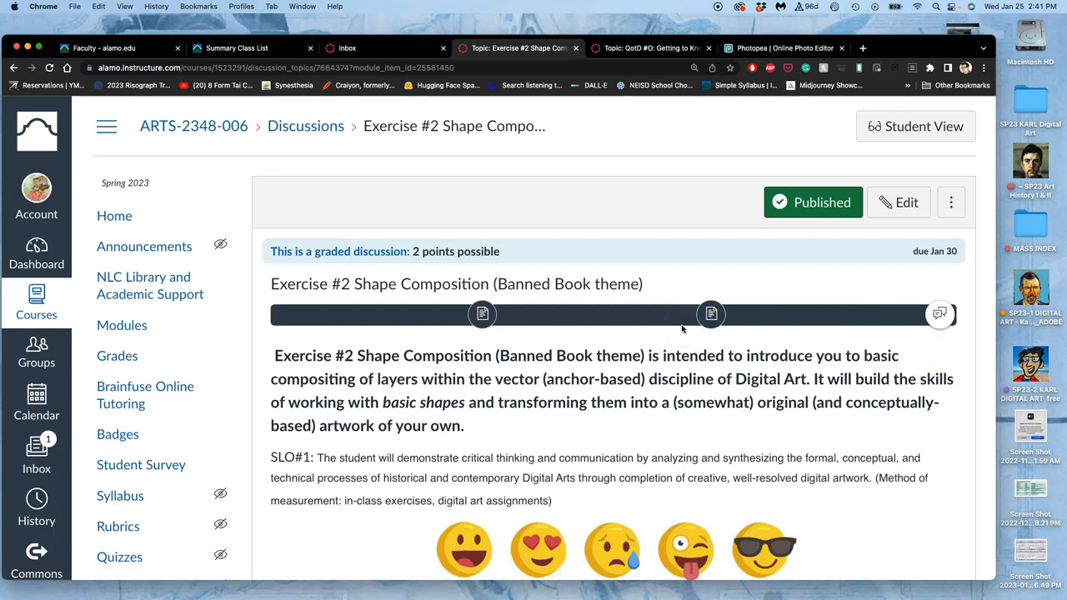
scroll(down, 3)
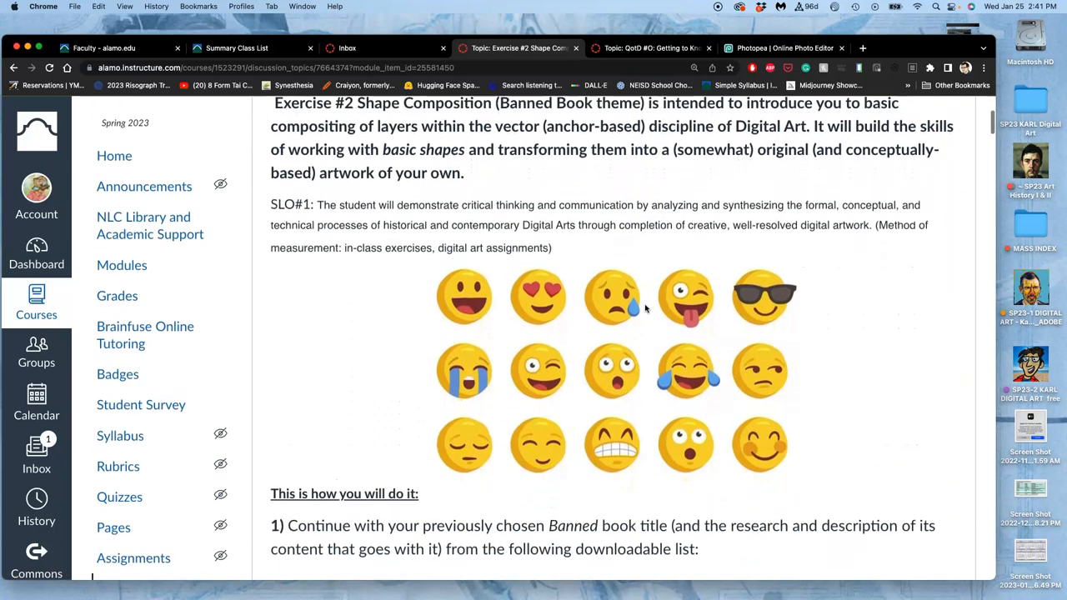
scroll(down, 3)
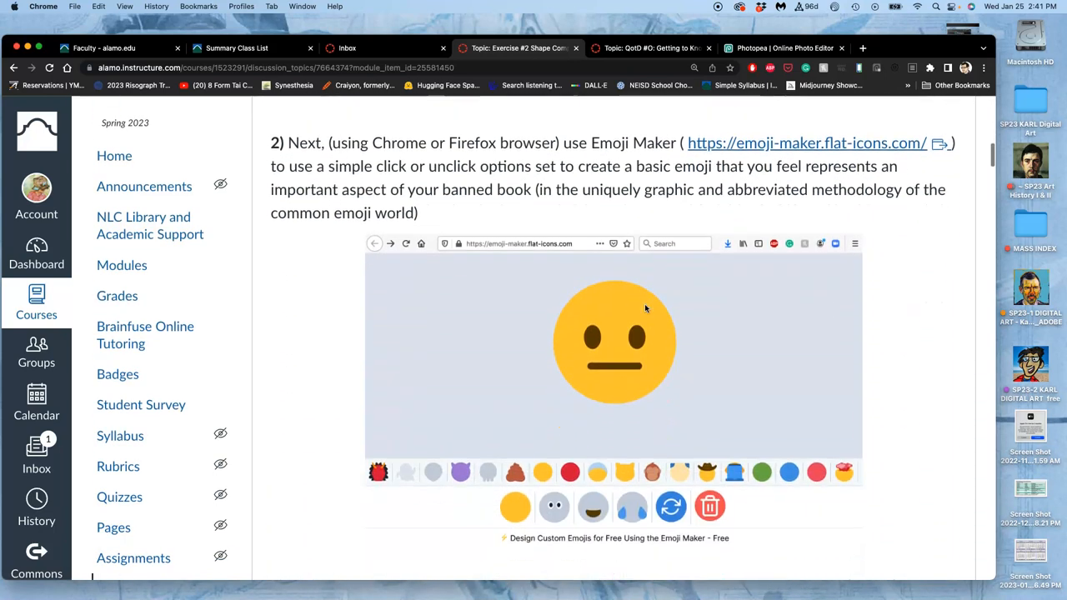
scroll(down, 3)
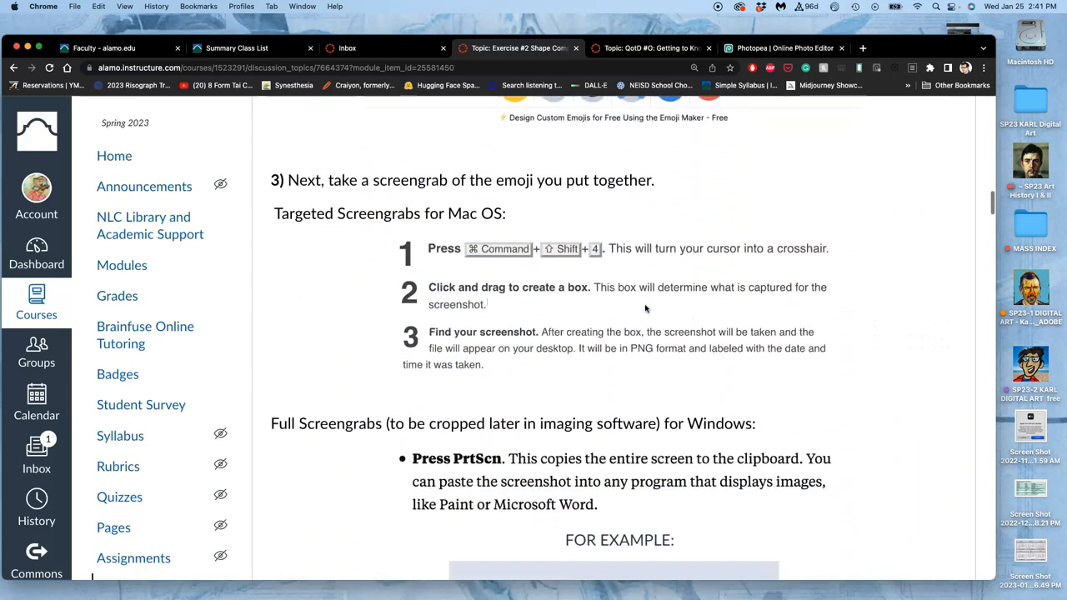
scroll(up, 3)
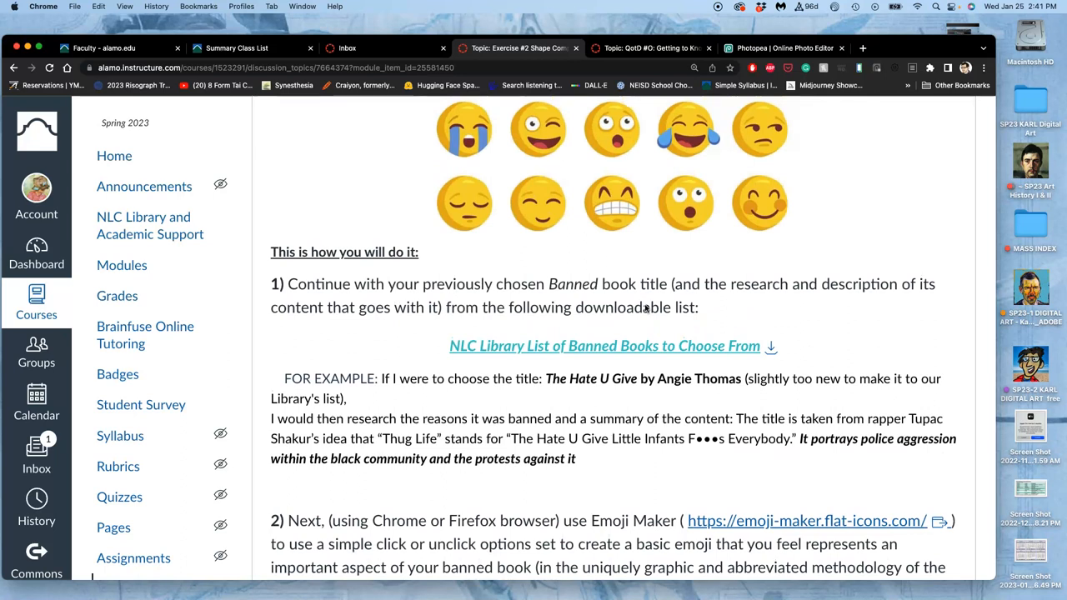
scroll(up, 3)
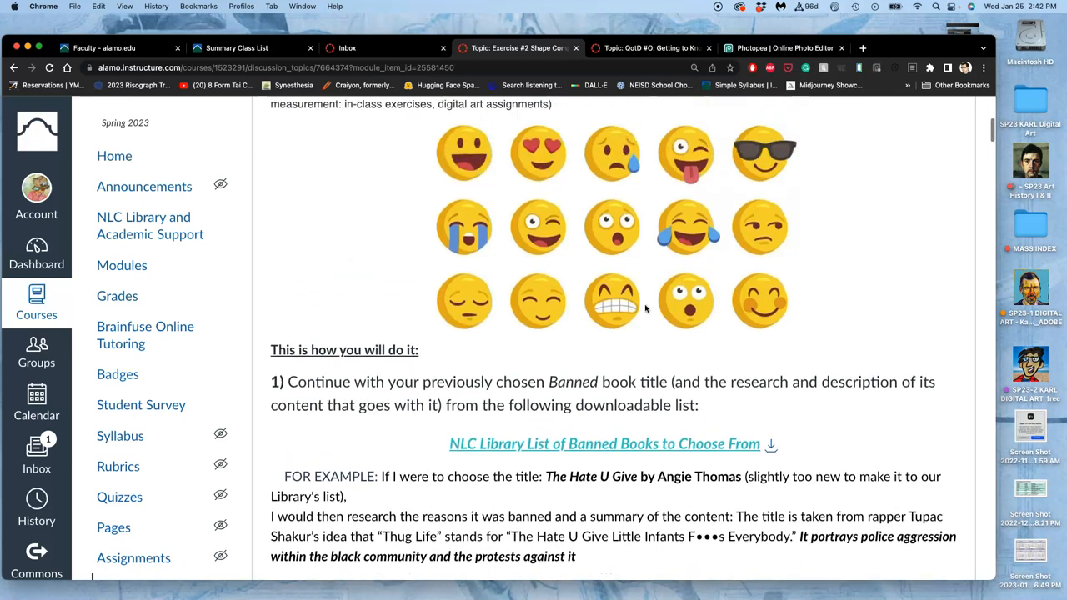
scroll(up, 3)
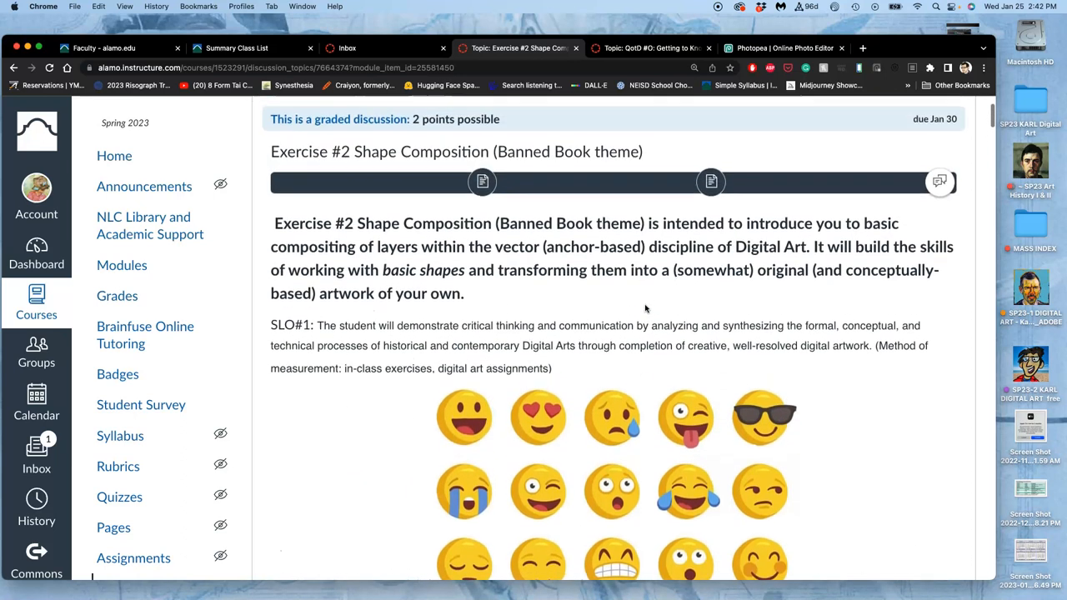
scroll(up, 3)
text(get fuzzy)
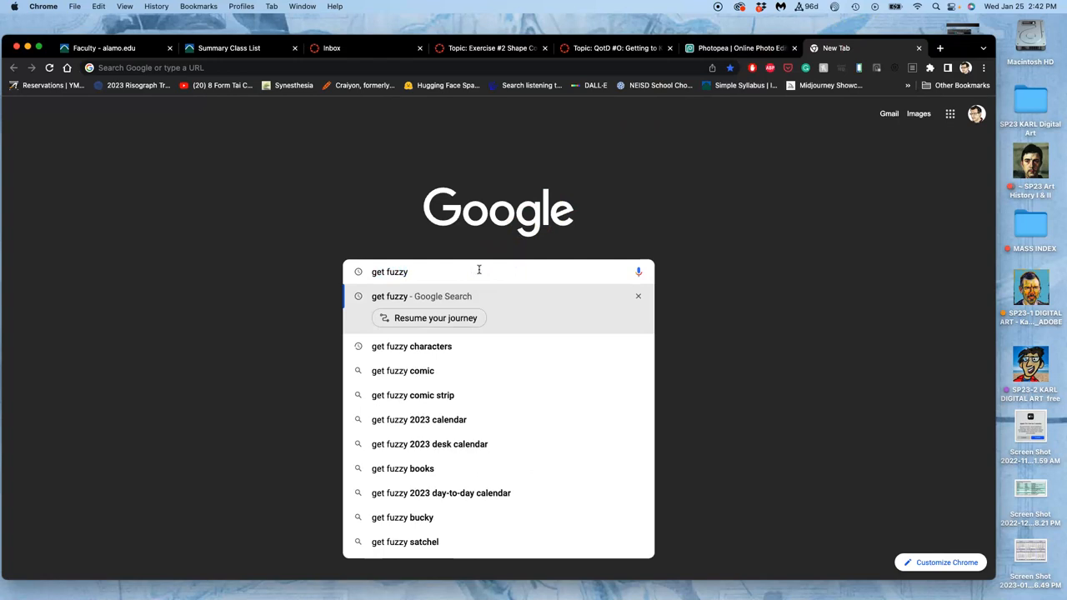
Search Google for 'get fuzzy bucky', switch to image results and view one of the Bucky images.
text(bucky)
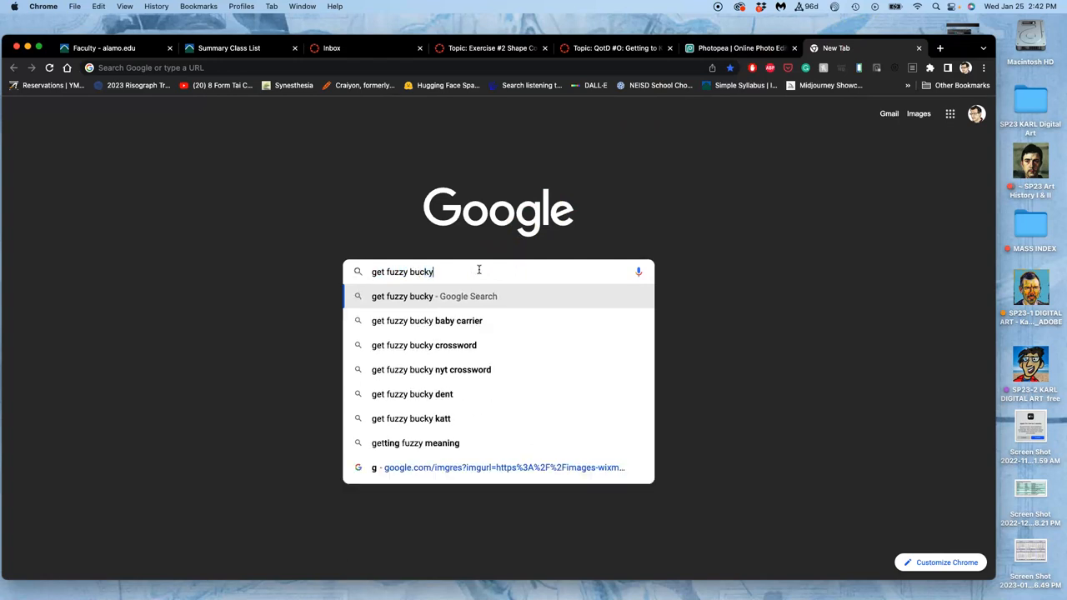
key(Return)
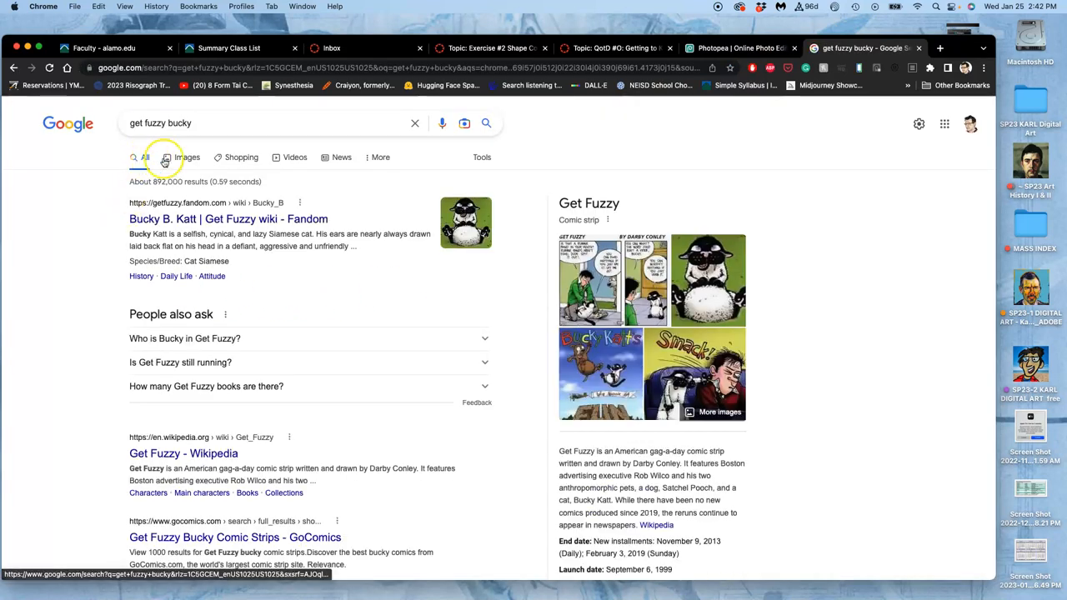
click(187, 157)
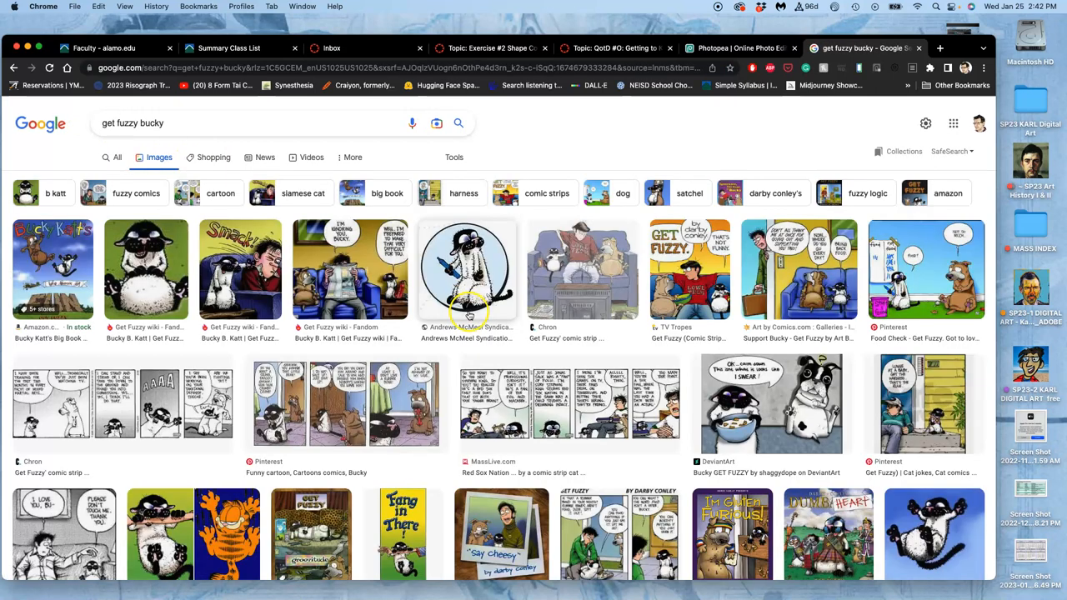
scroll(down, 3)
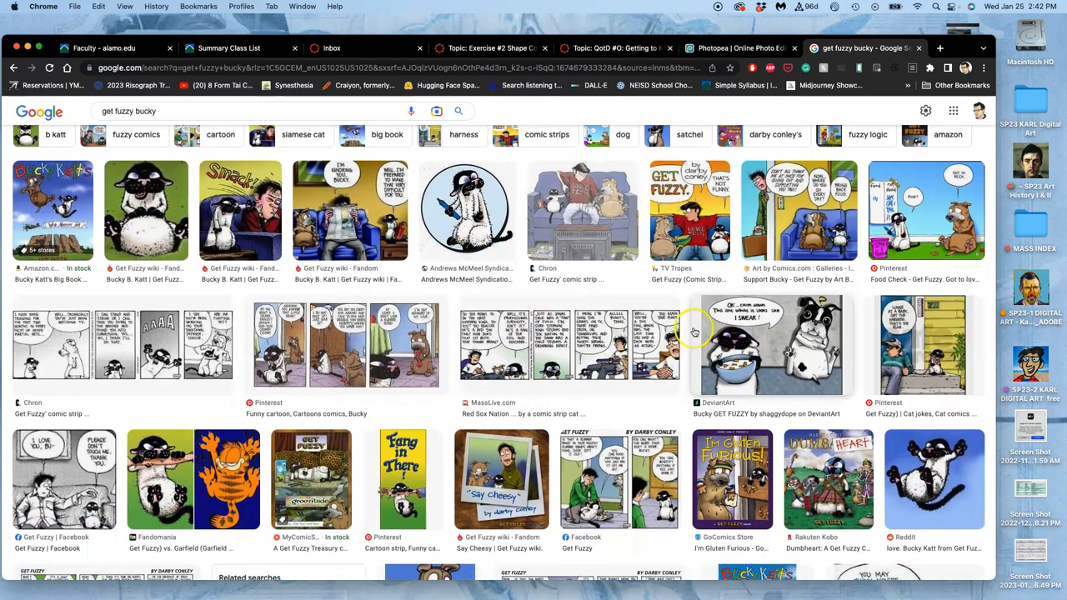
click(570, 343)
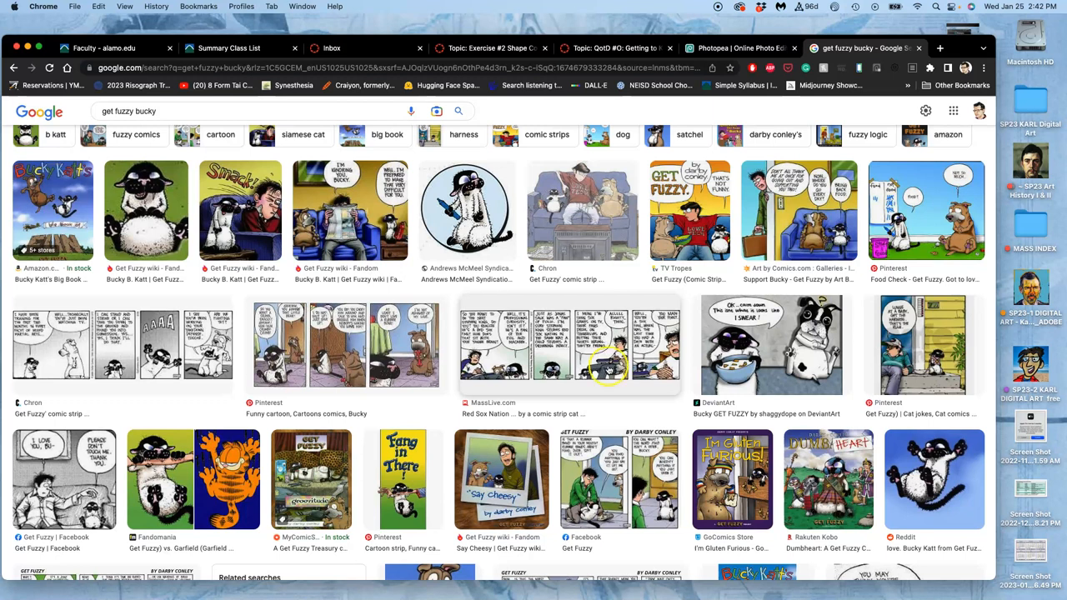
scroll(up, 3)
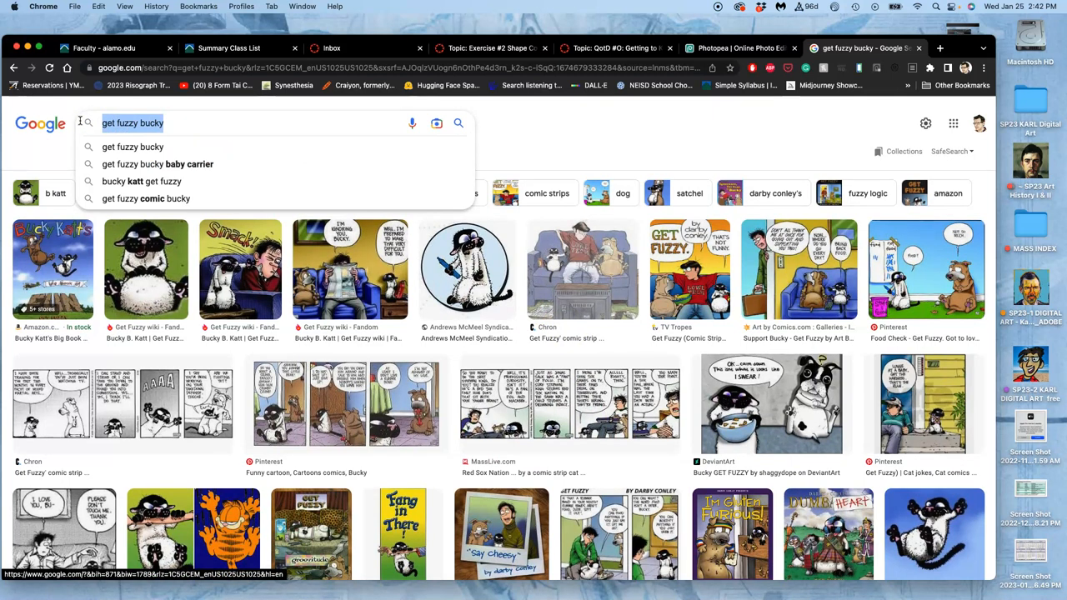
mouse_move(323, 165)
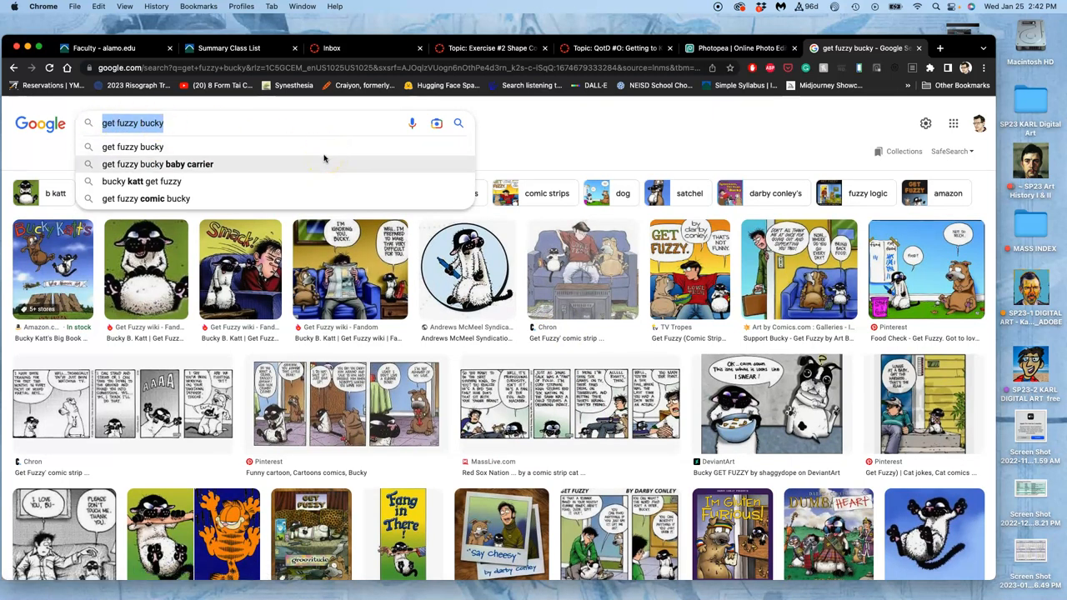
Run a side search for 'felix the cat' images, then go back to the Bucky image results.
text(felix t)
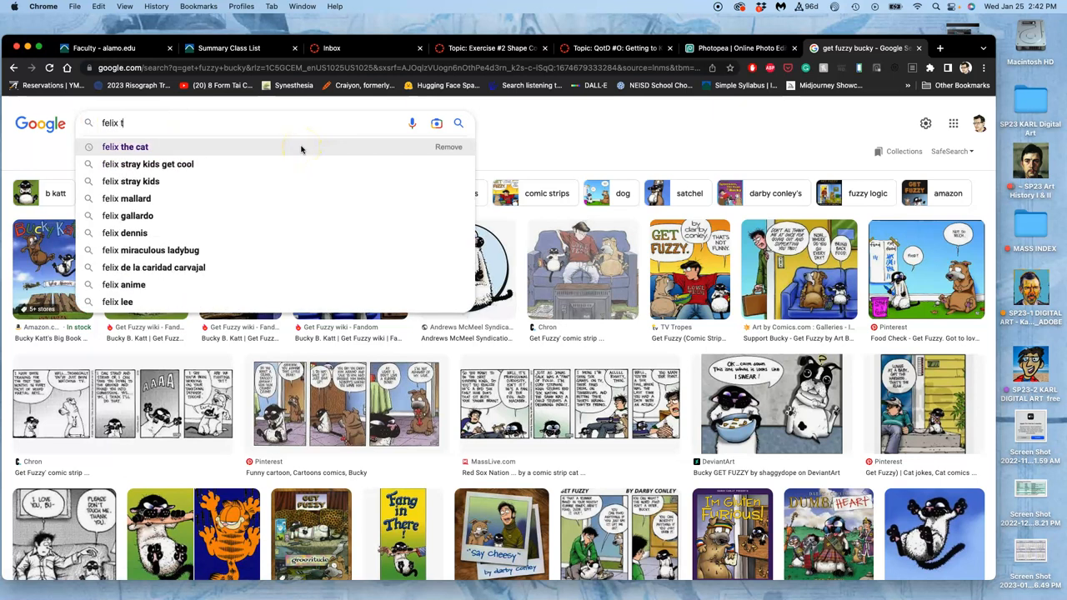
click(125, 146)
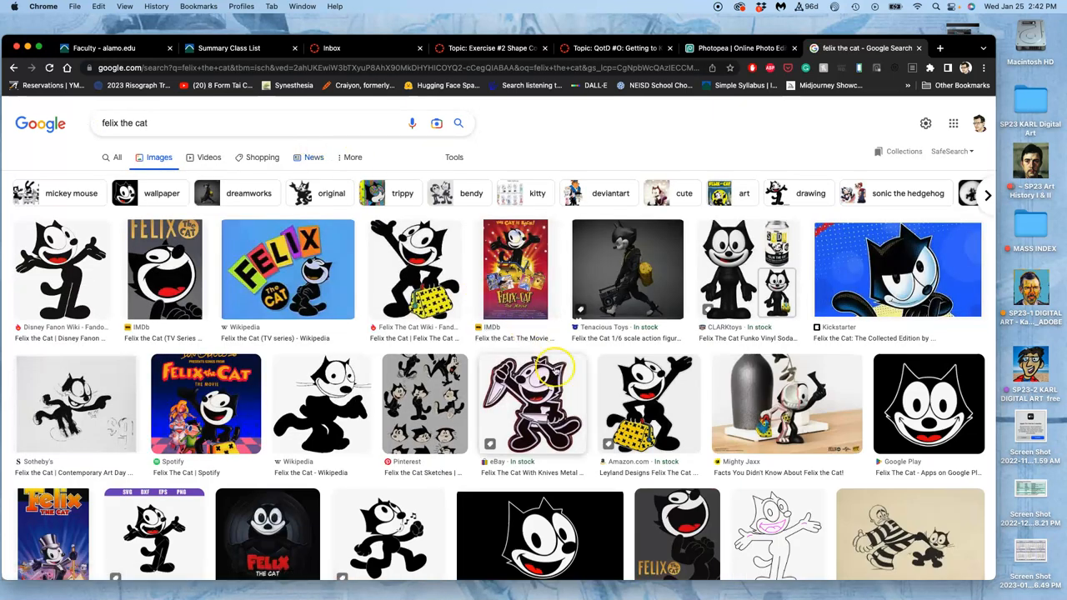
scroll(down, 3)
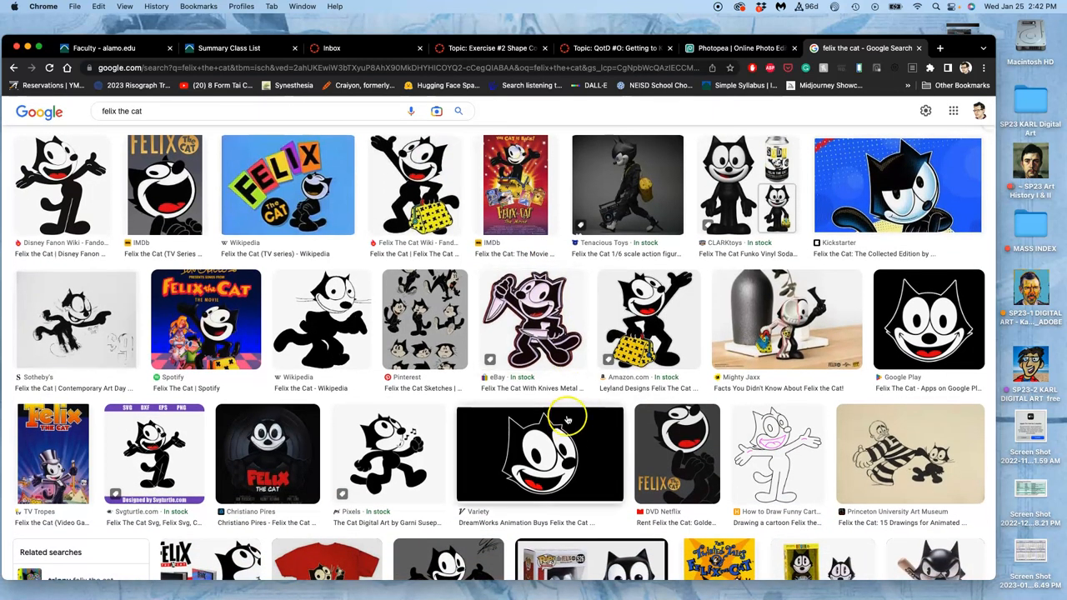
mouse_move(558, 477)
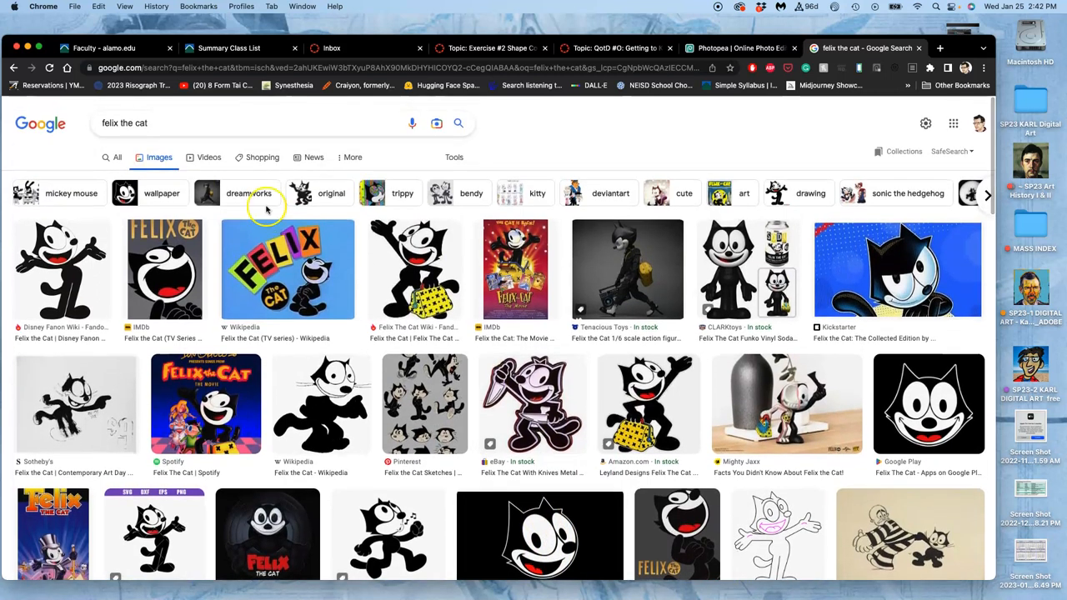
click(14, 67)
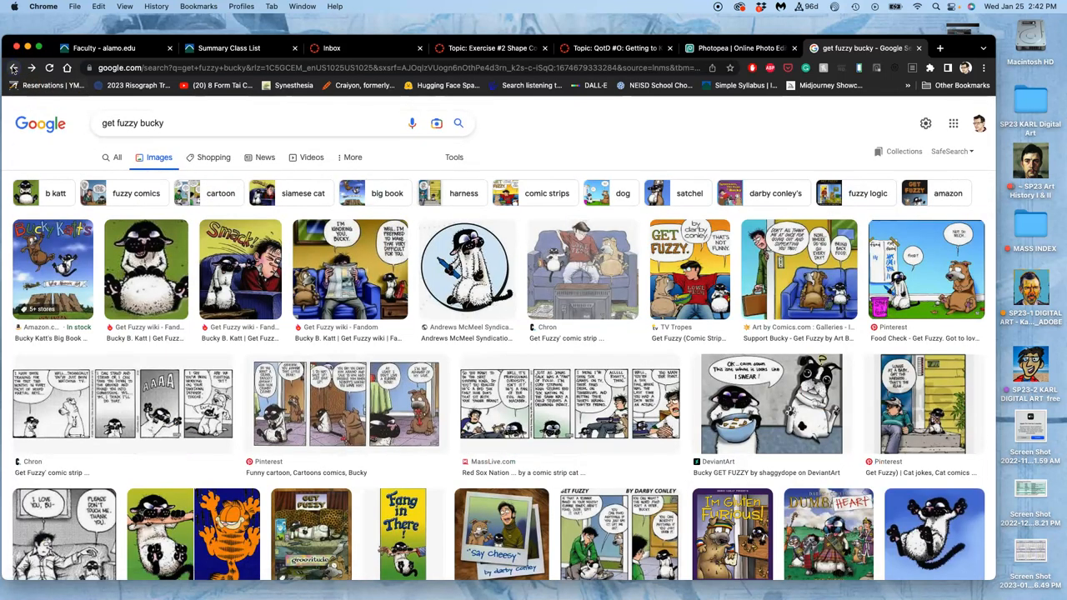
scroll(down, 3)
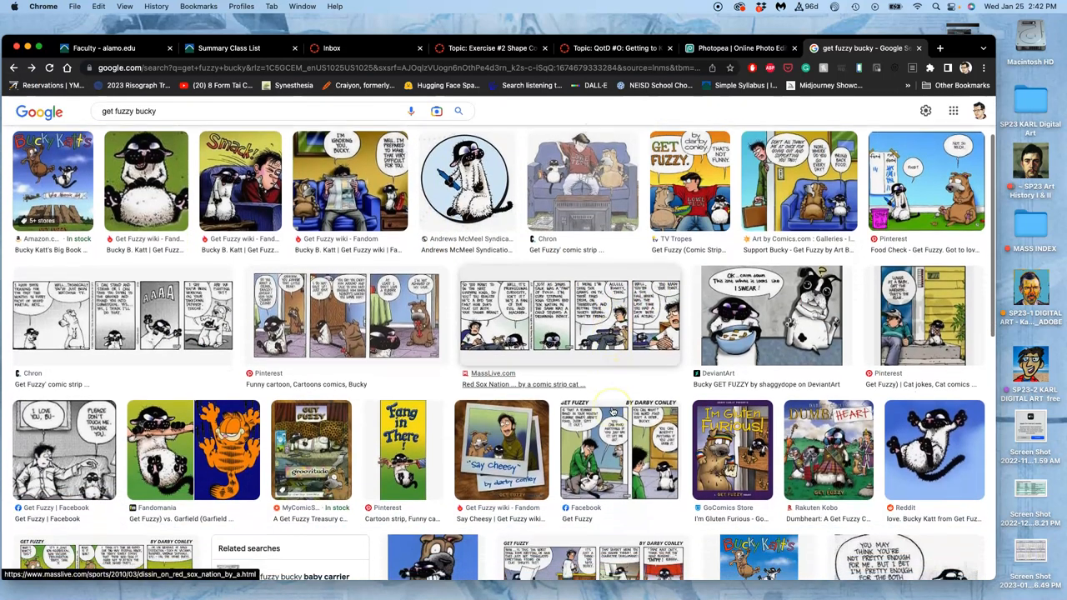
scroll(down, 3)
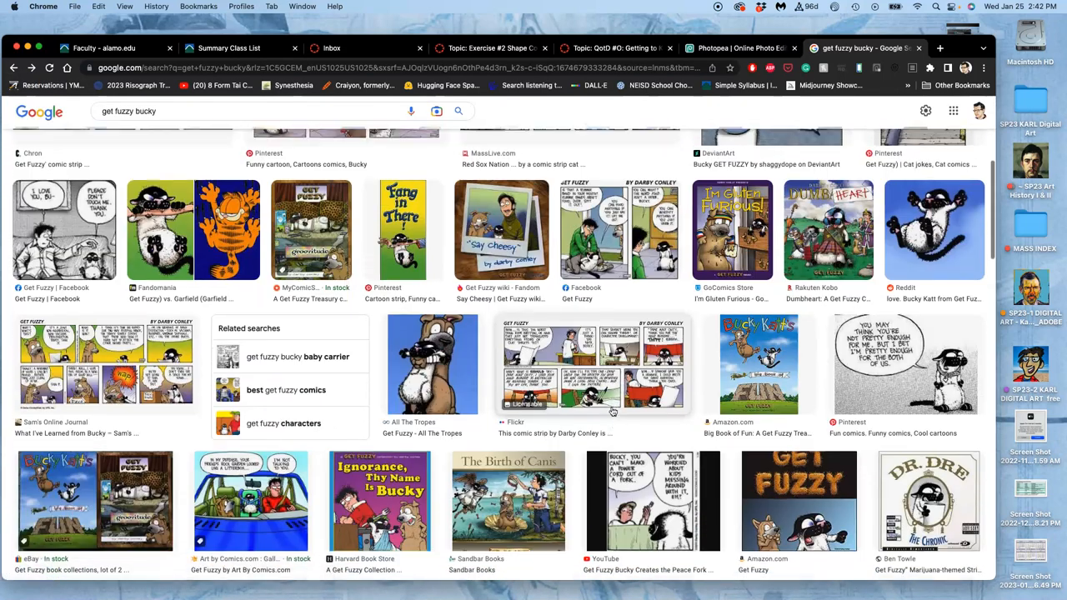
scroll(up, 3)
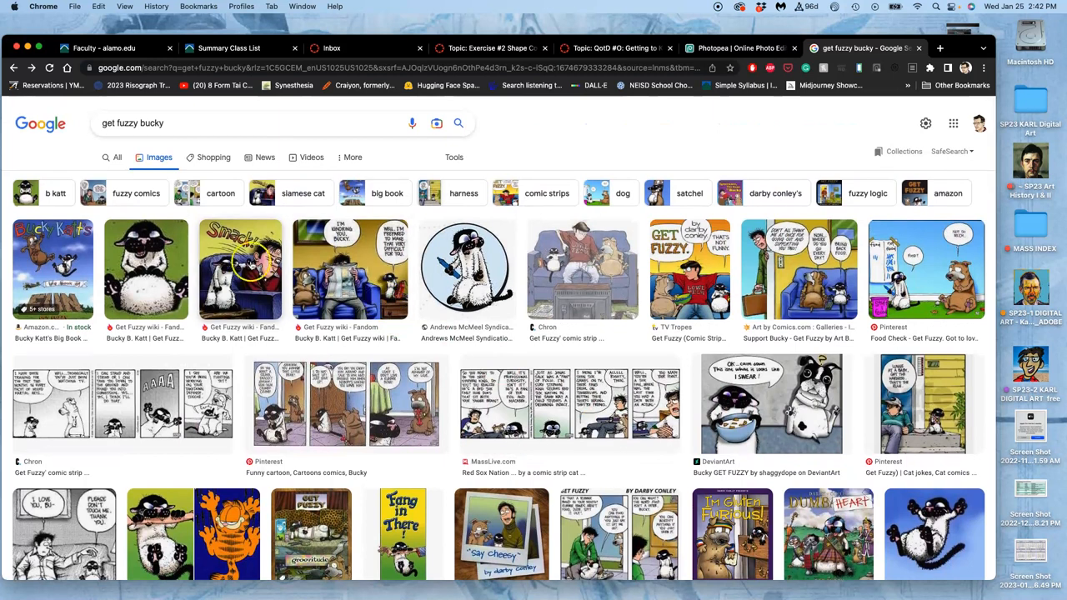
Open a Bucky image in its own tab, save it to the desktop as download.jpg, and close that tab.
right_click(467, 267)
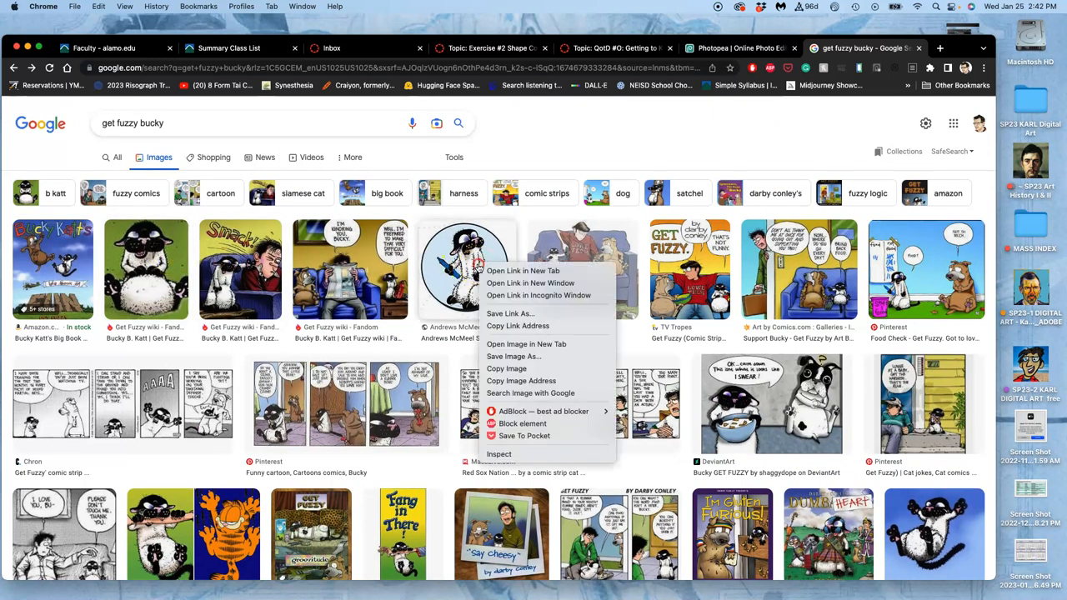
click(522, 270)
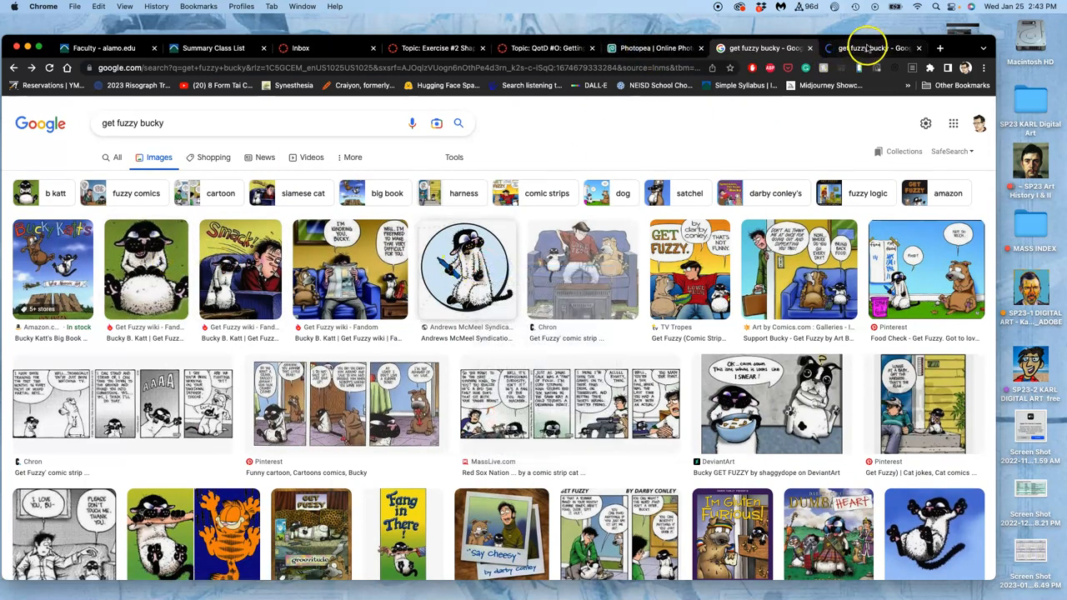
click(467, 269)
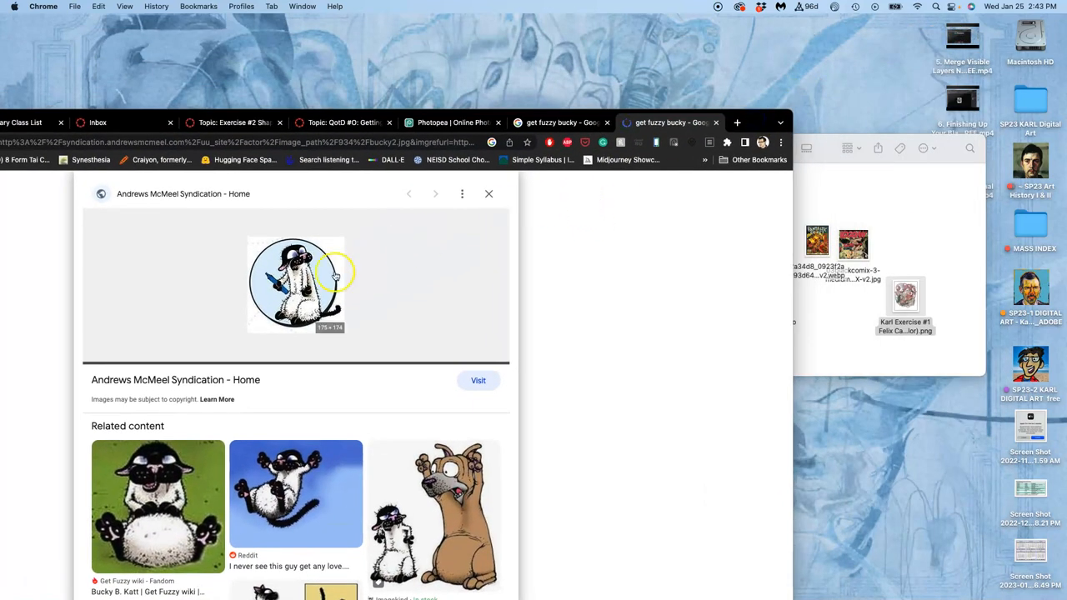
mouse_move(759, 73)
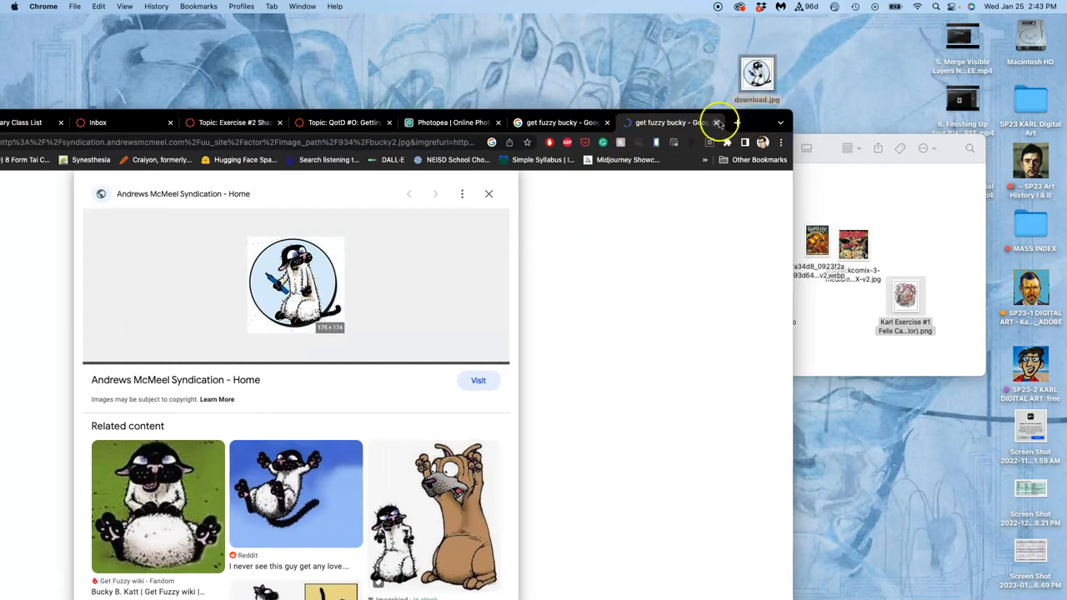
click(488, 194)
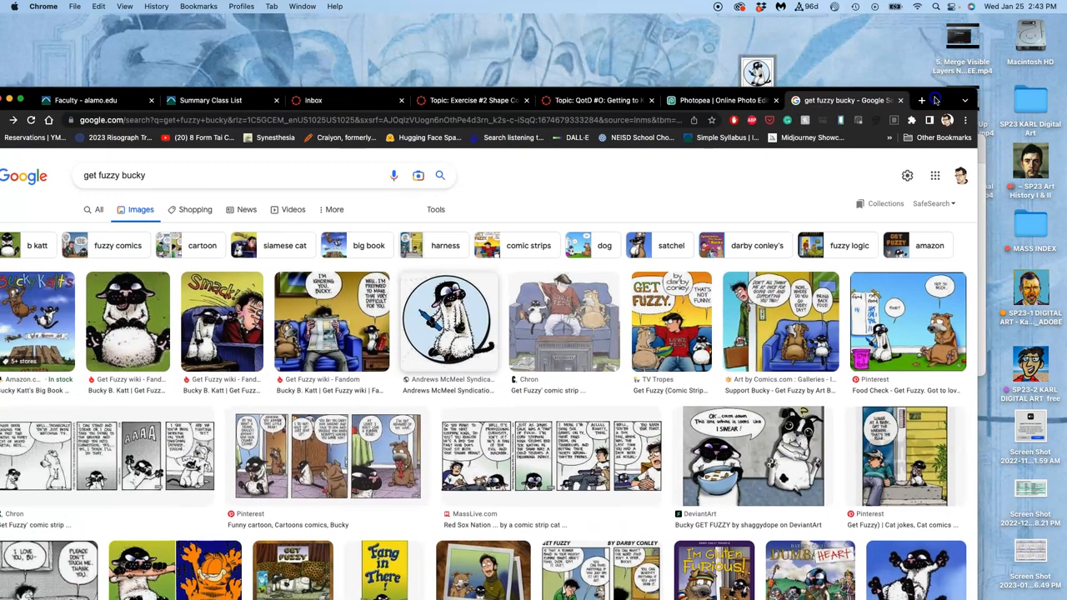
Replace the search with 'felix the cat' and scroll through its image results.
click(208, 175)
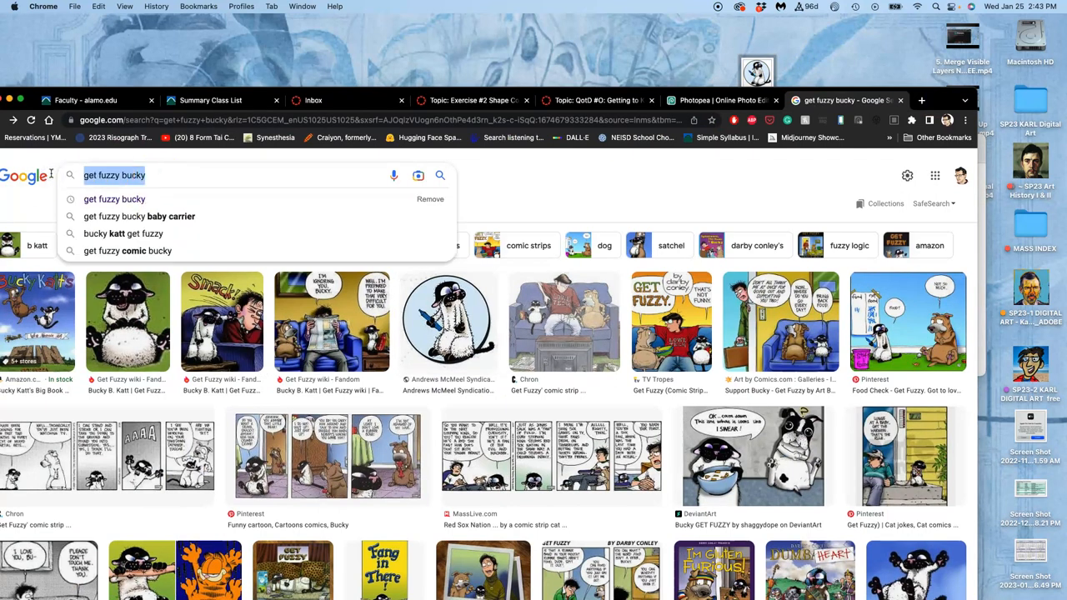
text(felix the)
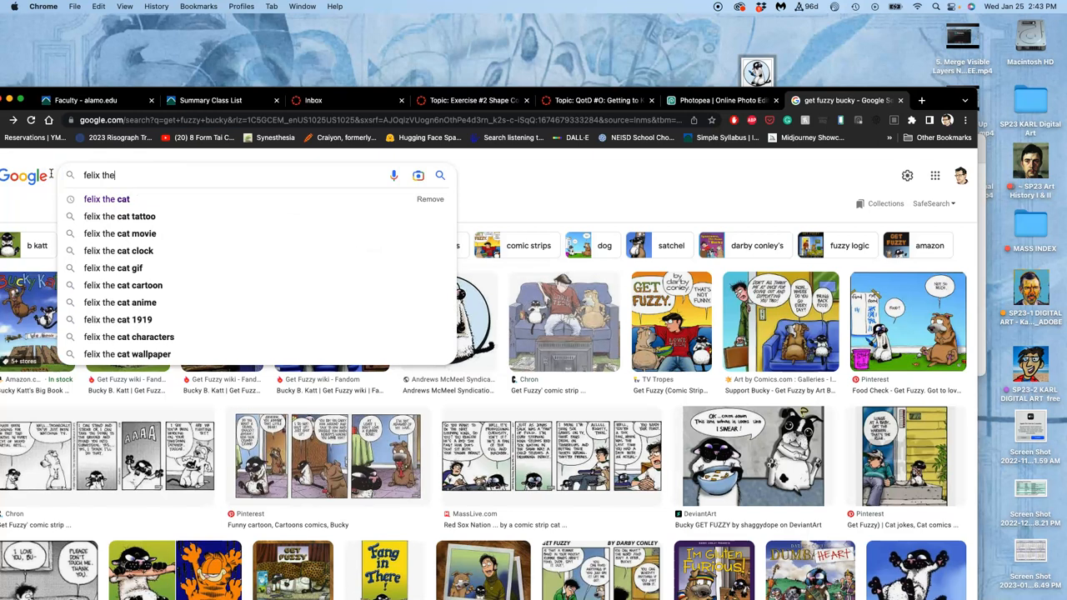
click(106, 198)
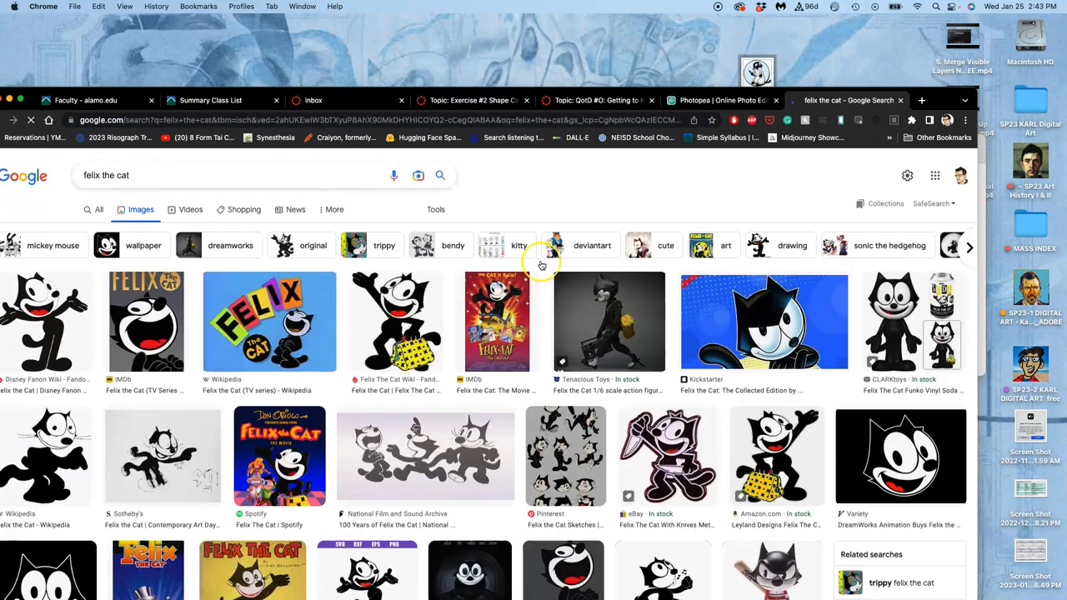
scroll(down, 3)
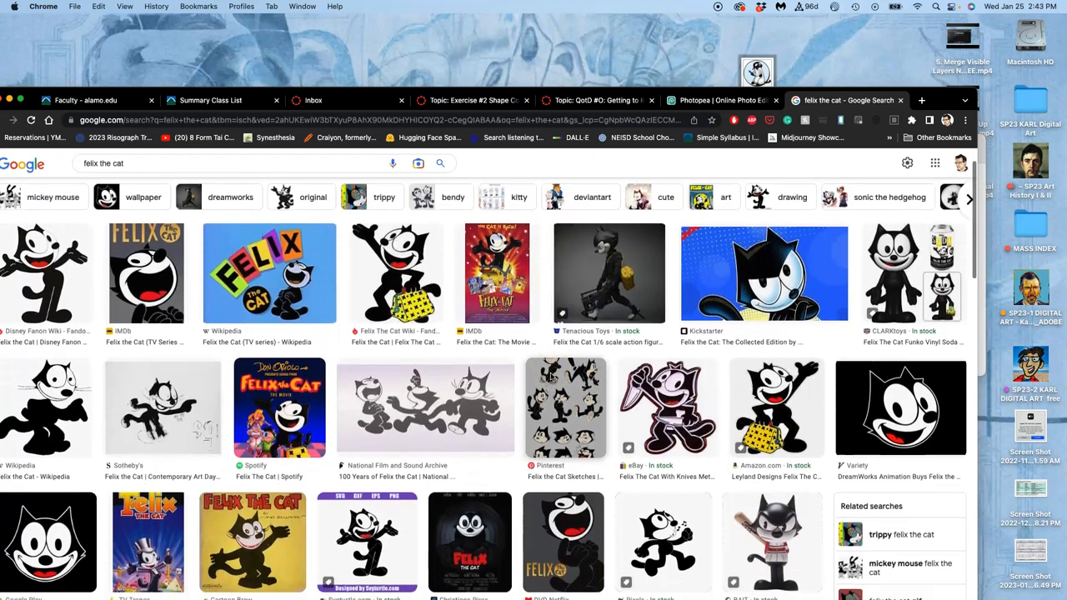
scroll(down, 3)
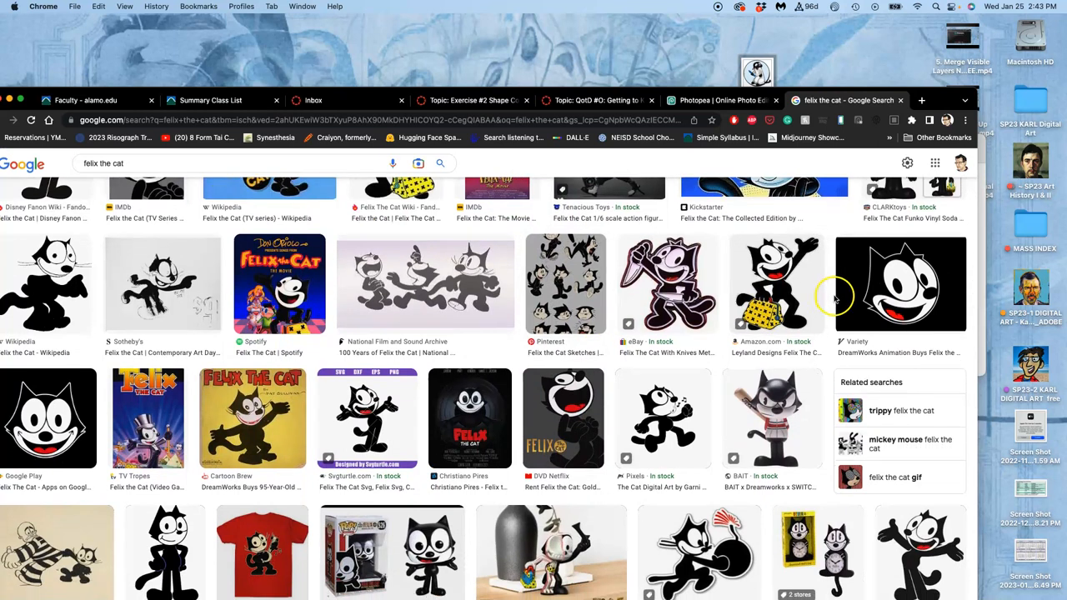
Preview the grinning Felix, Funko and Google Play face images, and save the Felix face into the Exercise #1 folder.
click(900, 283)
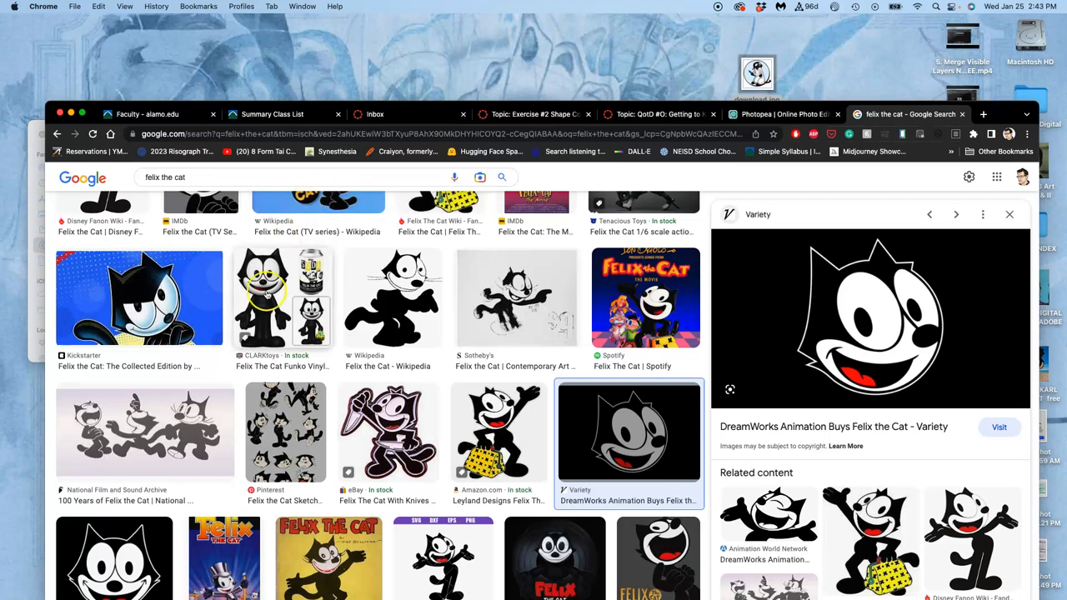
click(284, 296)
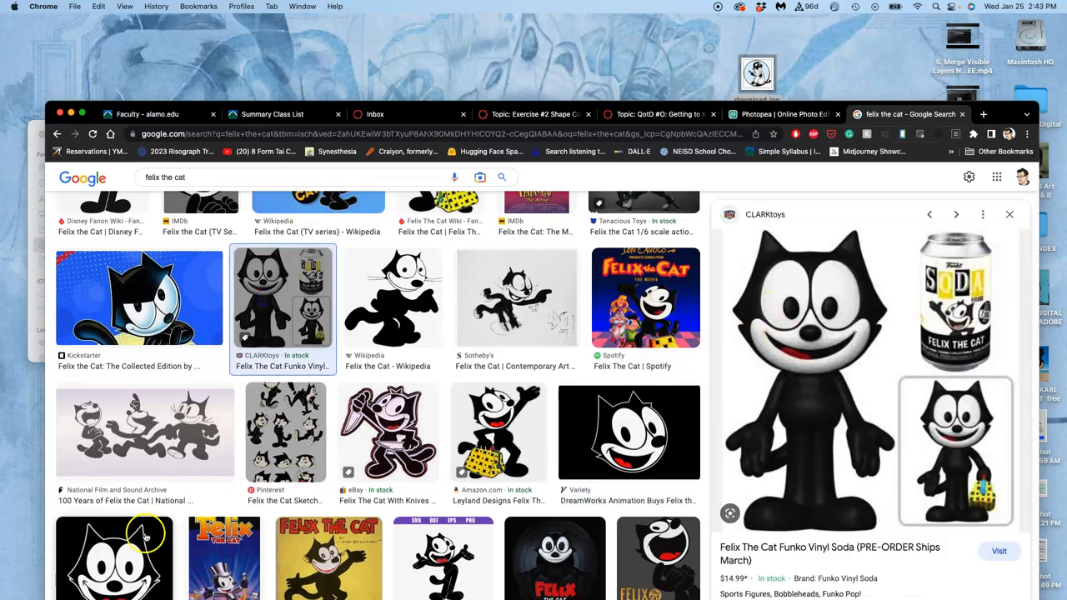
click(957, 213)
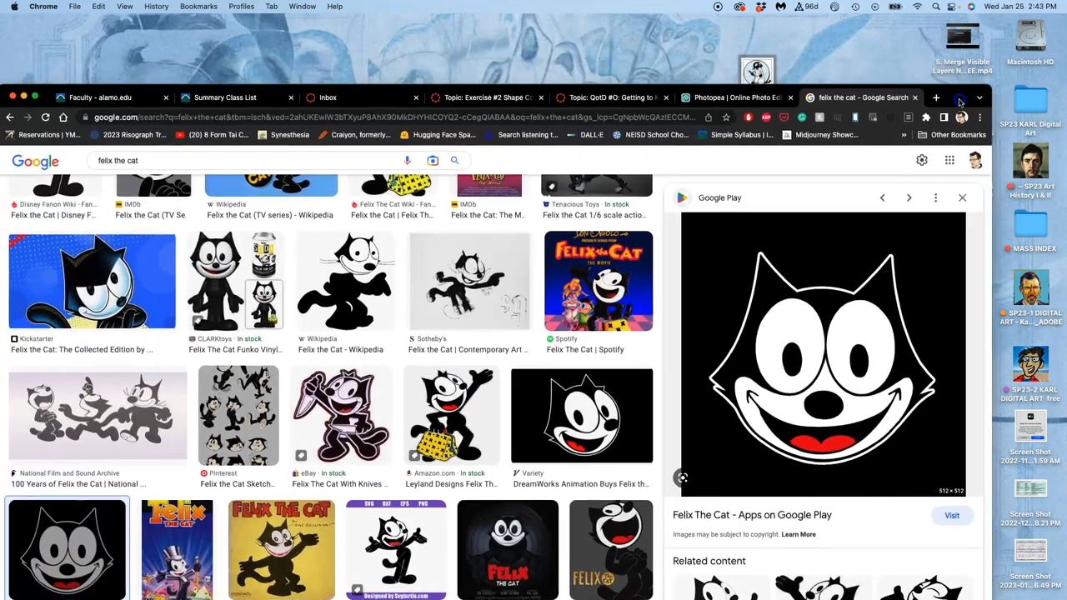
click(239, 297)
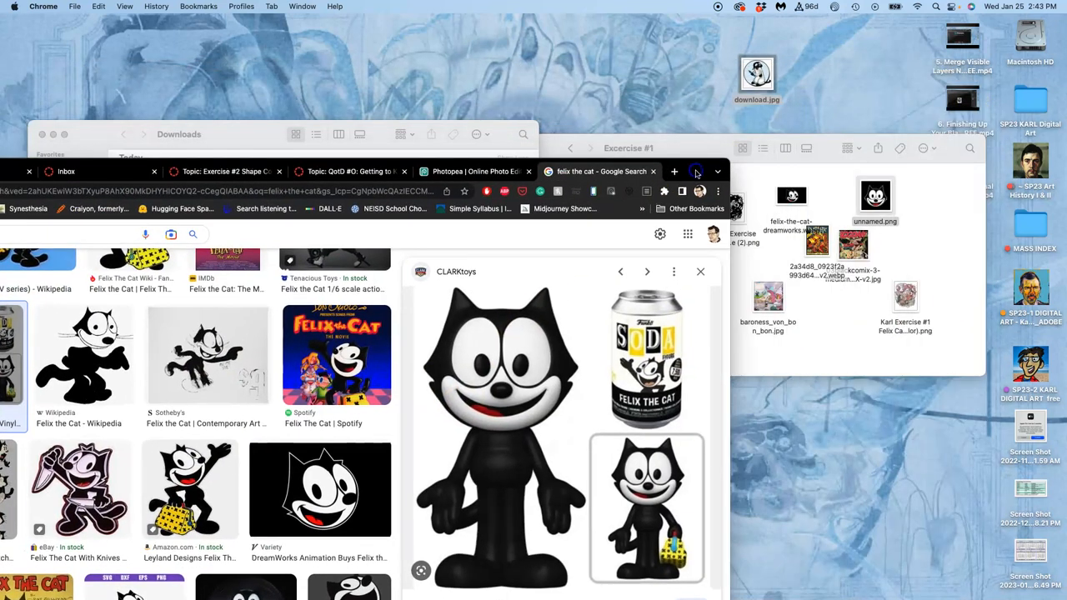
Save the Felix Funko image too, then view the Felix face, Funko and Felix Cat Jumble files in Preview and close them.
click(193, 233)
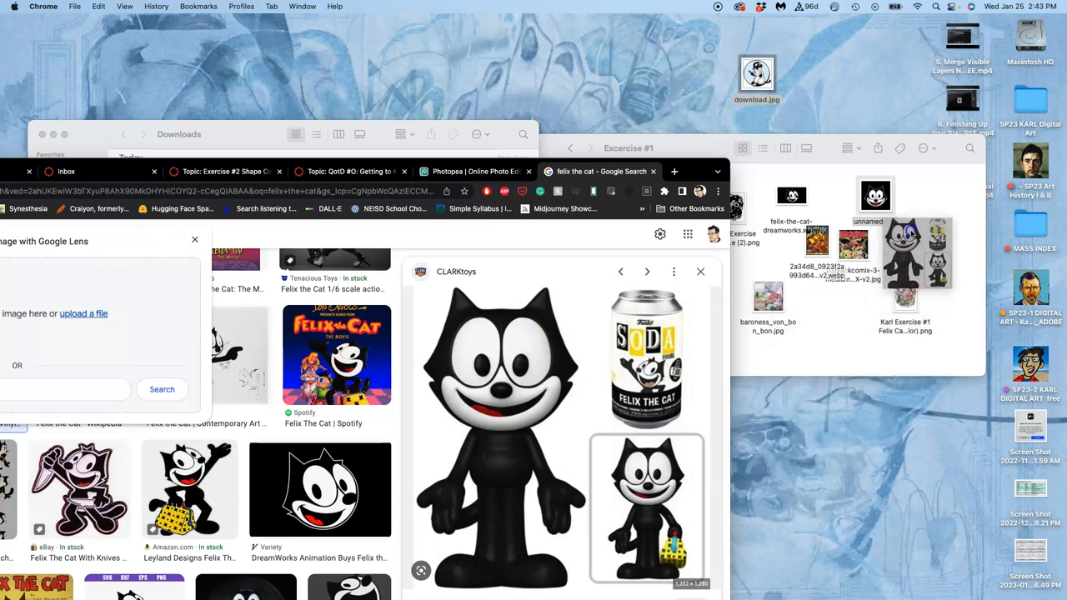
click(193, 240)
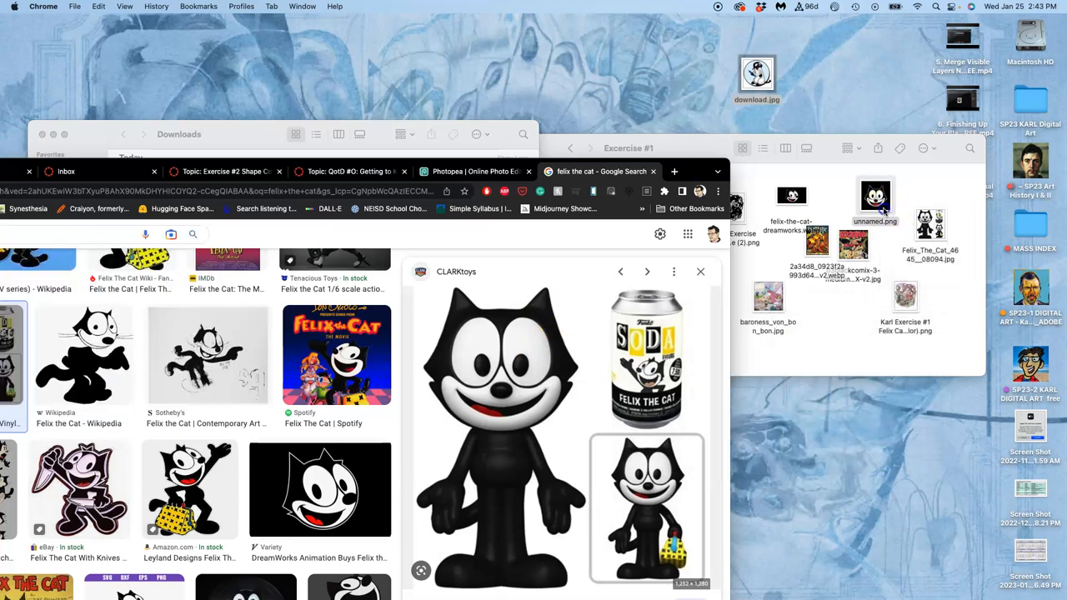
double_click(875, 196)
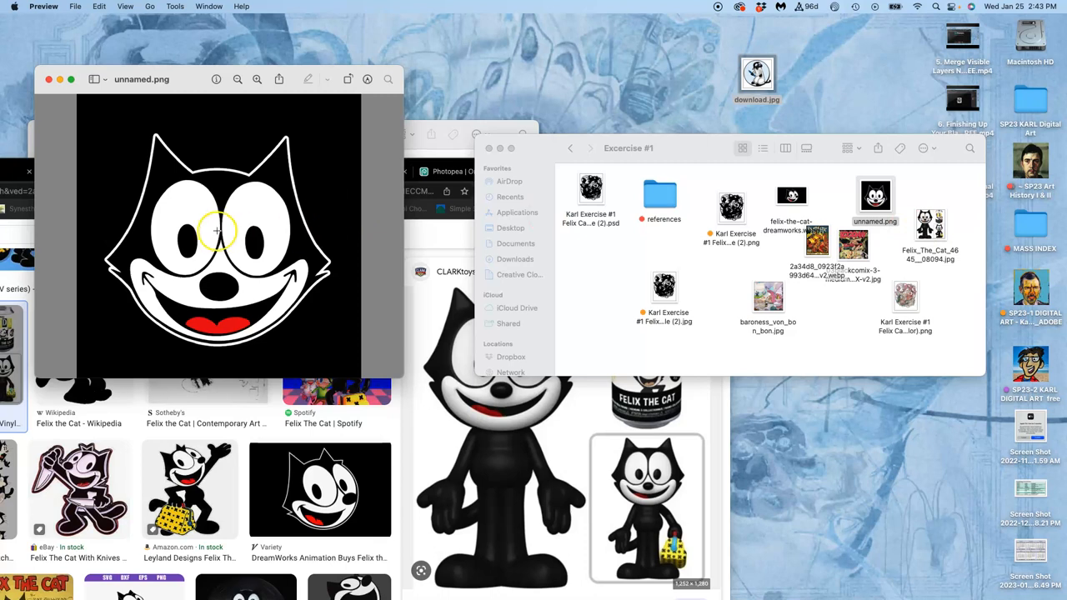
mouse_move(250, 243)
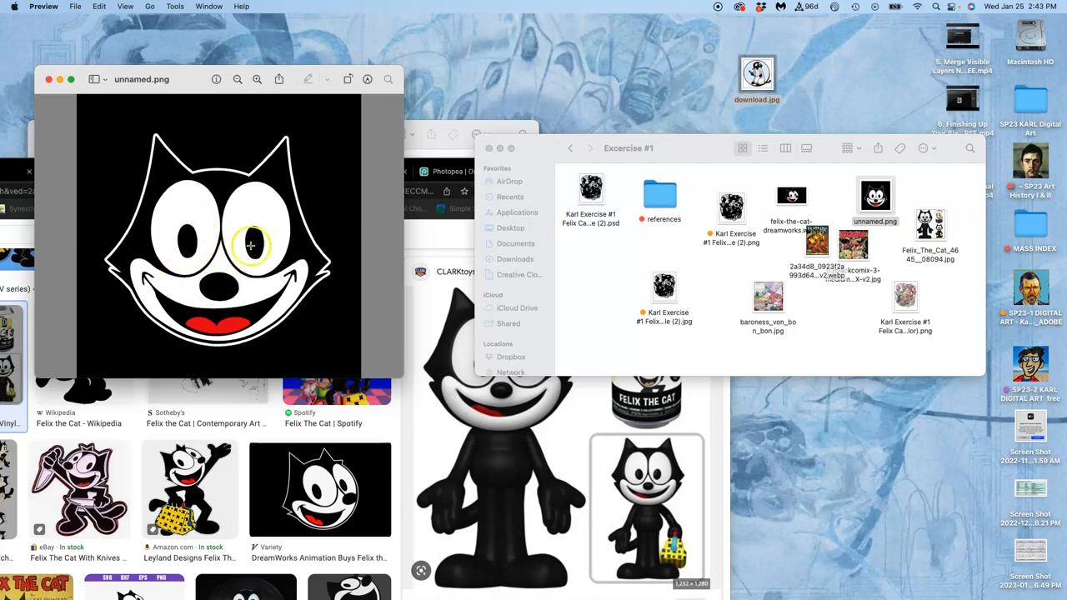
mouse_move(208, 283)
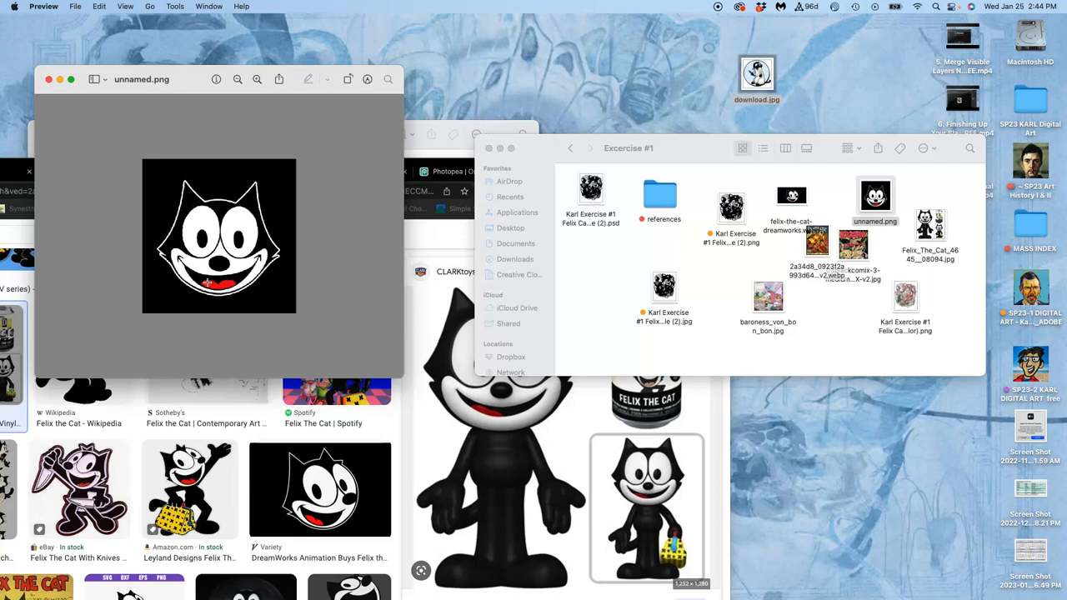
click(875, 197)
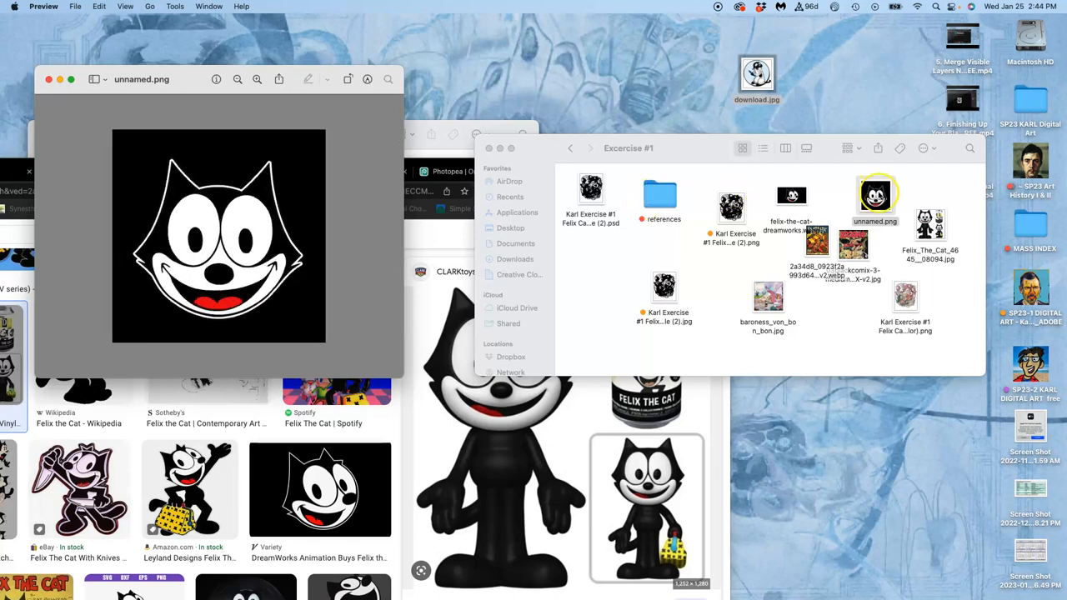
double_click(928, 223)
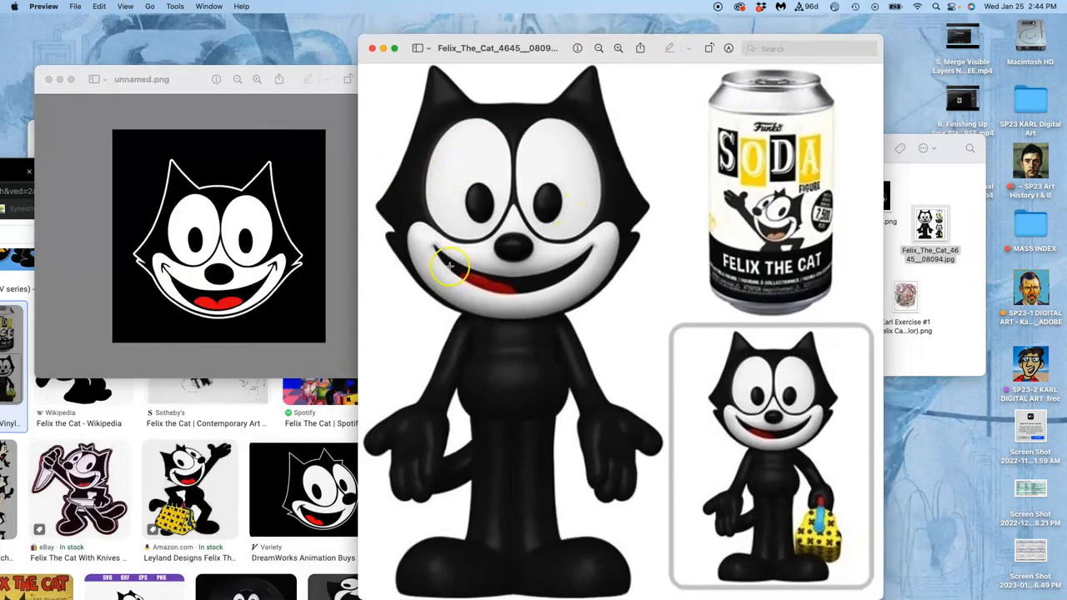
mouse_move(575, 247)
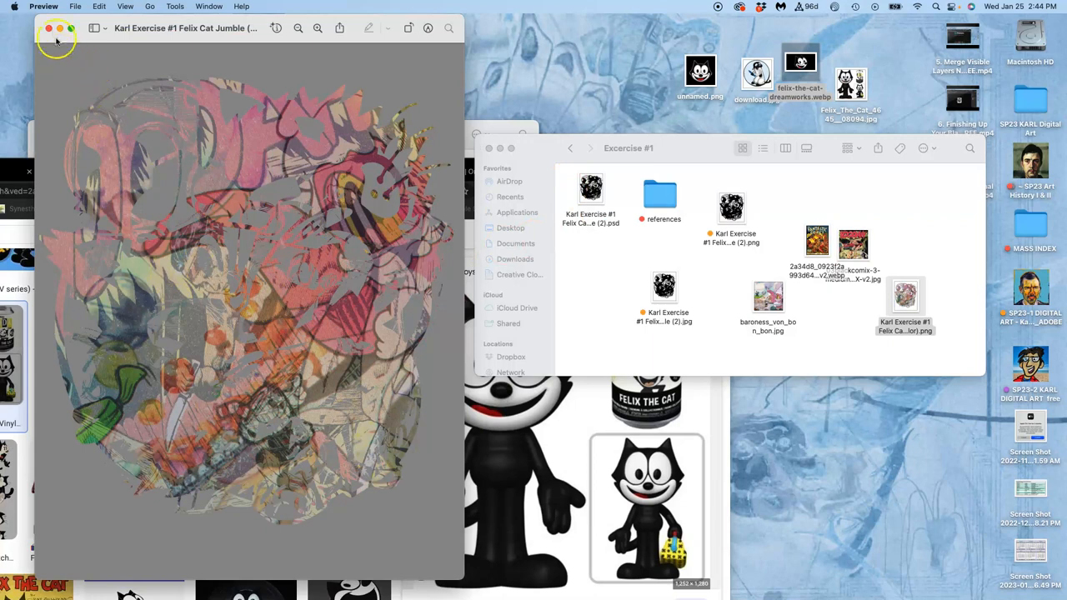
click(48, 27)
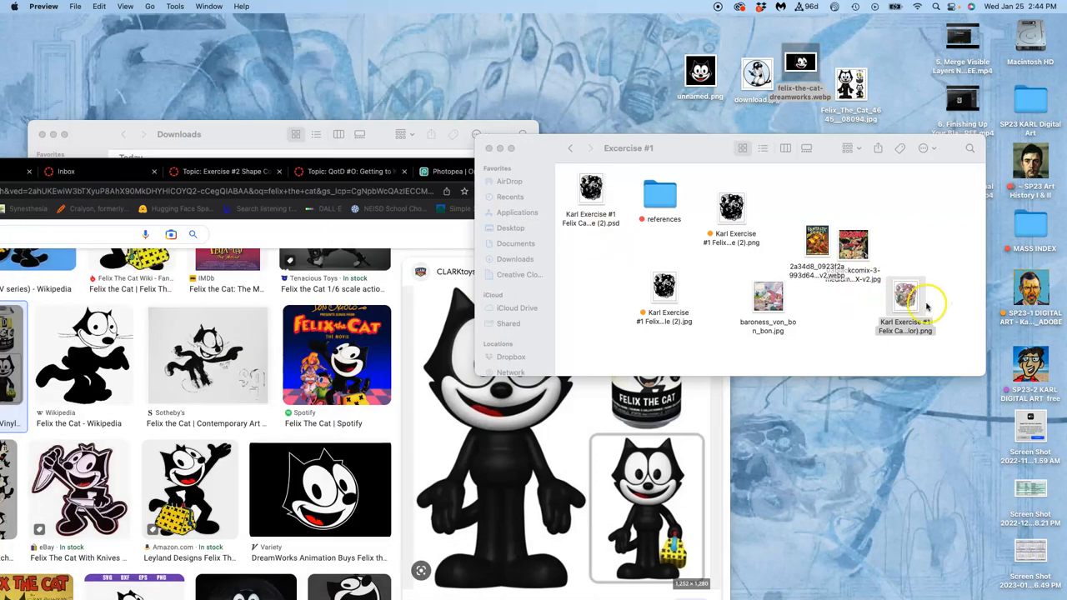
Move the leftover reference images out of the Exercise #1 folder and go back up to the class folder.
right_click(905, 300)
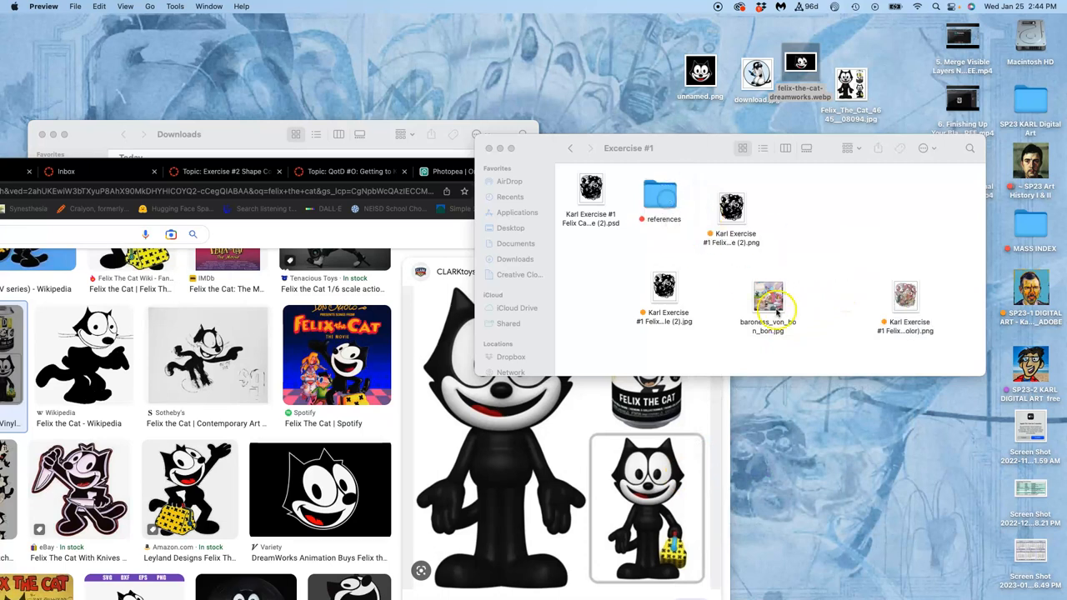
drag(766, 303, 654, 200)
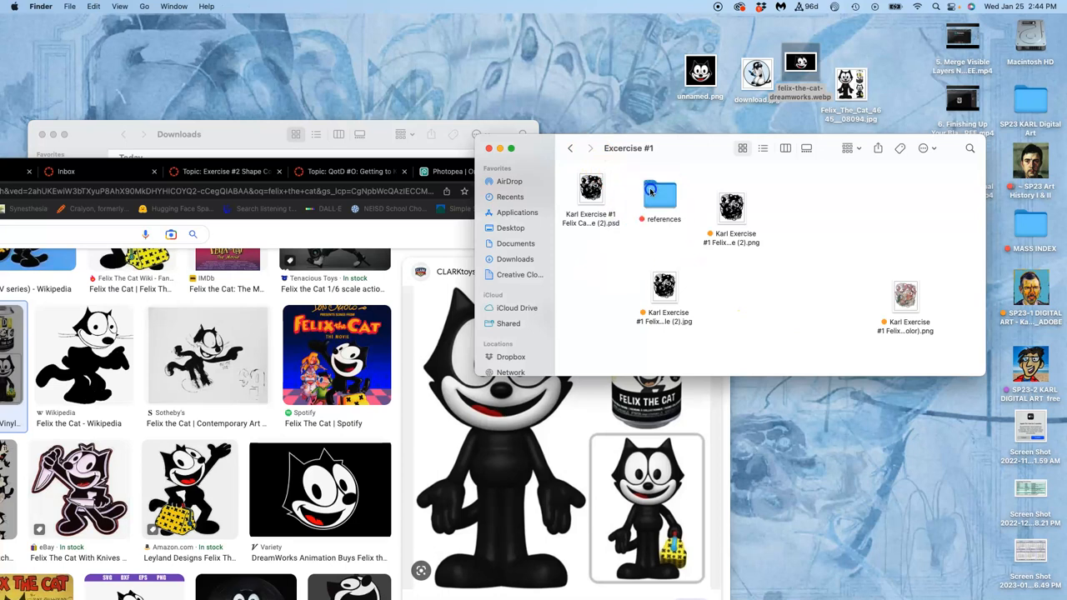
click(570, 147)
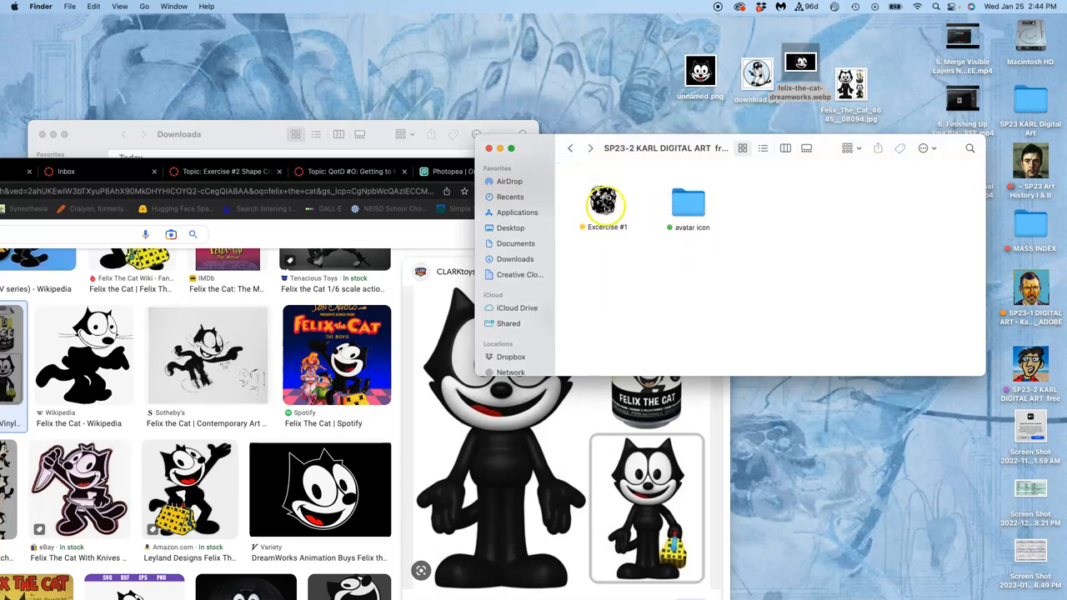
Copy the Exercise #1 folder and bring up its Get Info details to reset the icon and tag it green.
right_click(606, 206)
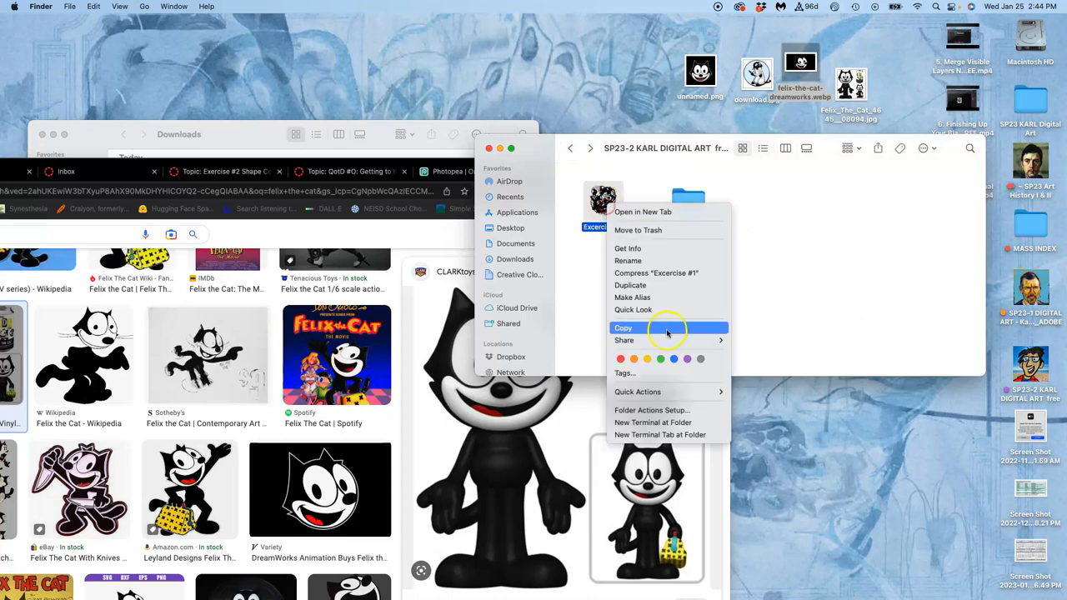
click(623, 327)
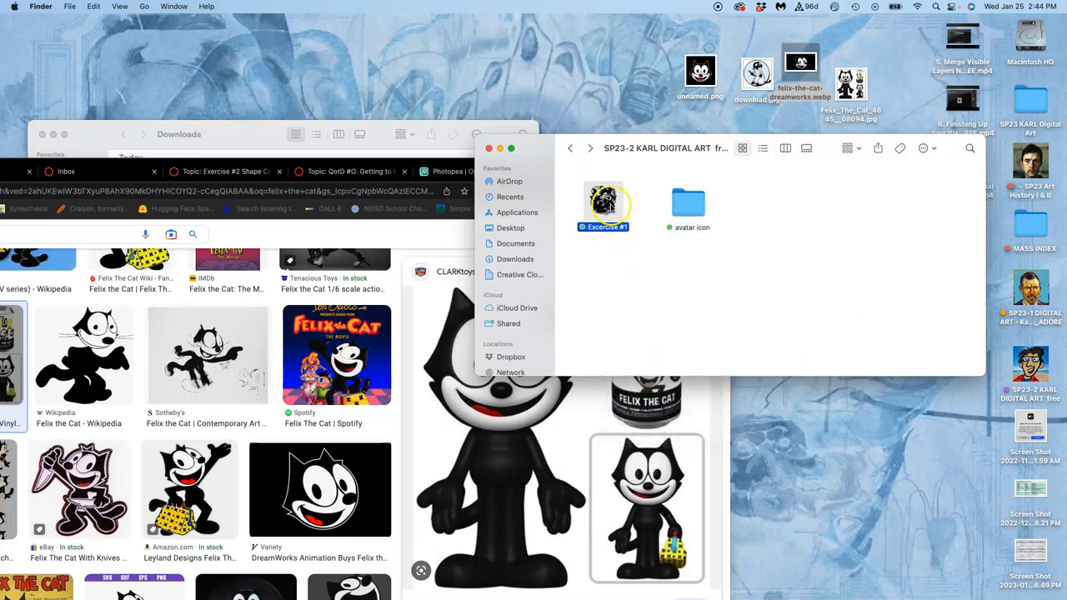
right_click(604, 206)
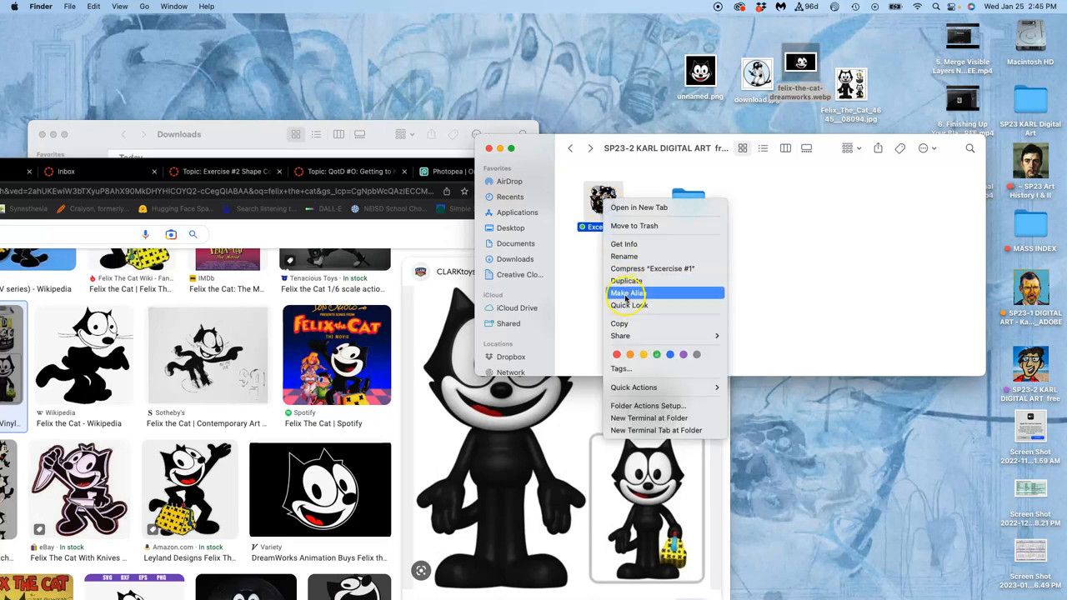
mouse_move(623, 244)
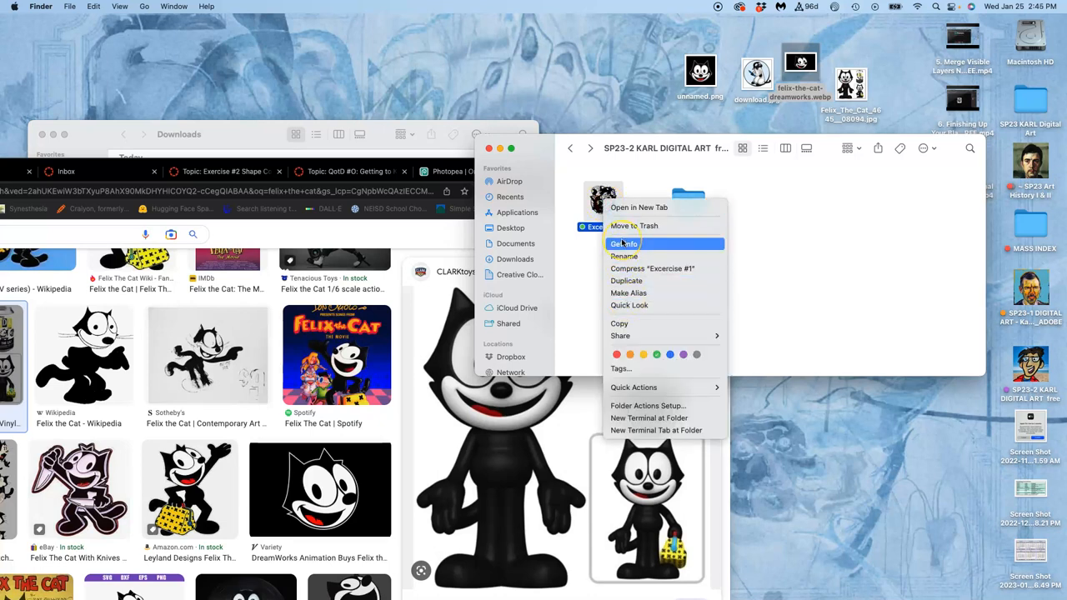
click(624, 243)
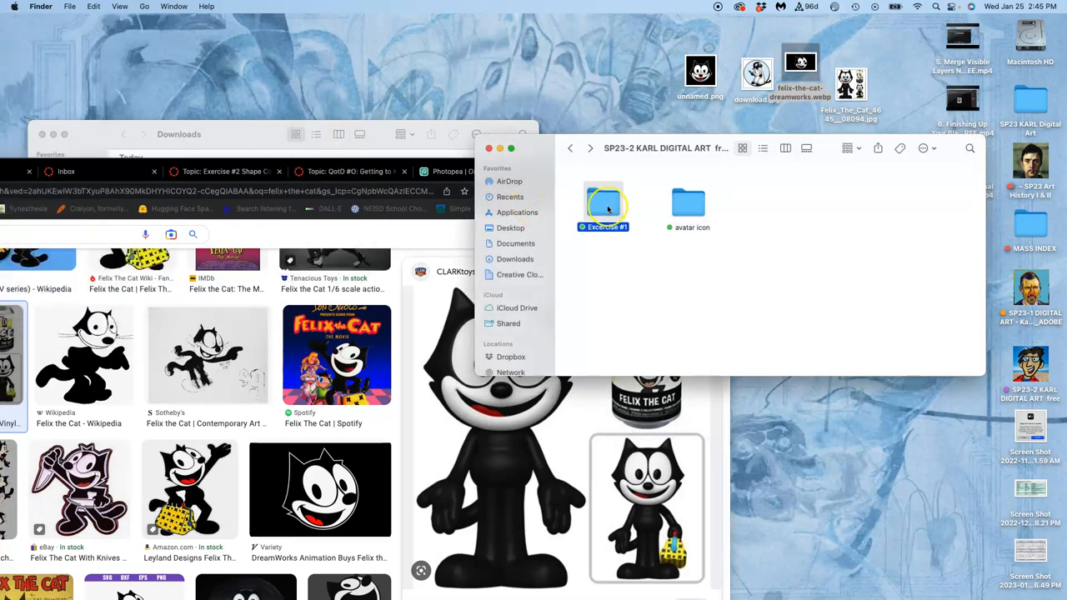
Create an 'Exercise #2' folder, move the four desktop Felix images into it and open it.
right_click(780, 267)
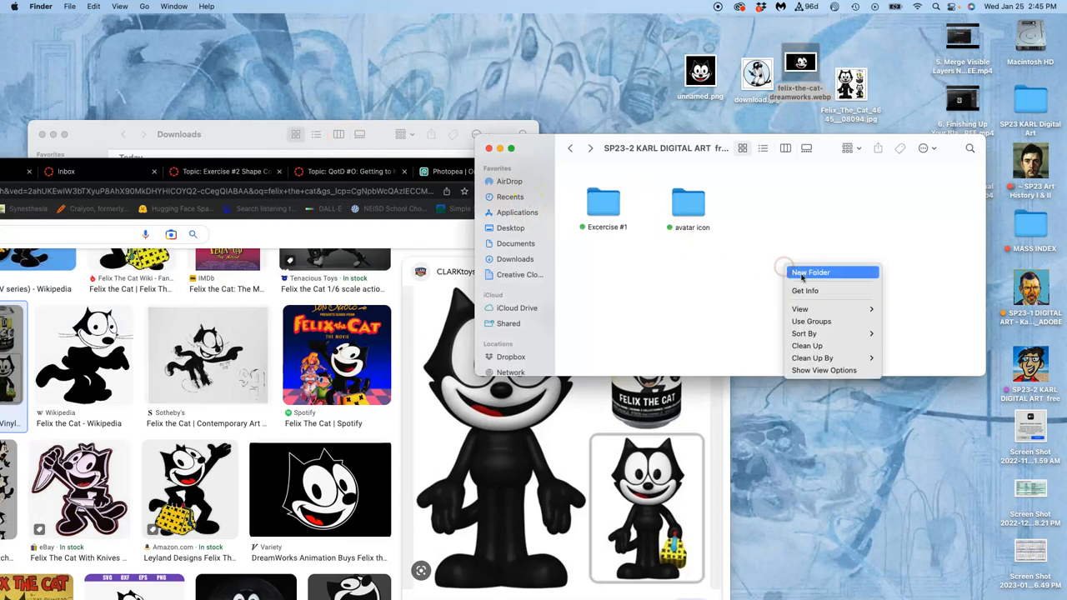
click(810, 273)
text(Exercise #2)
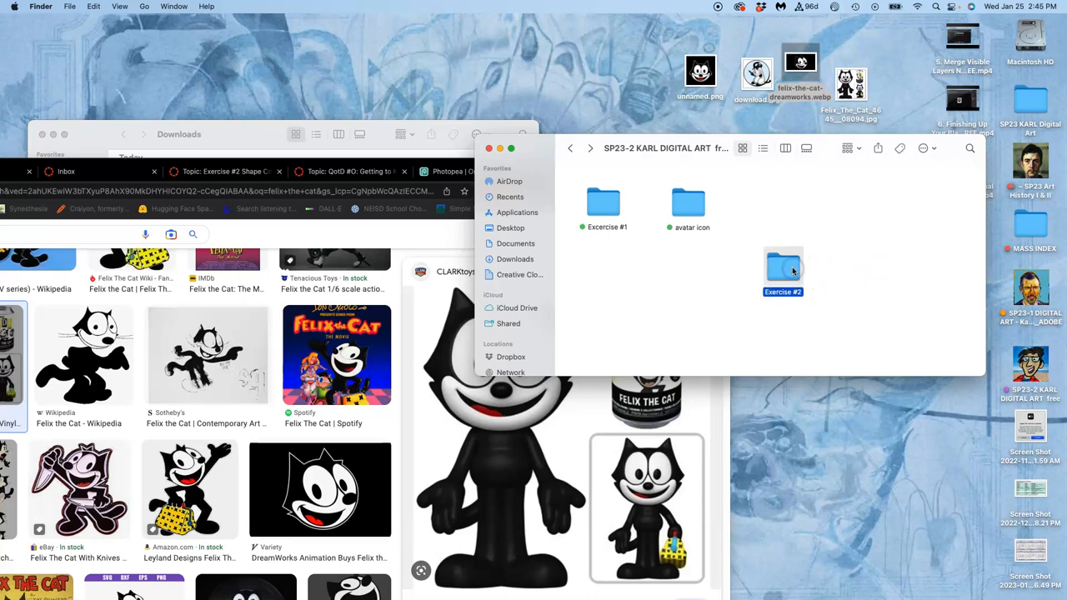
right_click(782, 267)
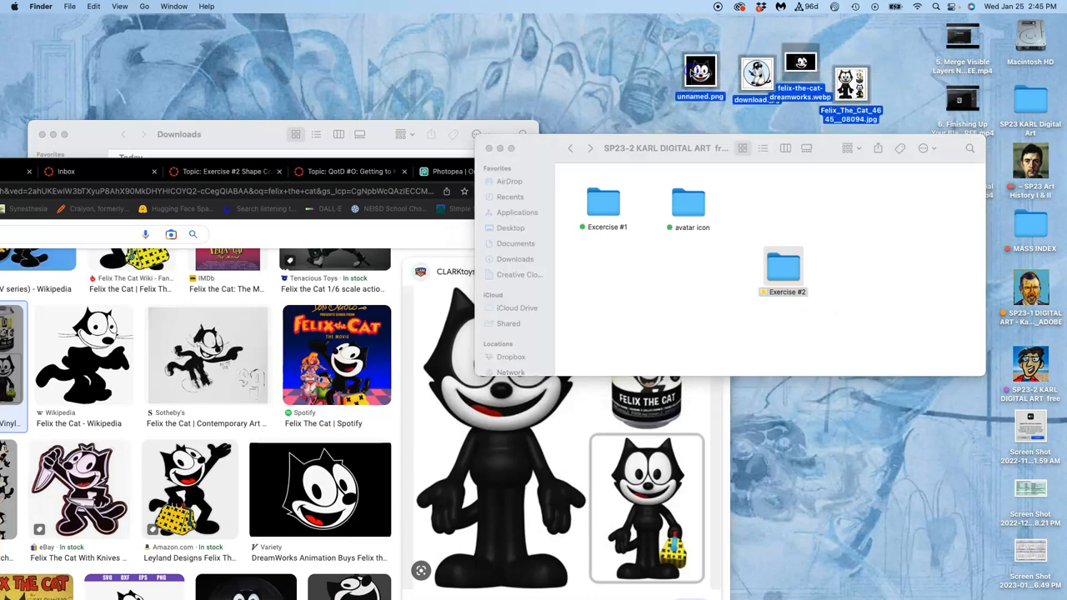
click(781, 267)
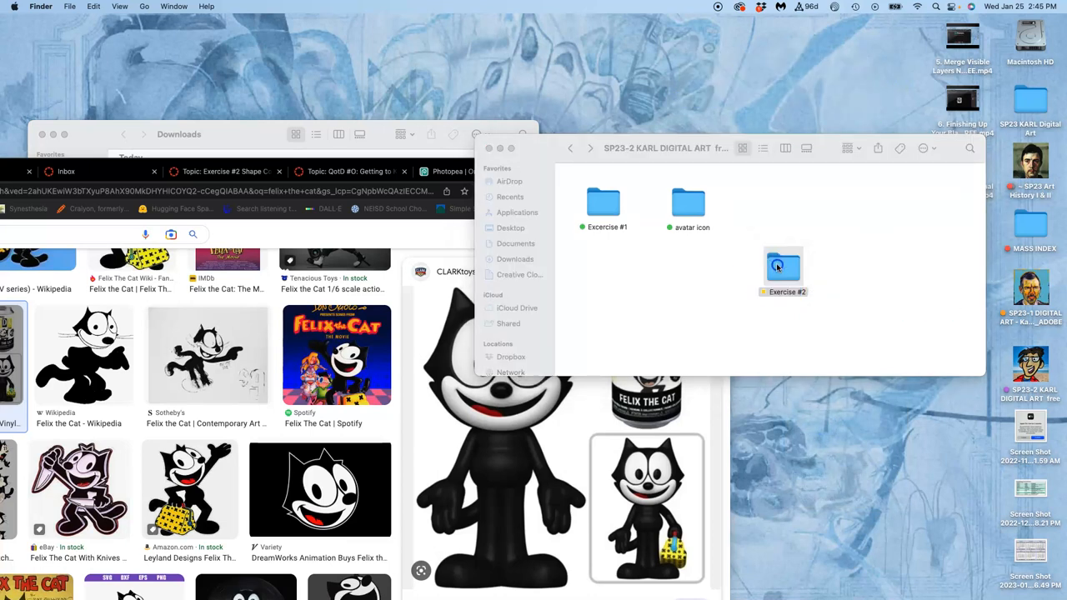
double_click(783, 265)
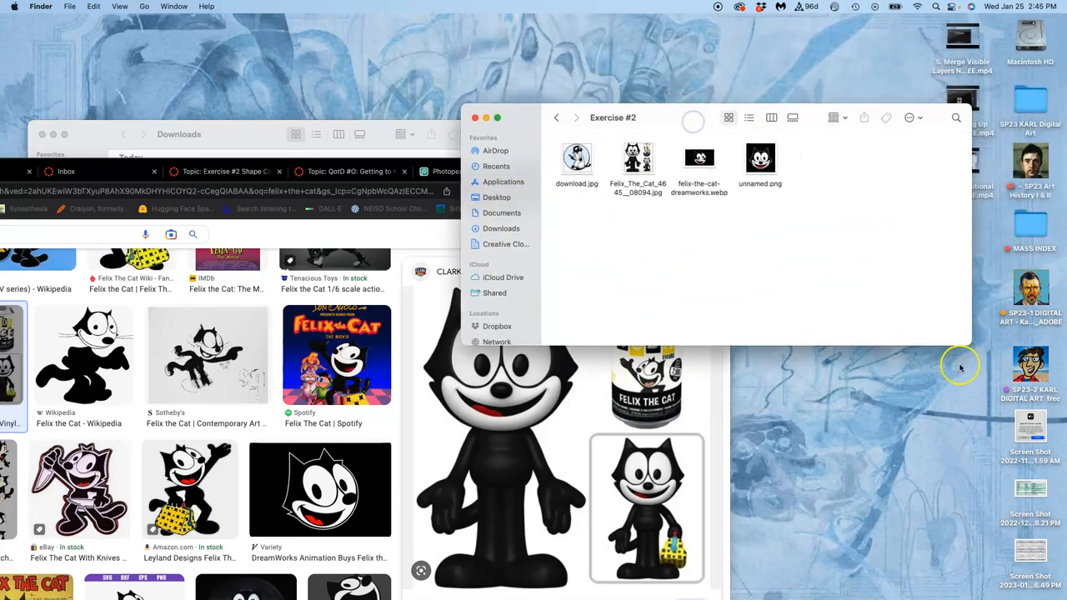
In View Options, enlarge the icon size to maximum and group the images by Name.
drag(967, 341, 825, 425)
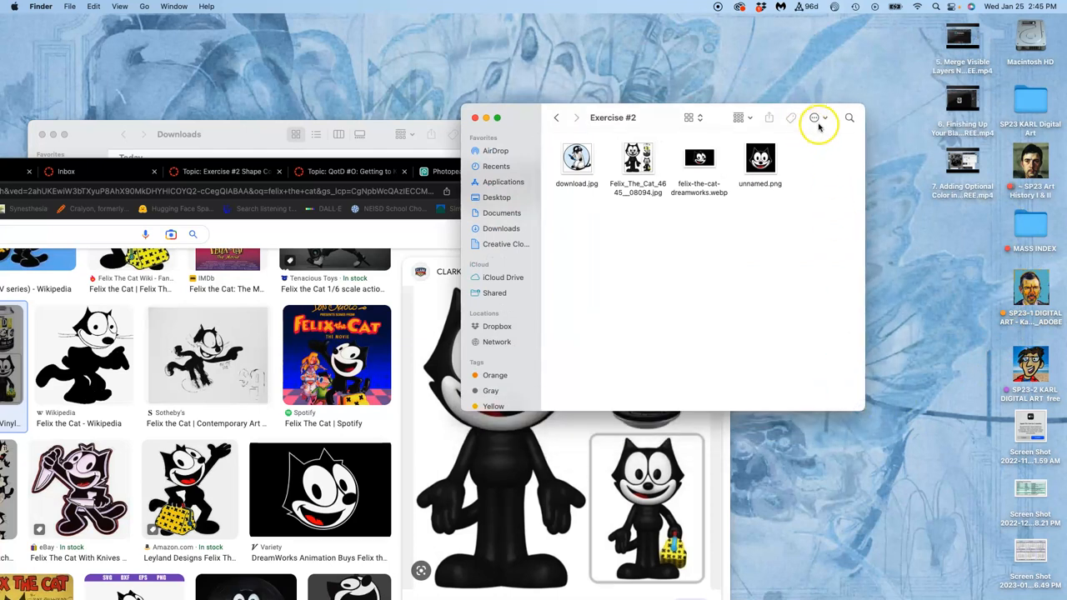
click(815, 116)
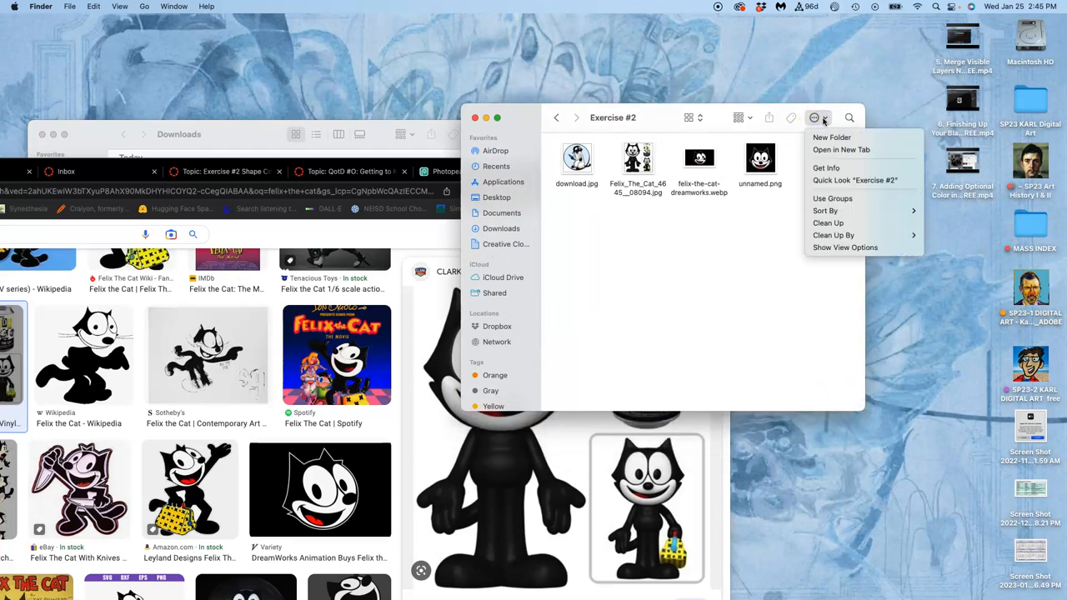
mouse_move(831, 198)
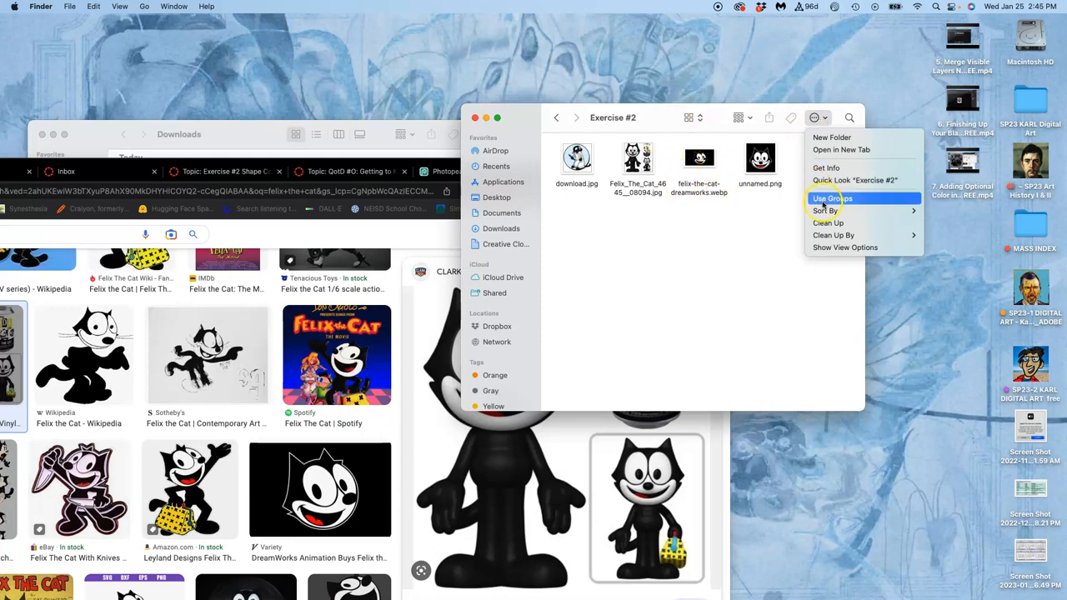
click(845, 247)
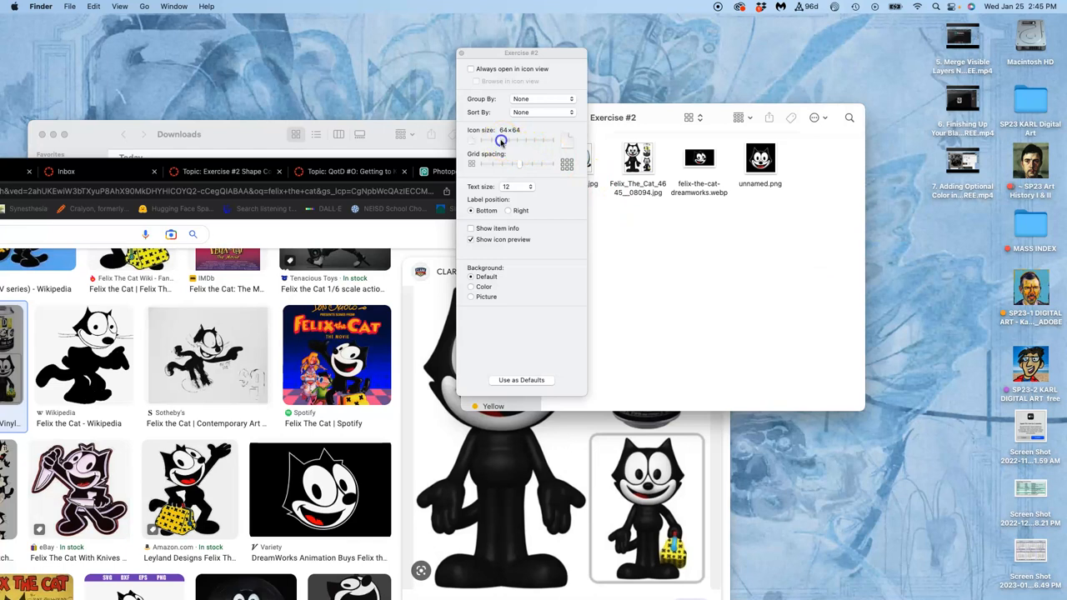
drag(497, 140, 540, 140)
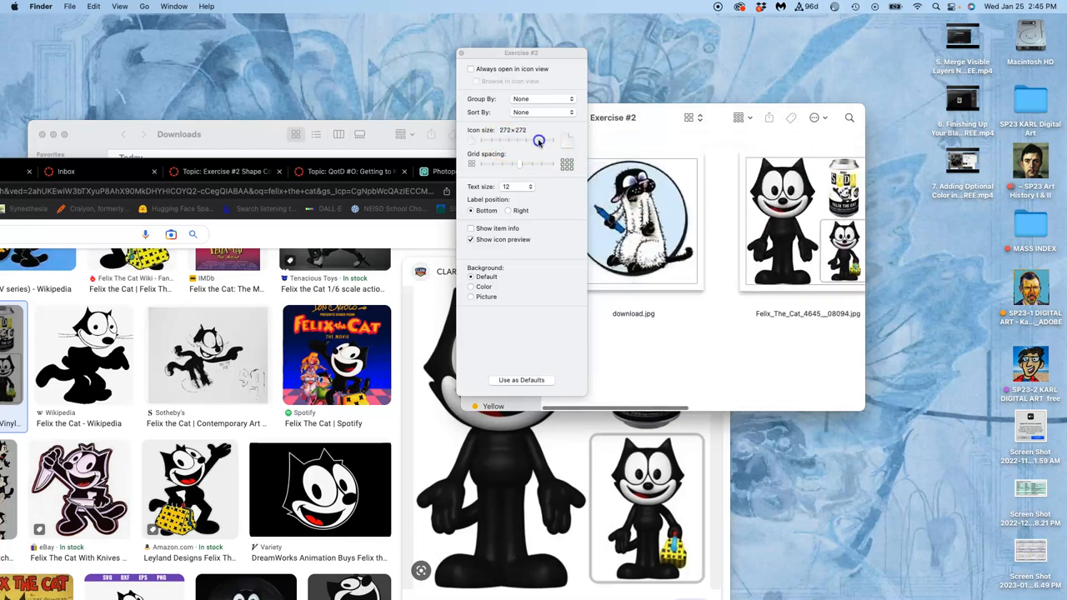
drag(540, 140, 534, 140)
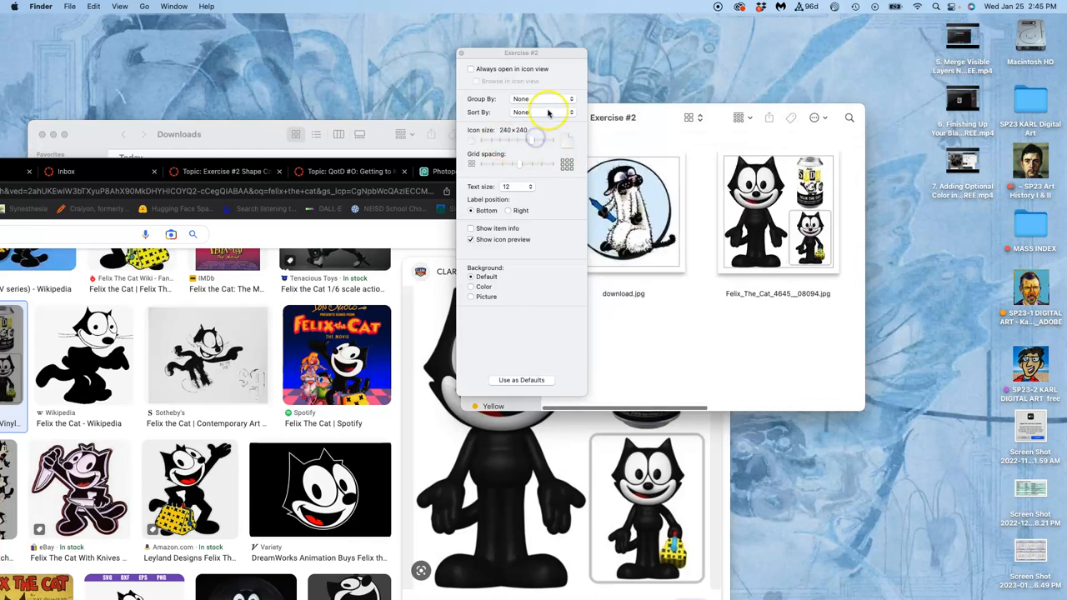
click(542, 99)
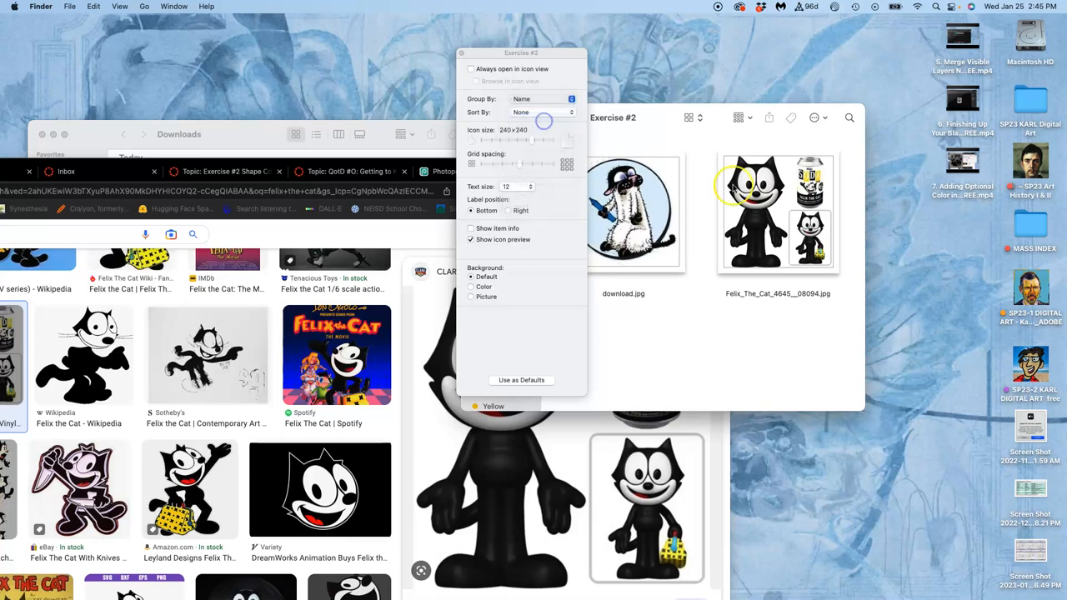
click(542, 113)
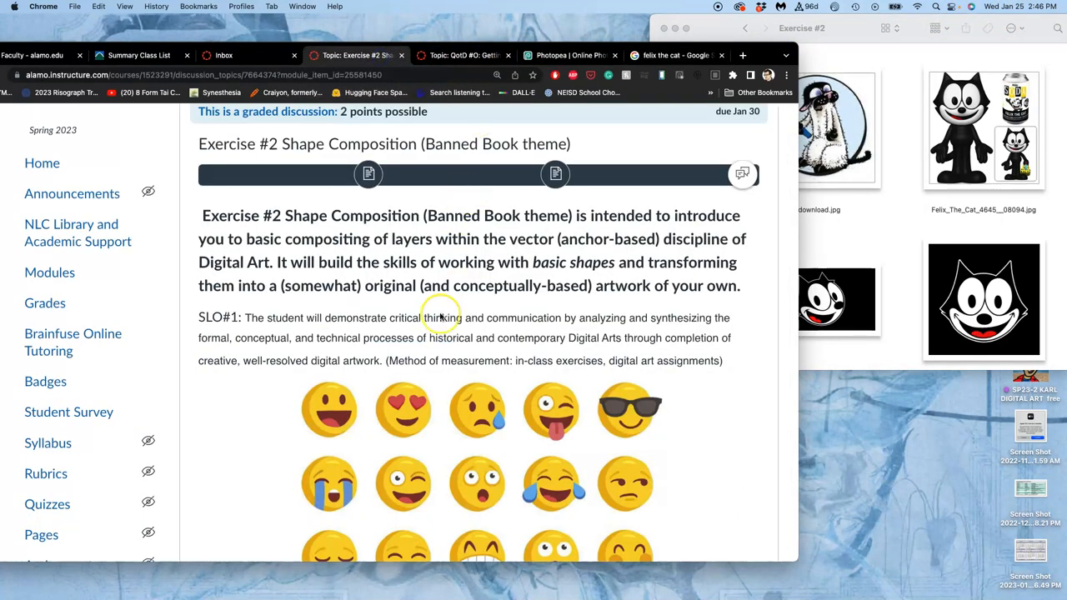
Scroll the Exercise #2 page down to step 2 with the Emoji Maker link.
scroll(down, 3)
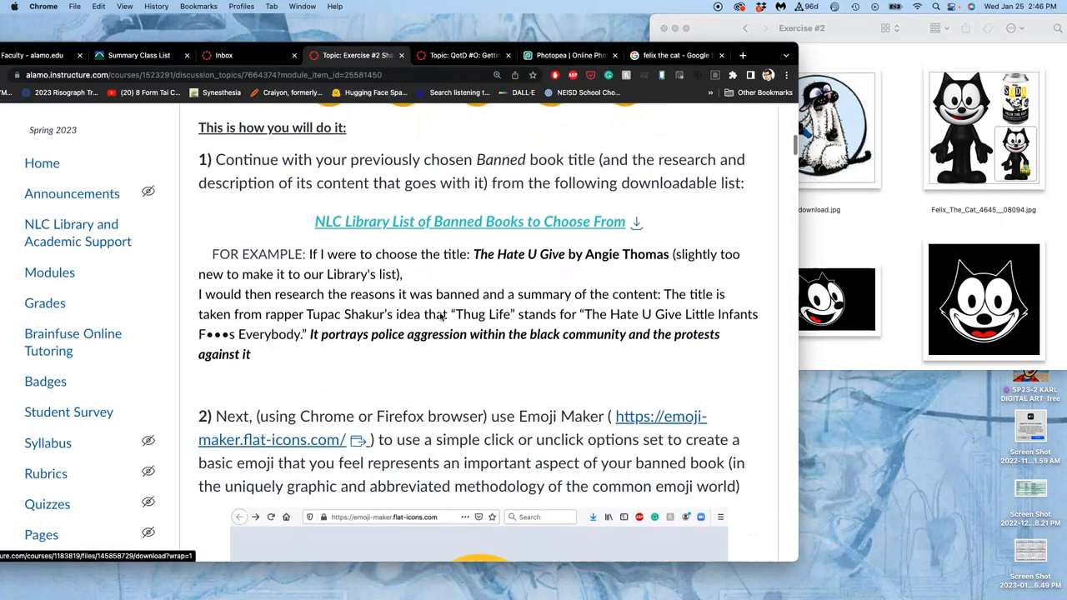
scroll(down, 3)
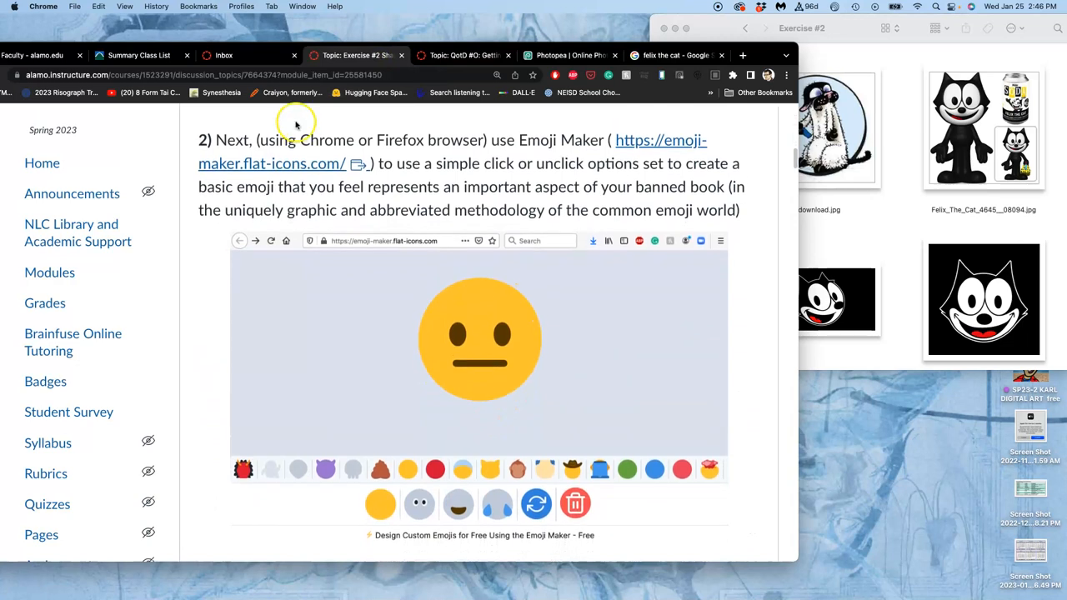
mouse_move(400, 157)
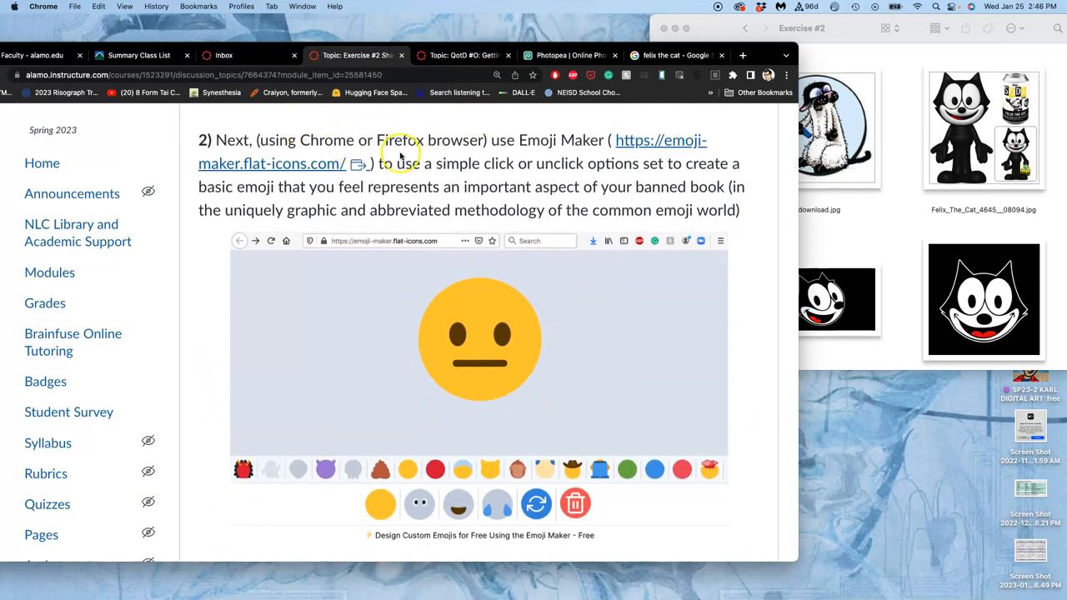
mouse_move(399, 213)
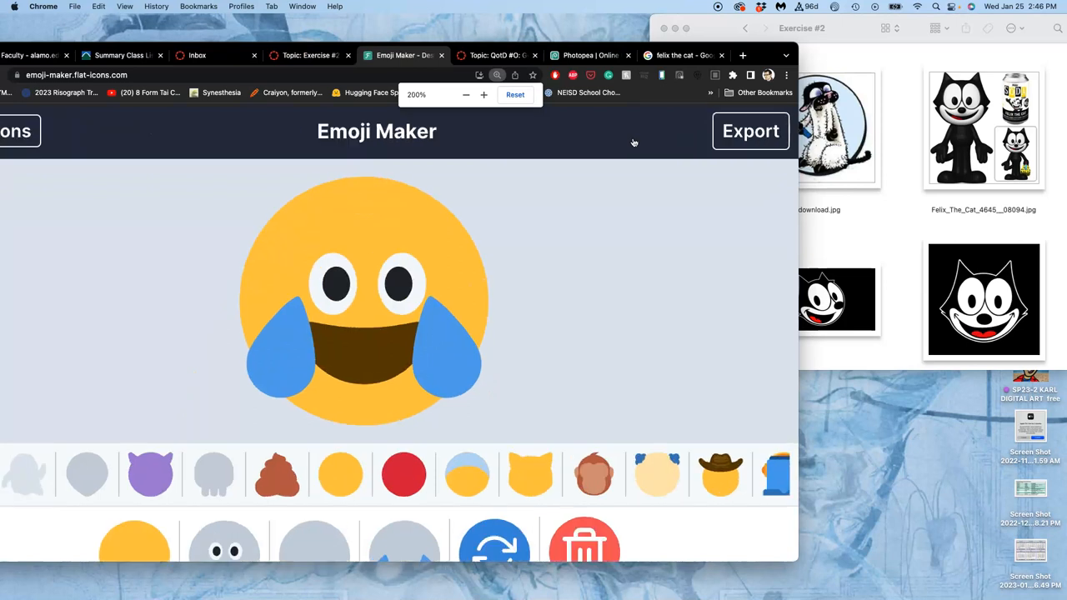
click(467, 93)
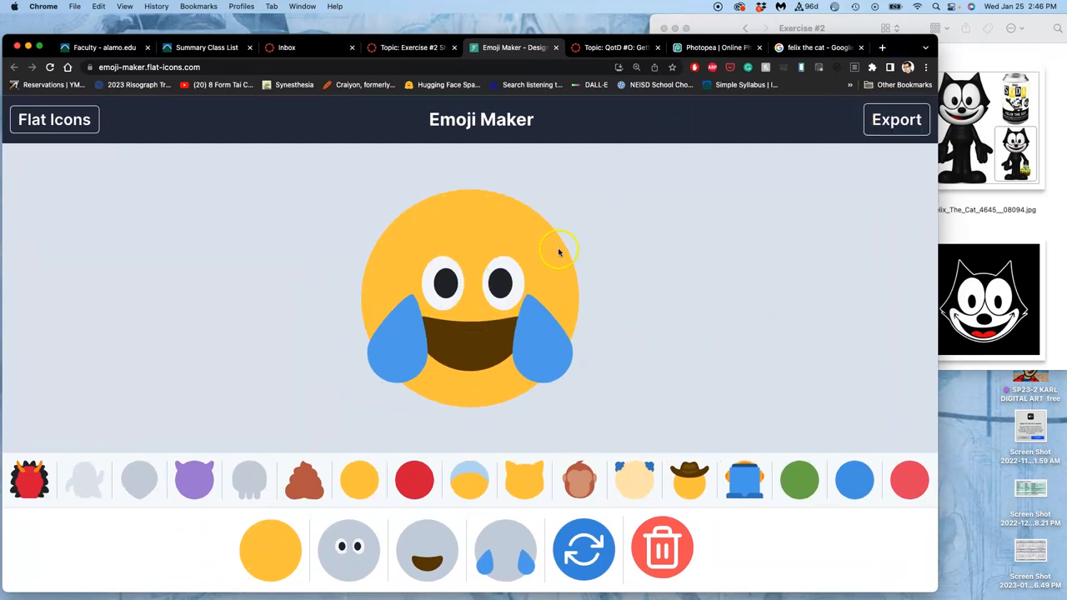
click(583, 547)
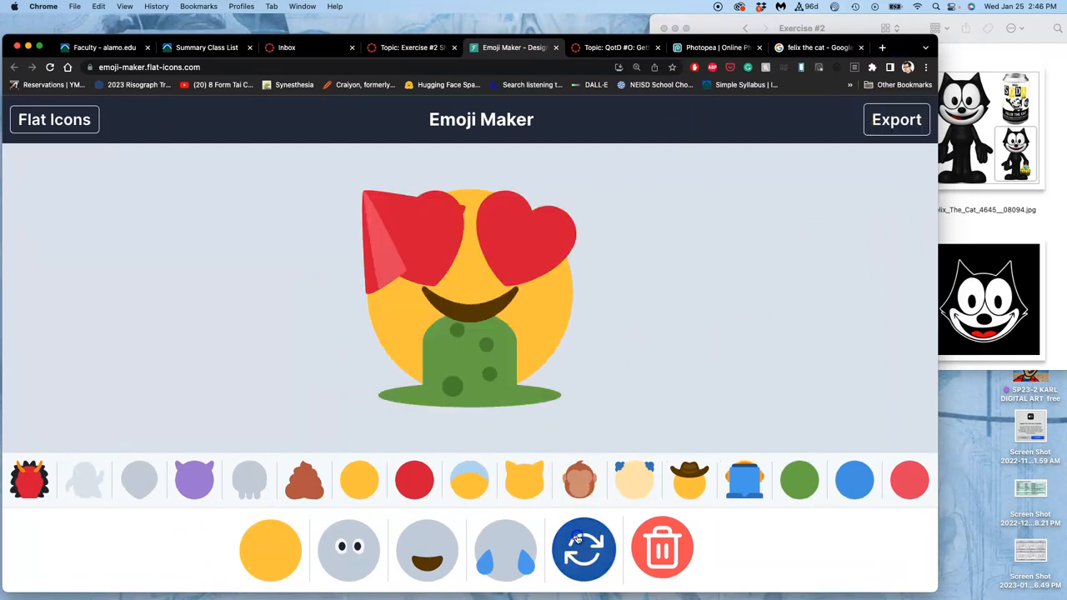
click(688, 480)
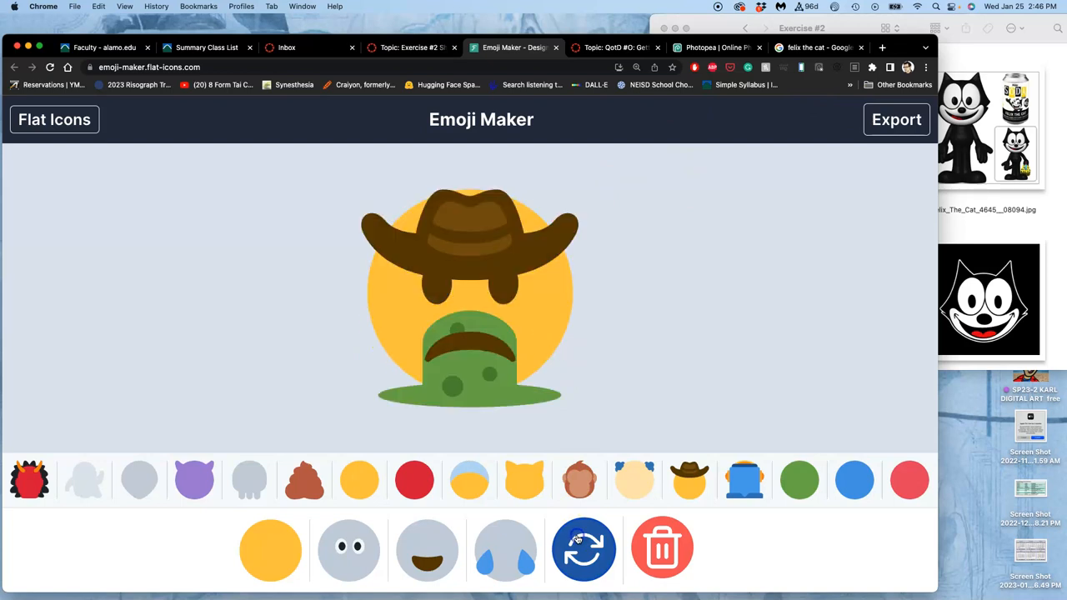
click(584, 548)
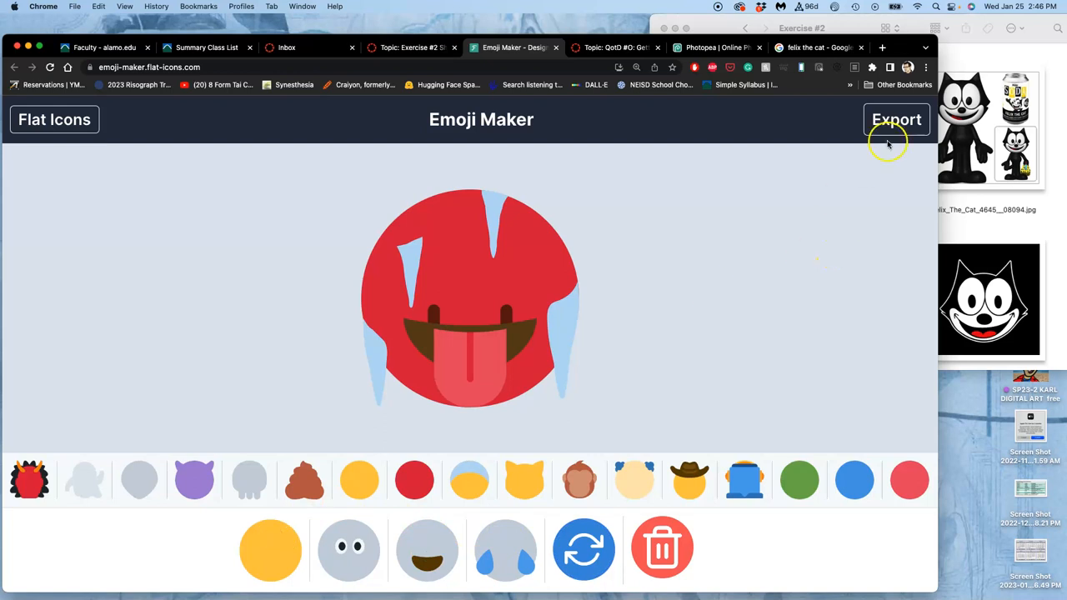
mouse_move(231, 78)
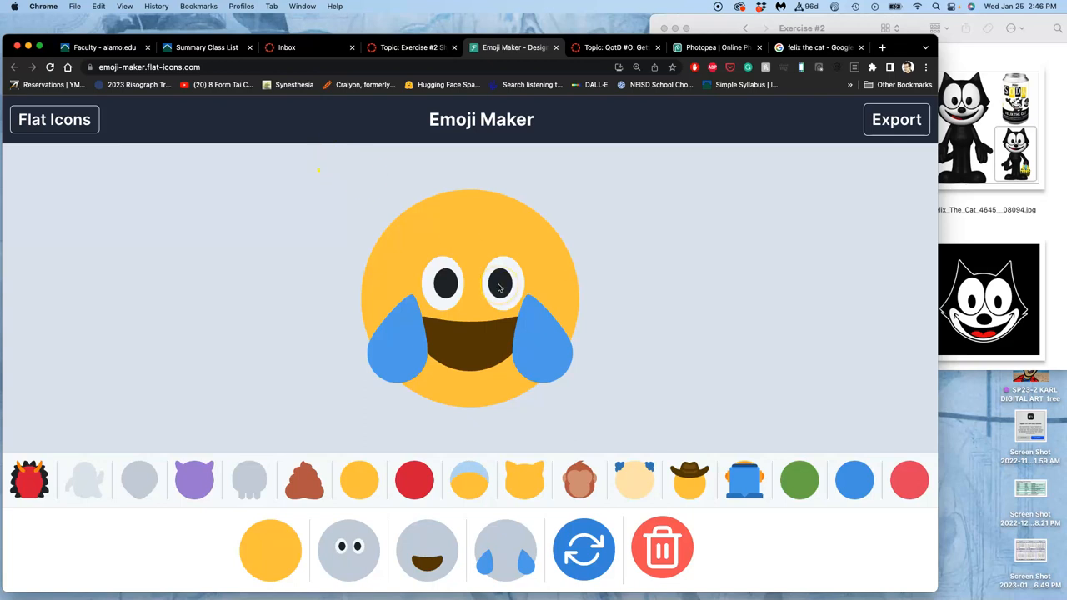
Choose the yellow cat-eared face shape, after briefly trying a grey one.
click(346, 546)
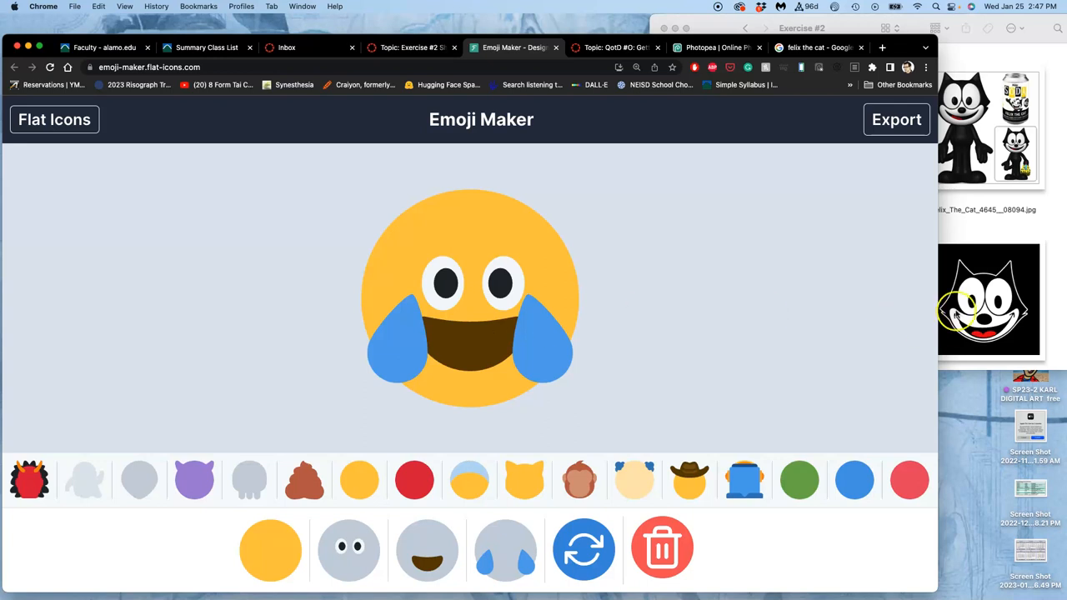
click(523, 480)
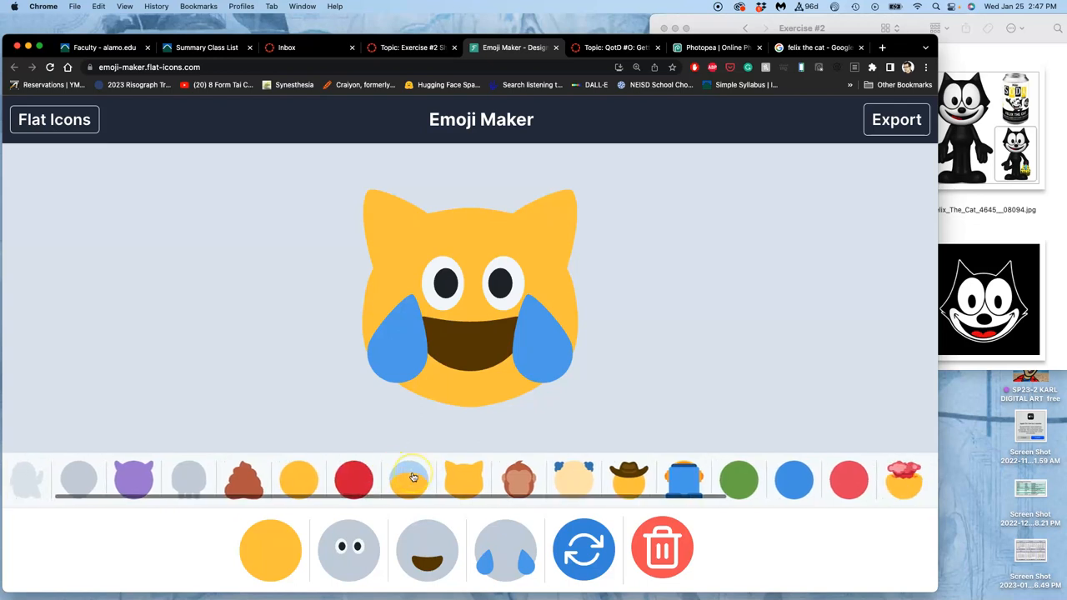
scroll(right, 3)
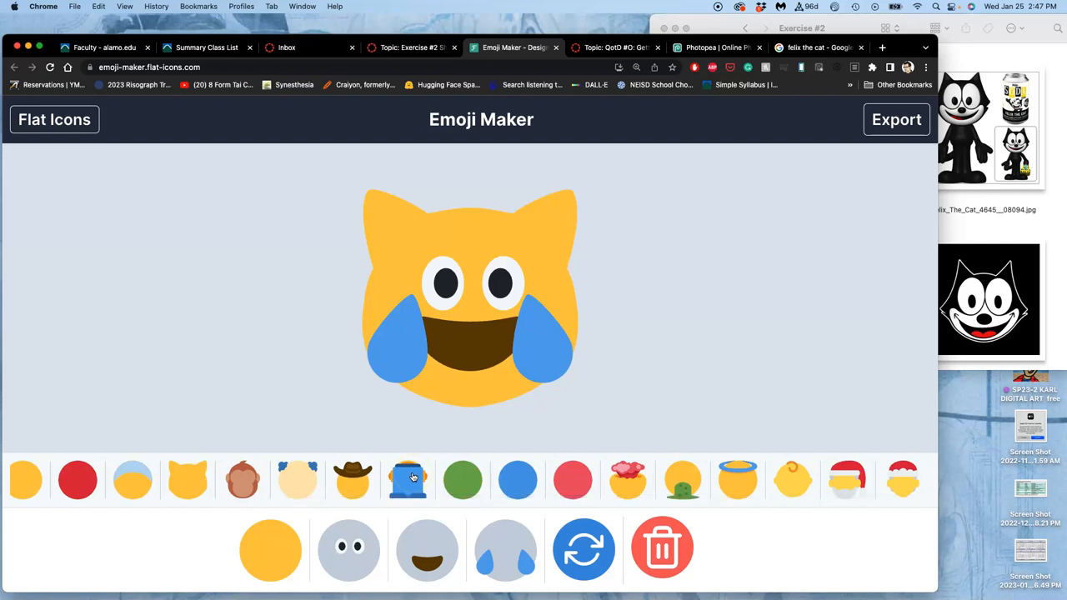
scroll(left, 3)
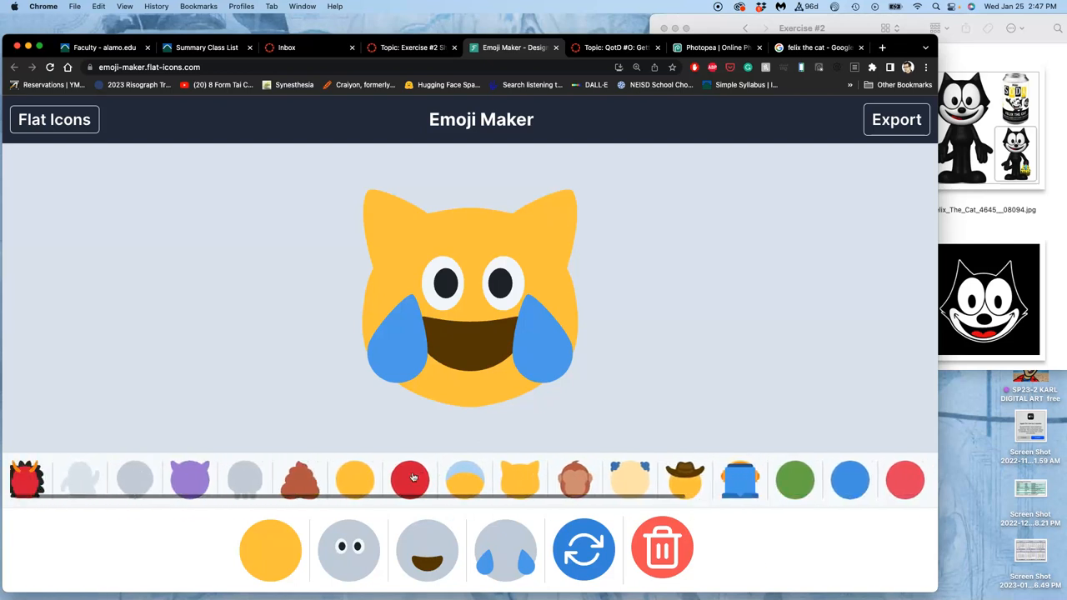
click(140, 480)
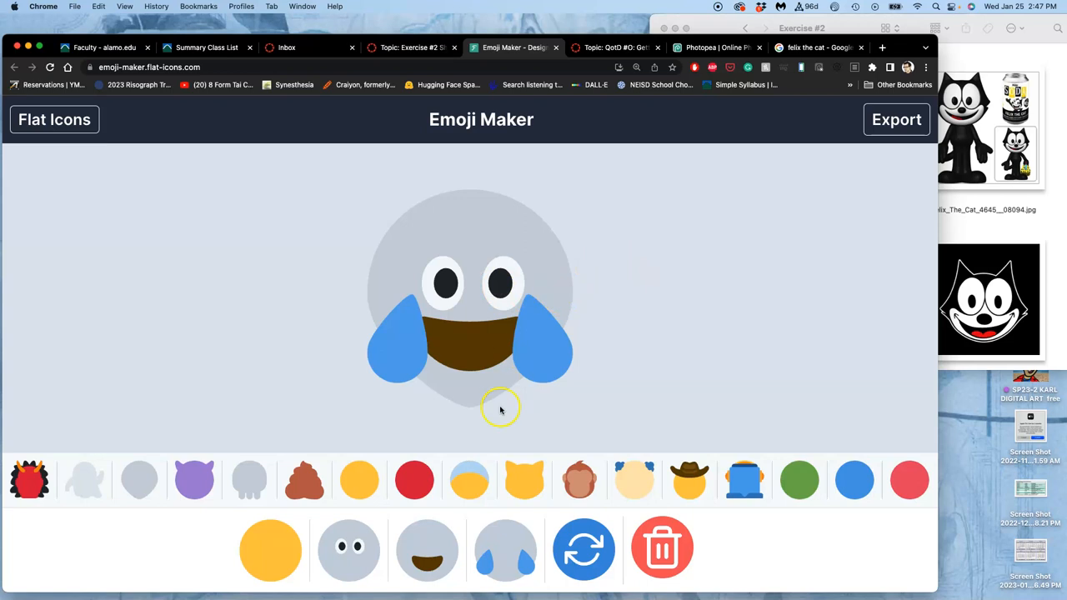
click(524, 480)
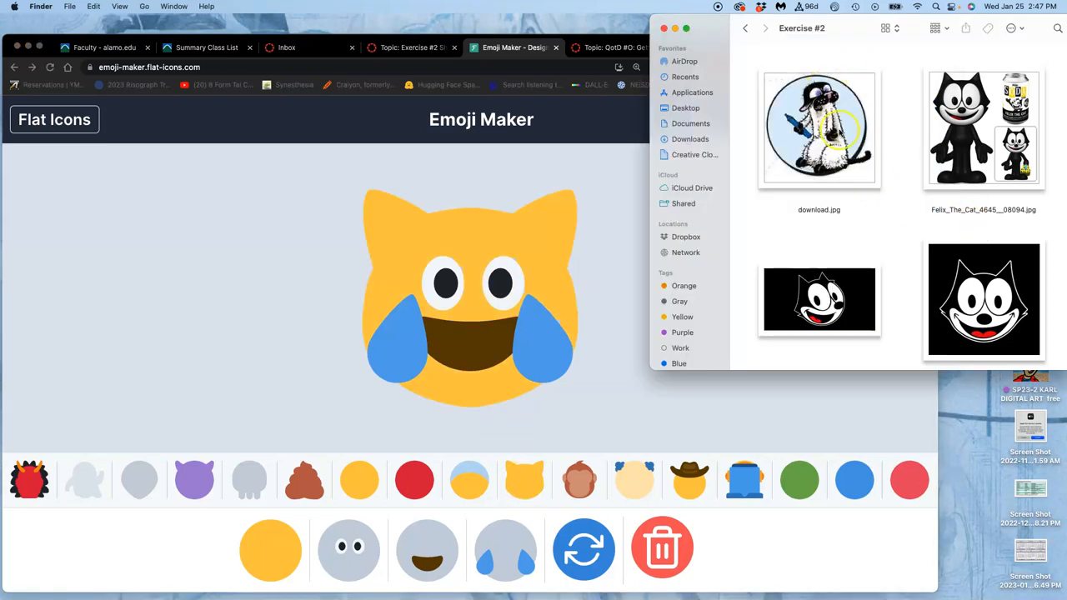
mouse_move(681, 396)
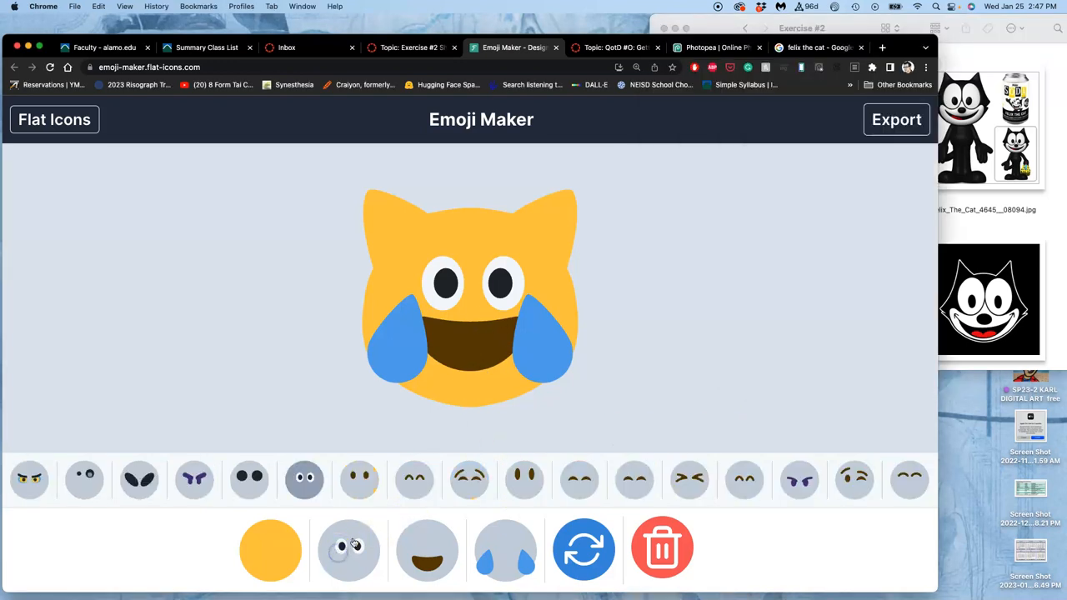
Replace the eyes with big blank white ones and layer the crying eyes back over them.
click(349, 548)
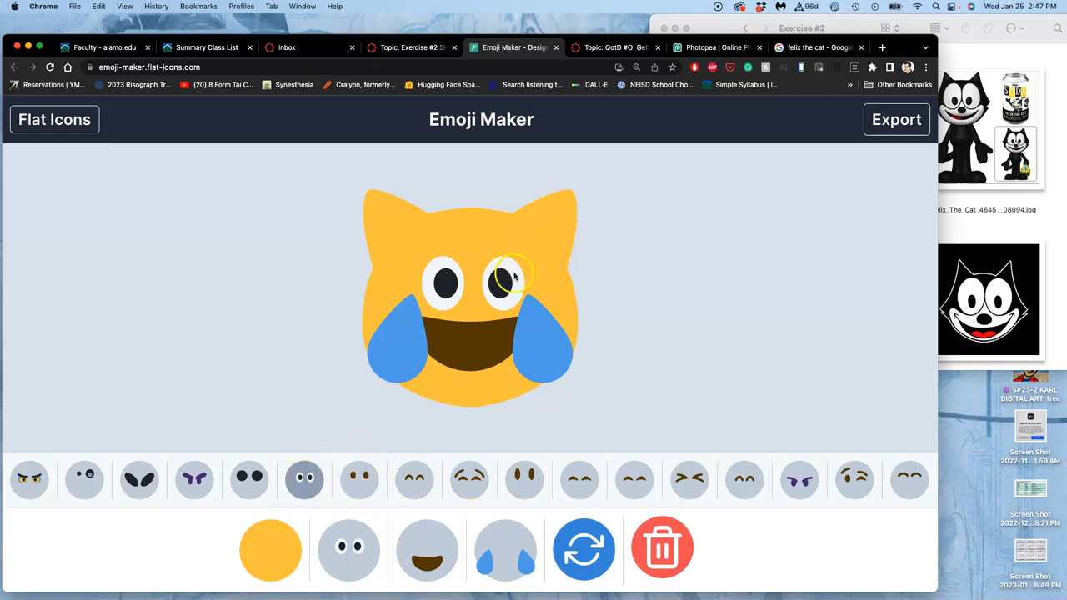
click(303, 479)
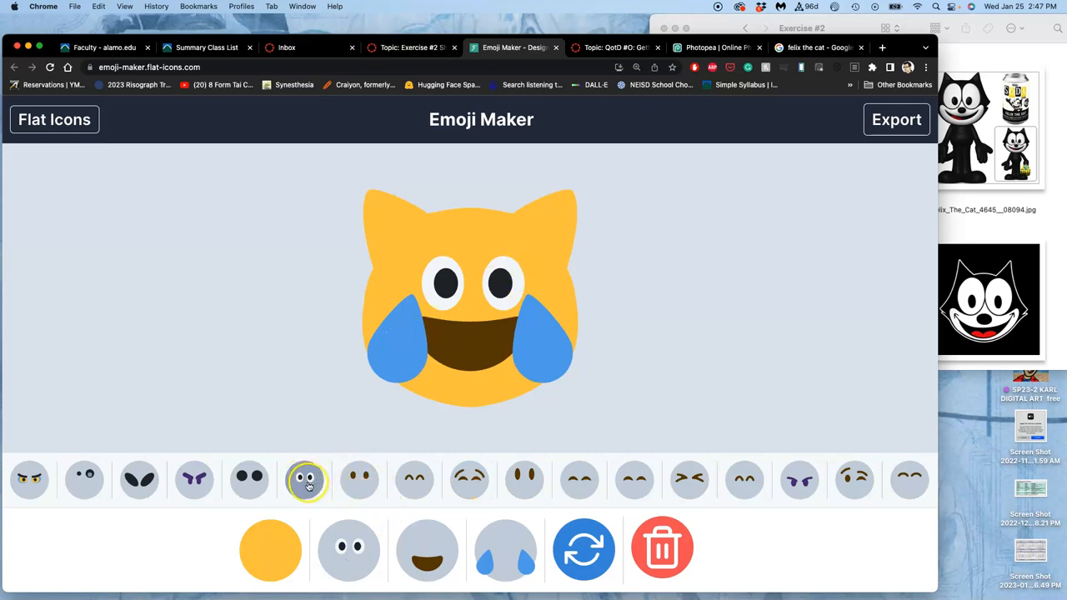
click(306, 480)
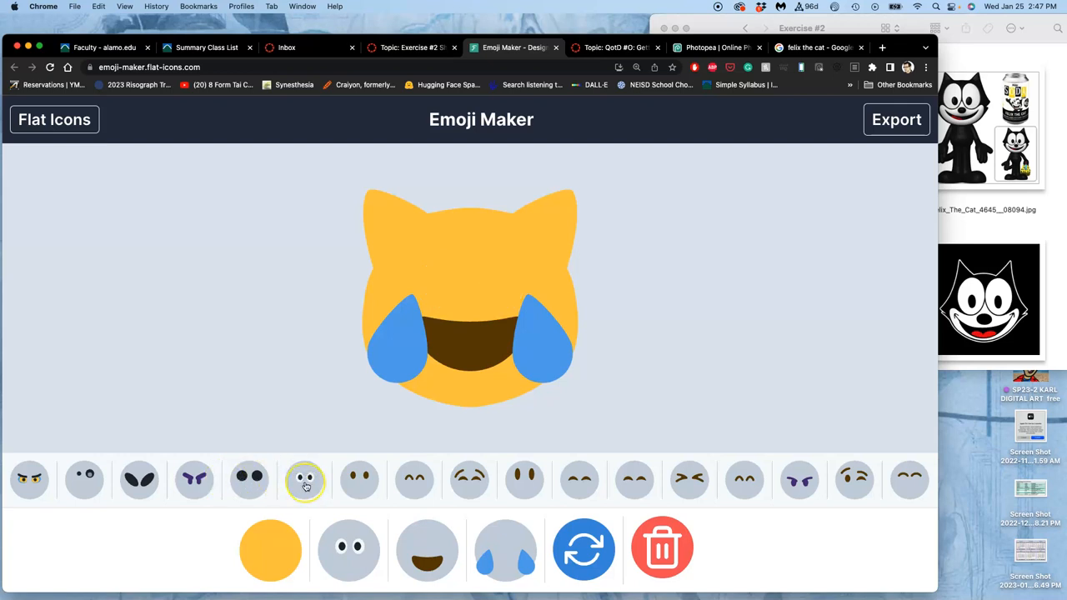
scroll(right, 3)
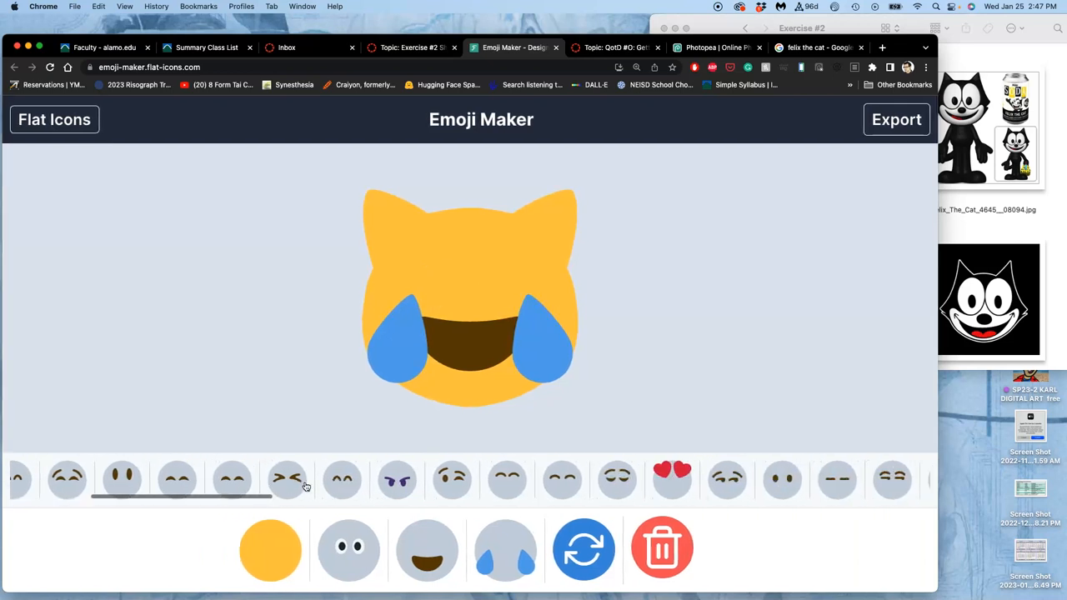
scroll(right, 3)
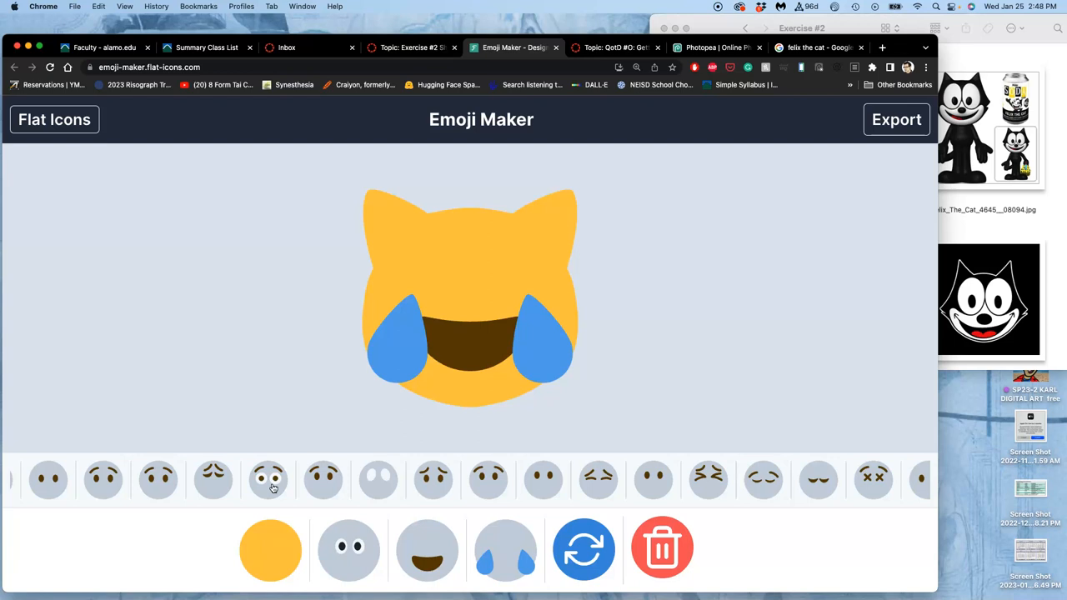
click(377, 480)
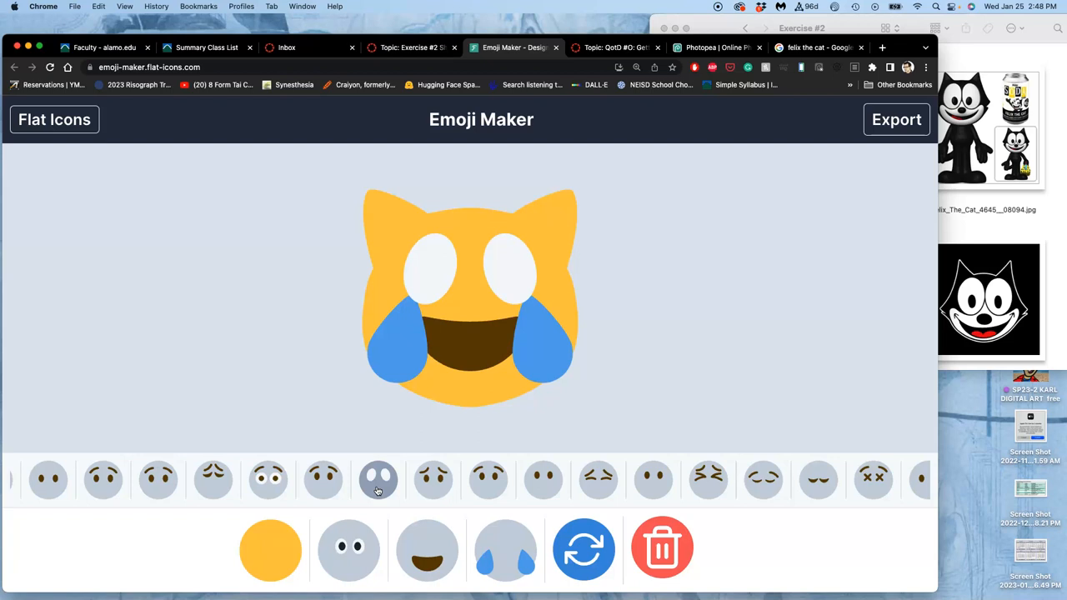
click(377, 480)
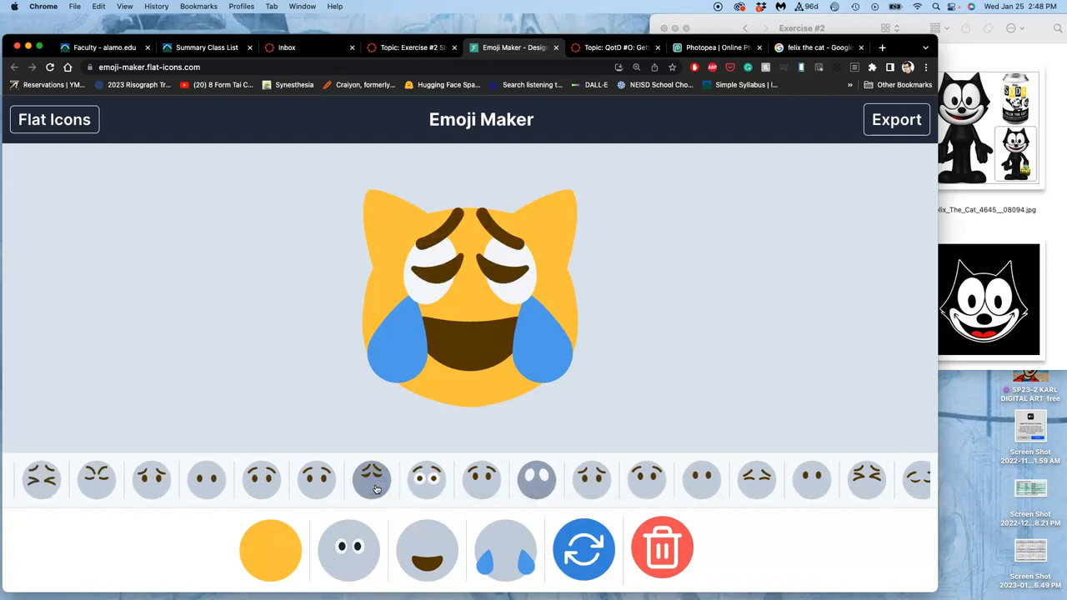
click(373, 480)
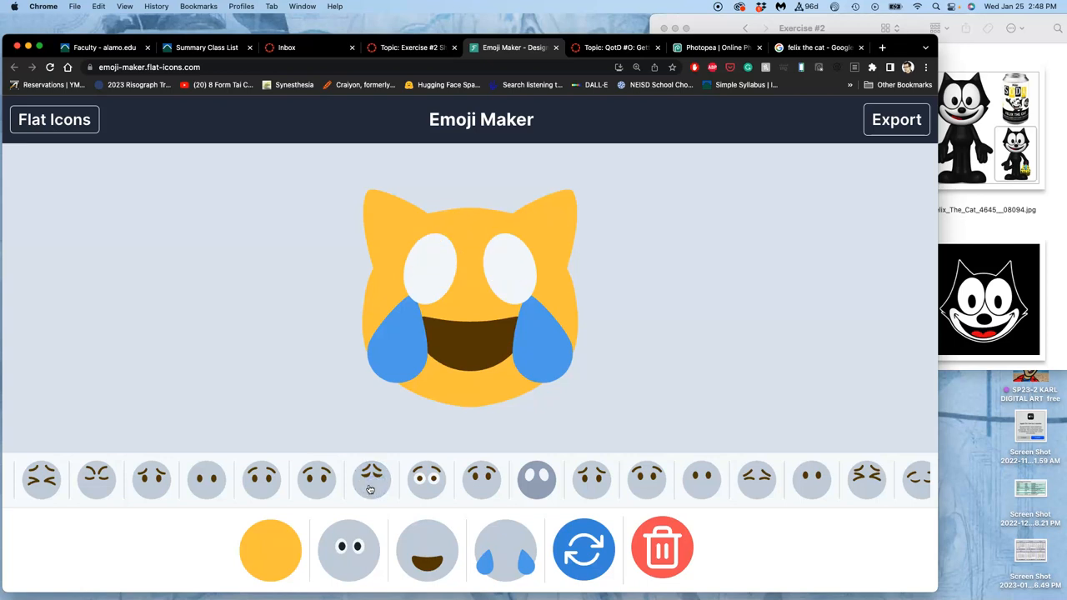
click(371, 480)
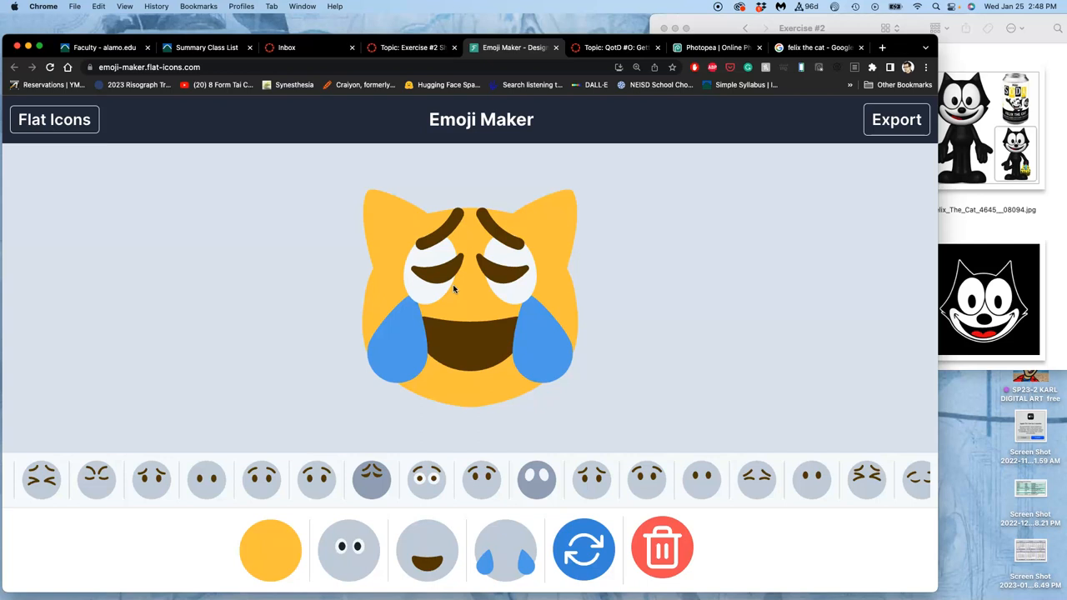
mouse_move(414, 443)
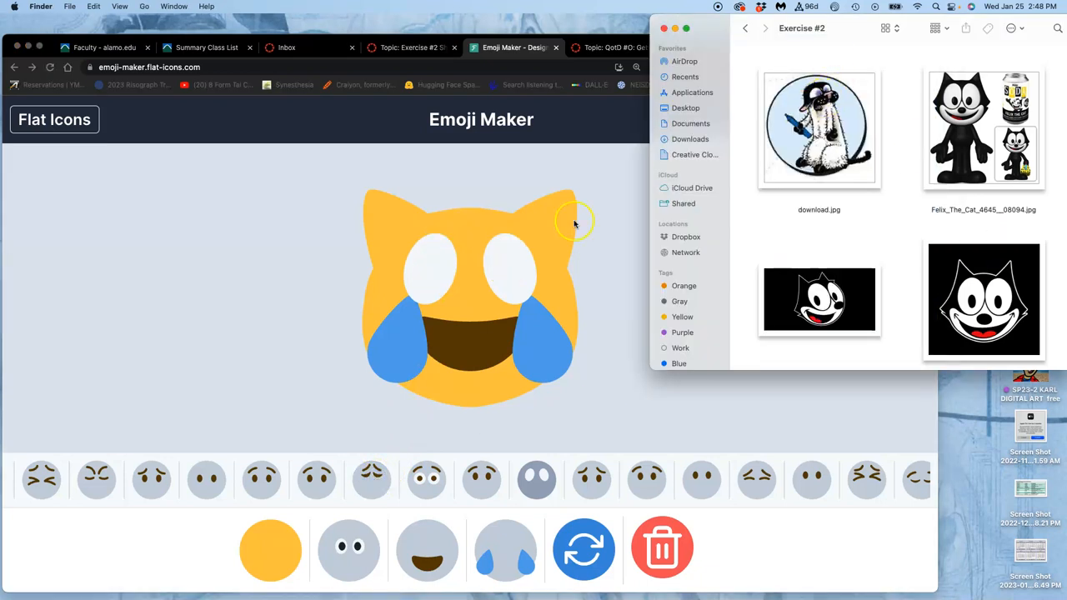
Layer brown irises over the emoji's big white eyes after checking the Felix references.
scroll(right, 3)
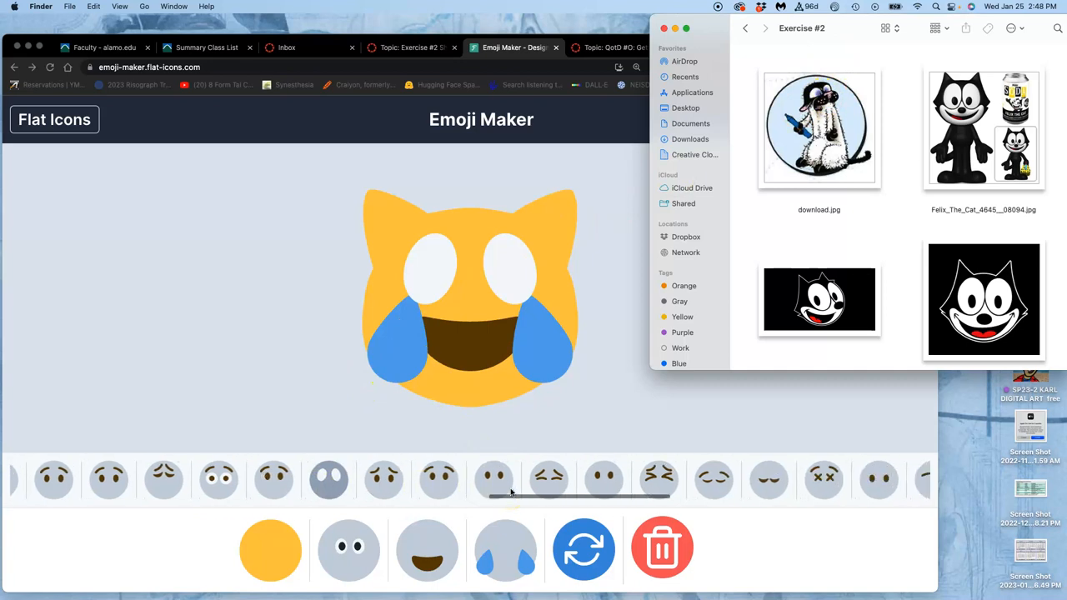
scroll(right, 3)
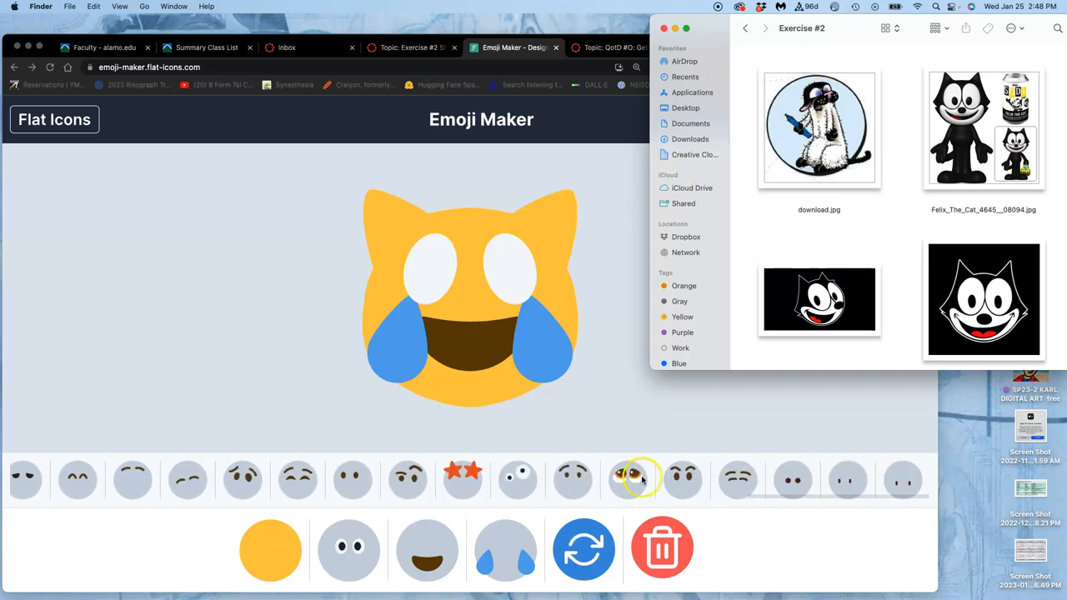
click(630, 480)
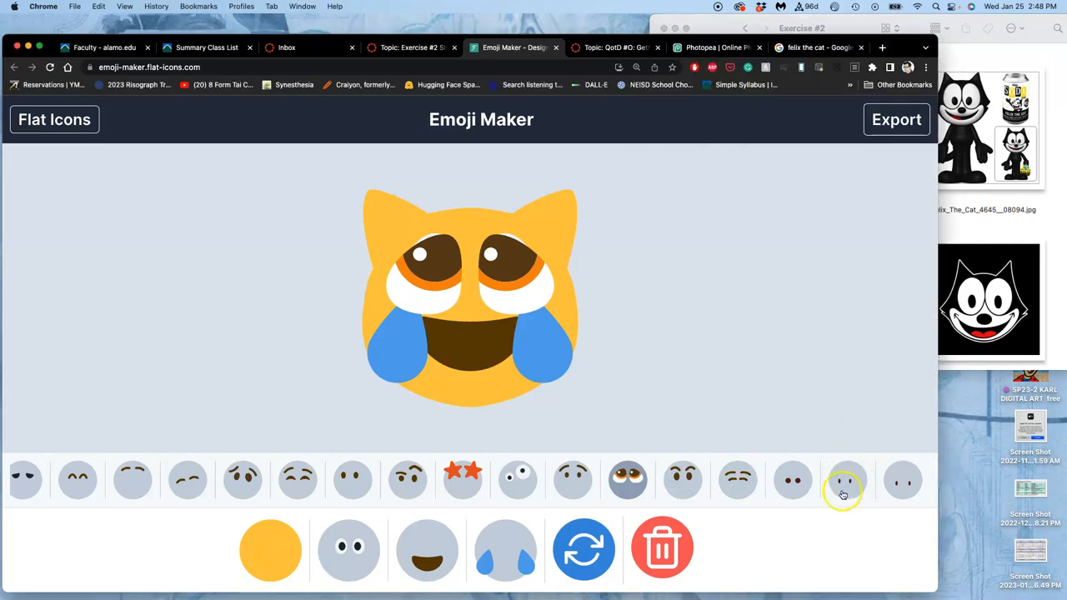
Try and discard dark red pupils, then stack big white googly eyes on the face.
click(791, 480)
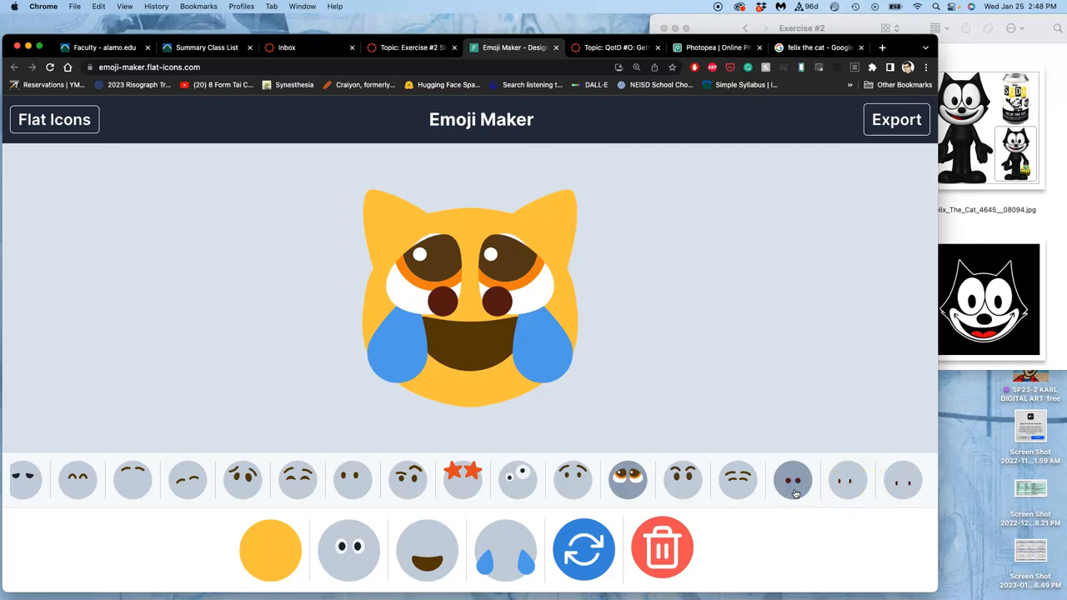
click(903, 480)
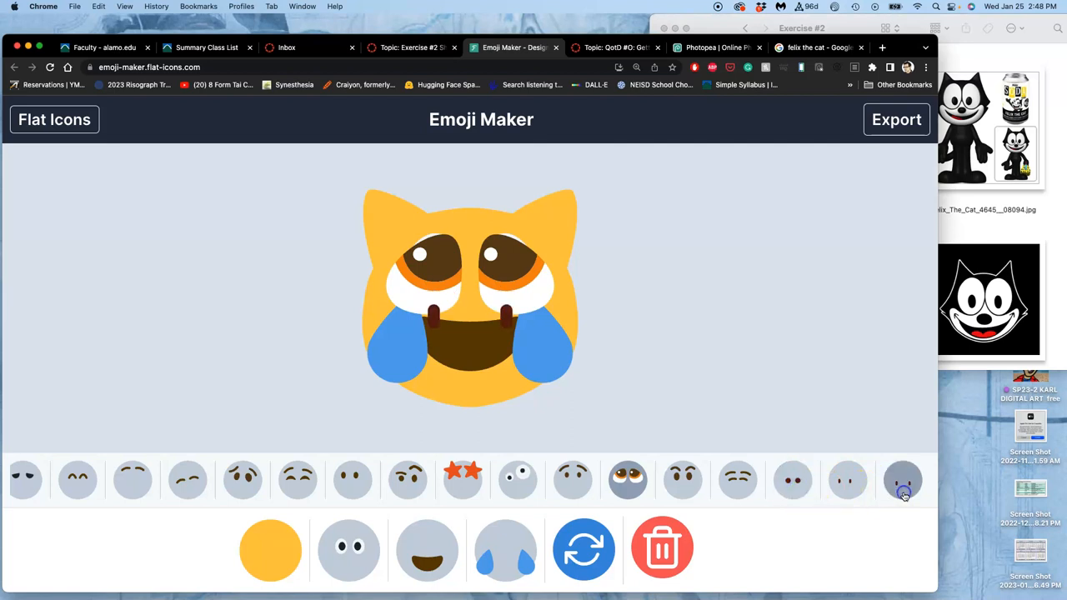
click(846, 480)
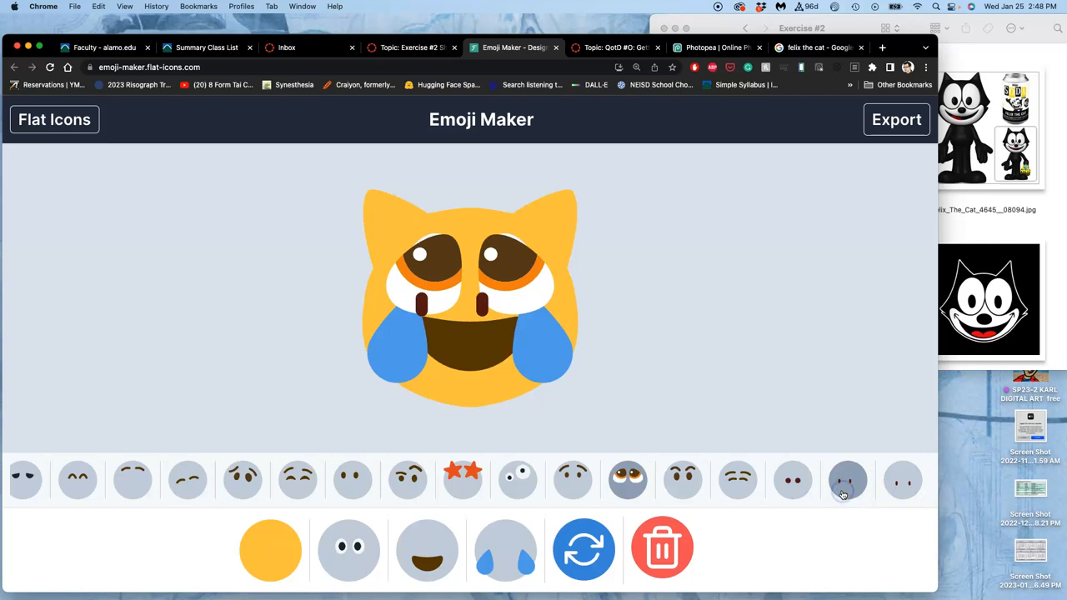
mouse_move(506, 400)
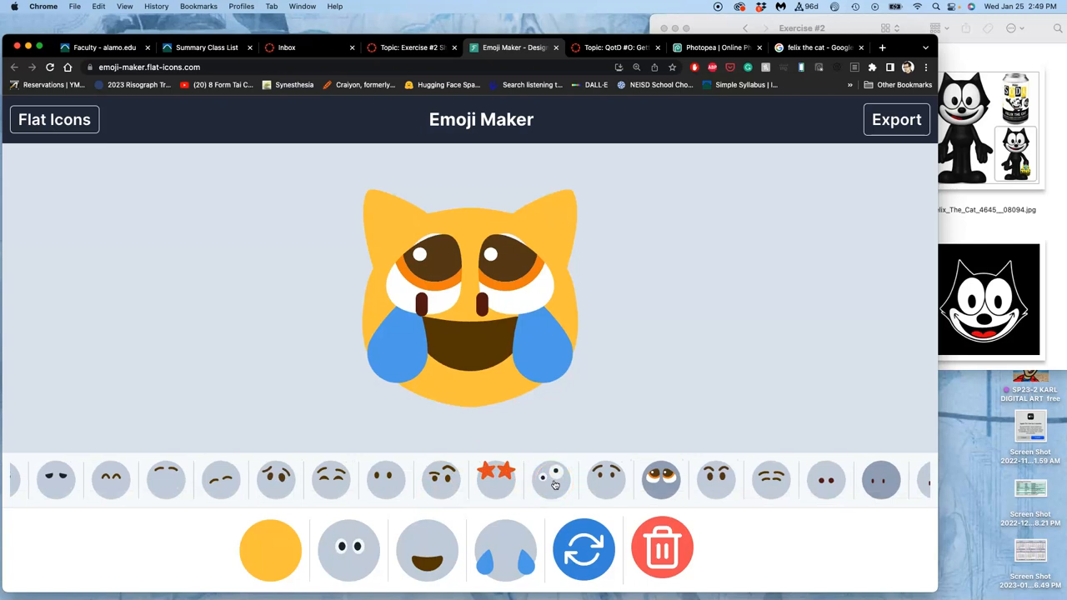
mouse_move(557, 485)
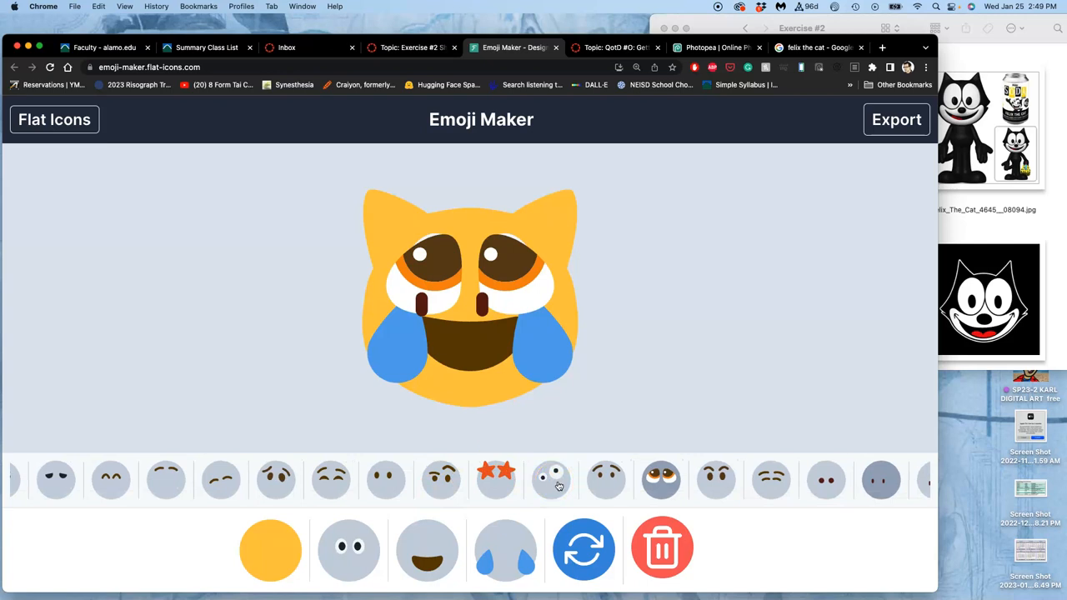
click(551, 480)
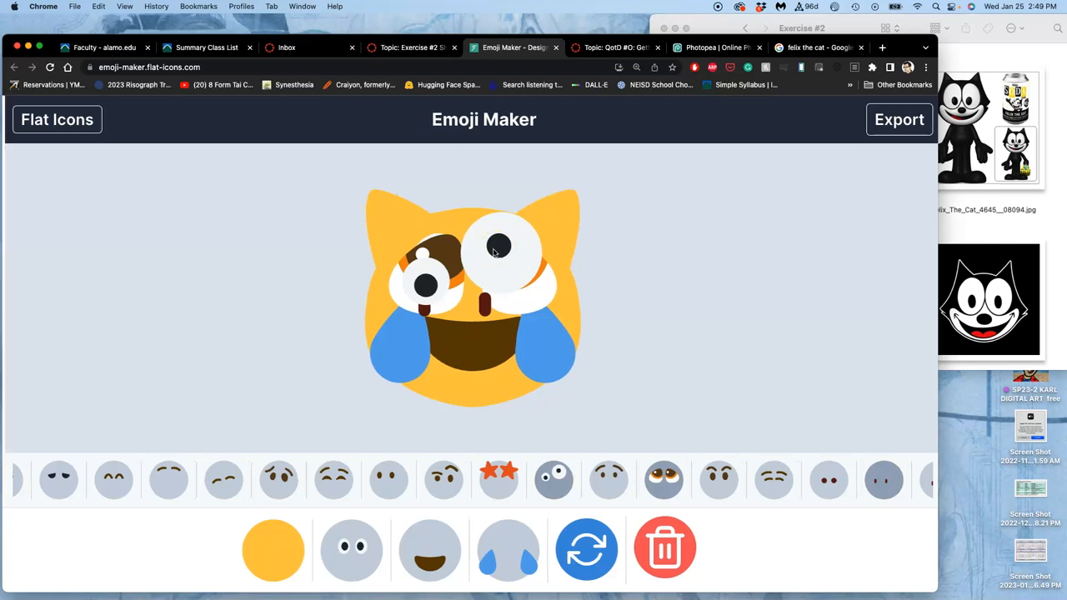
Swap the googly layer for two wide white eyes fitted with red pupils.
click(663, 476)
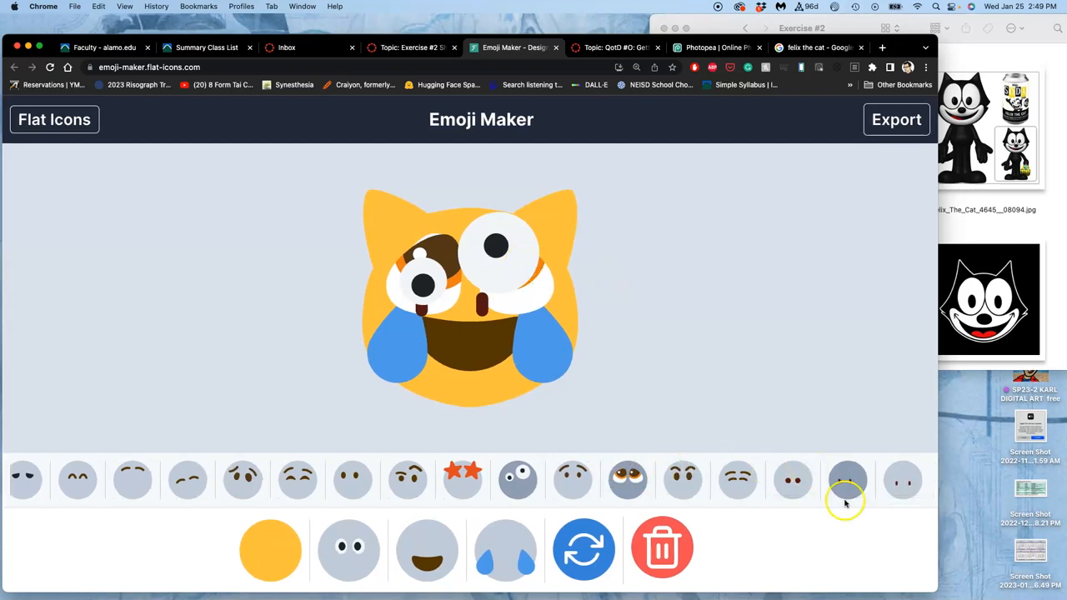
click(846, 480)
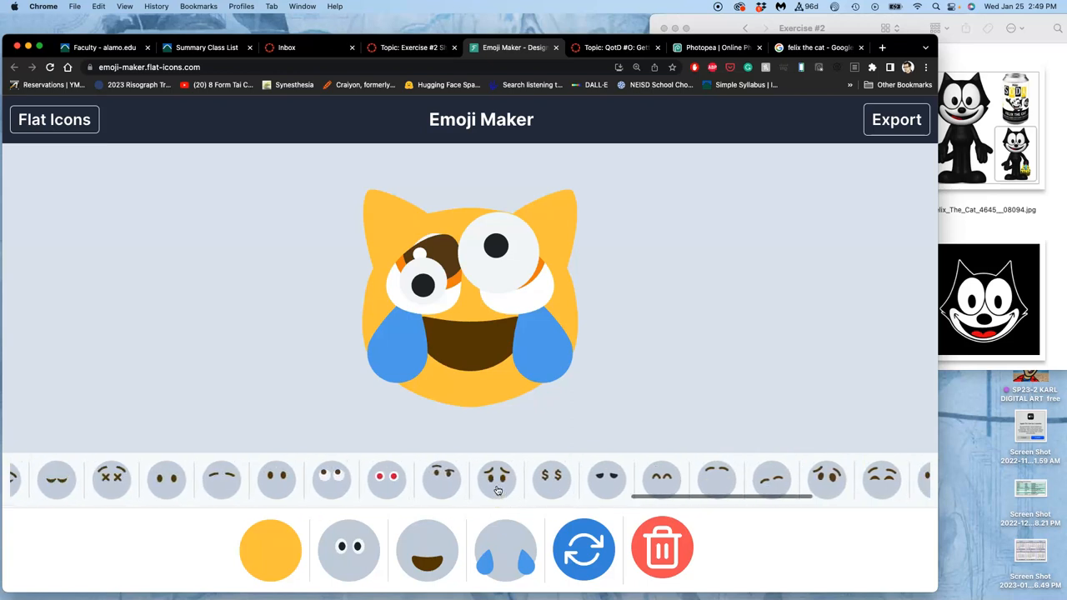
scroll(left, 3)
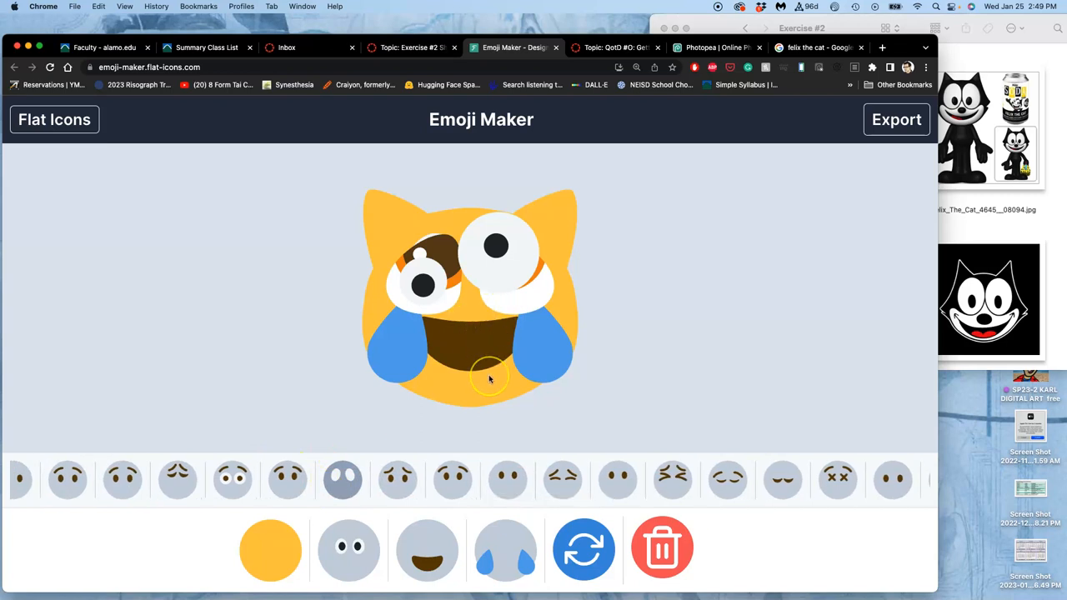
scroll(right, 3)
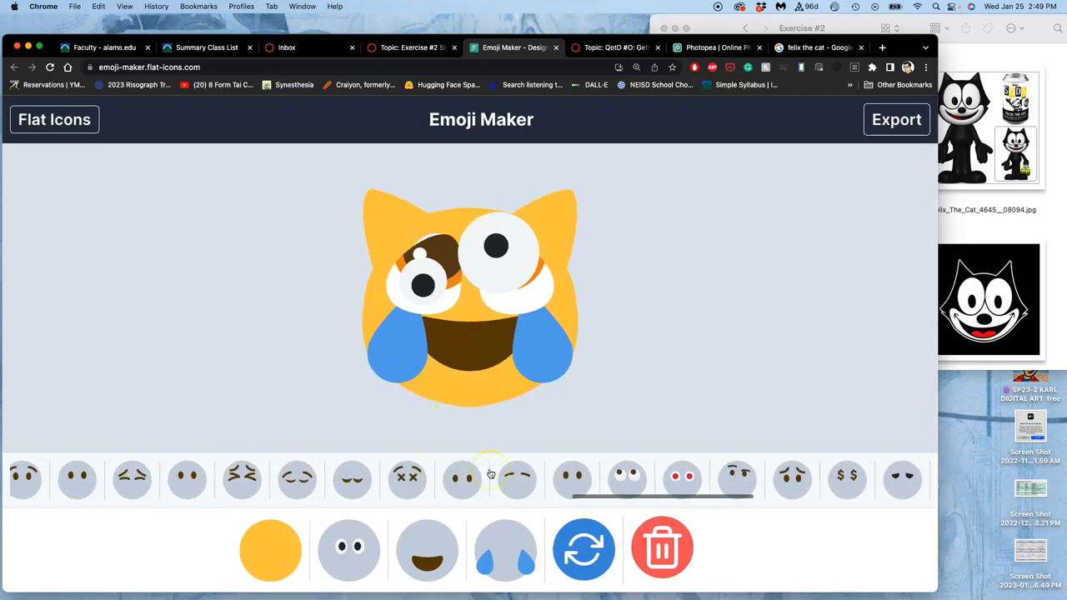
click(420, 480)
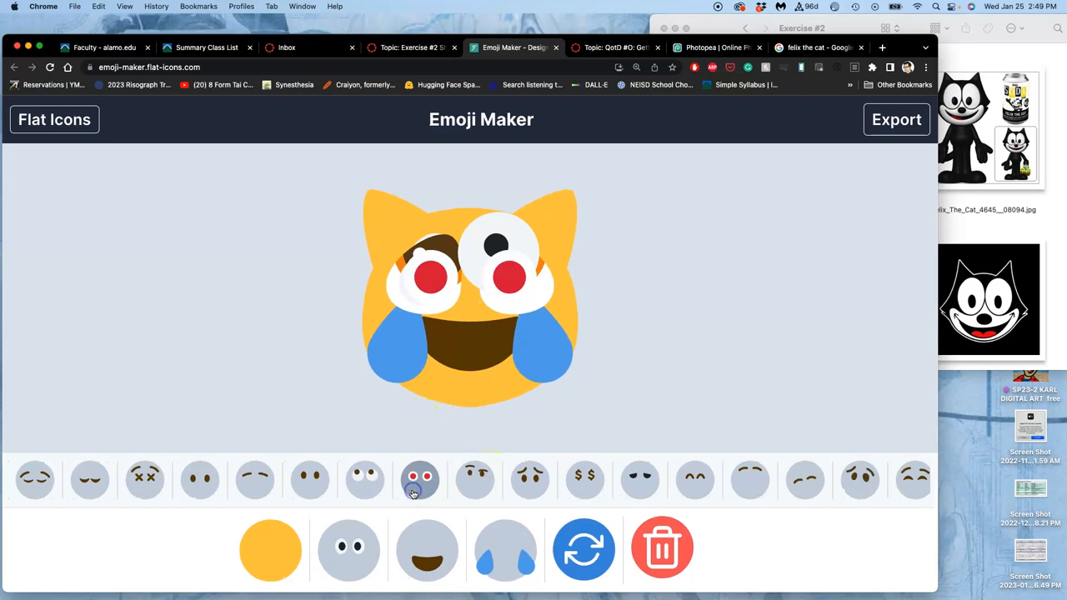
mouse_move(460, 460)
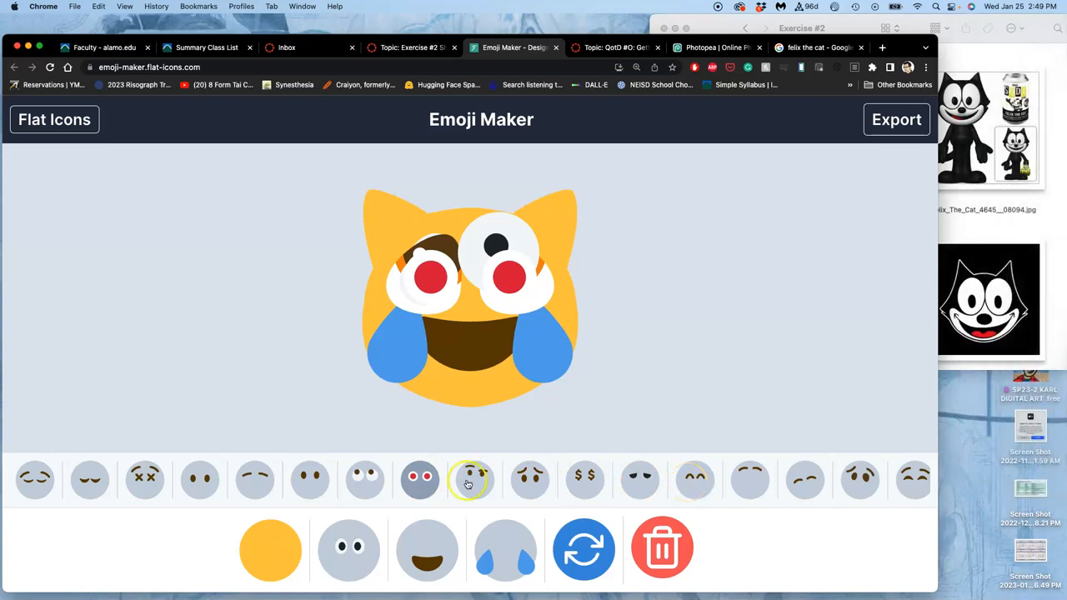
click(363, 480)
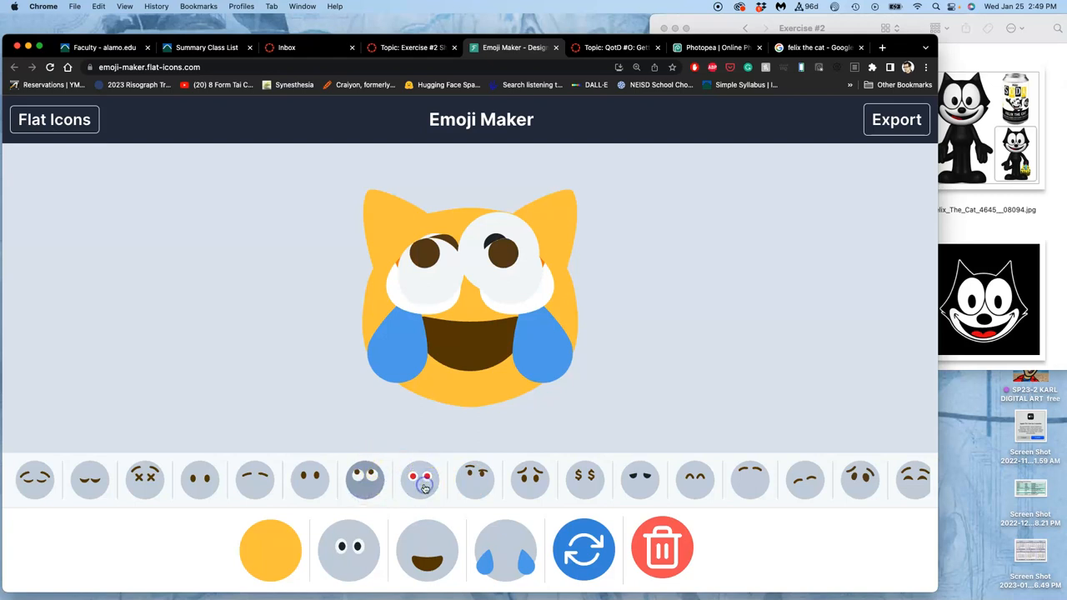
click(420, 479)
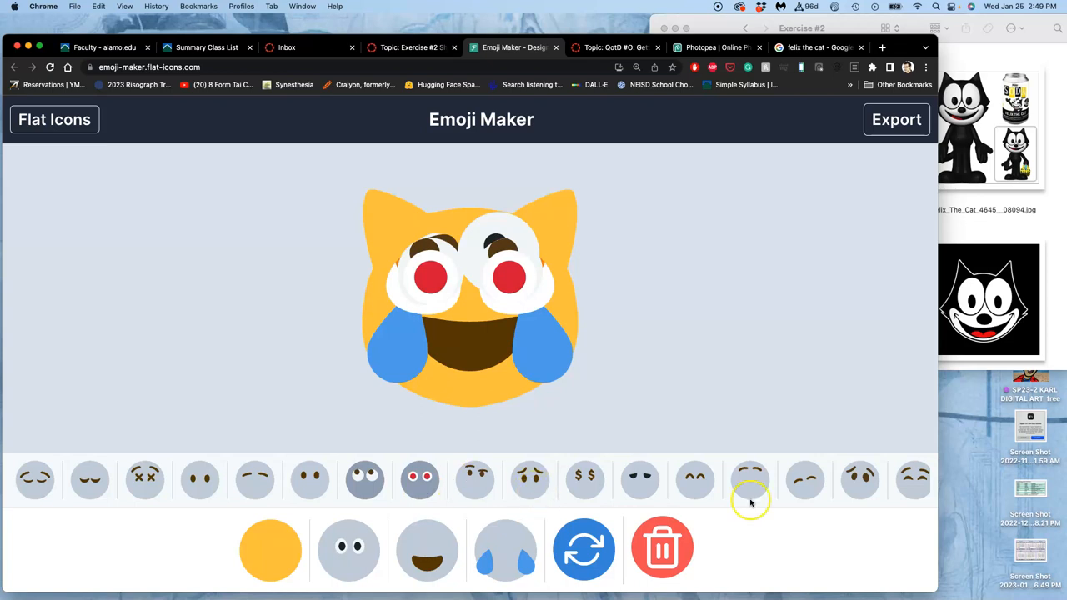
scroll(right, 3)
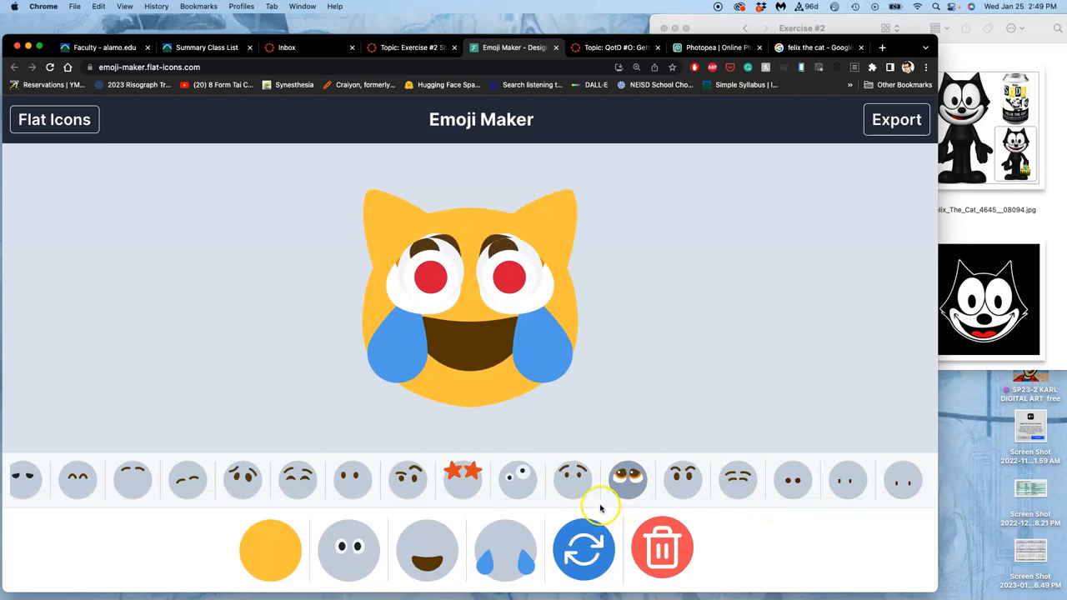
mouse_move(595, 503)
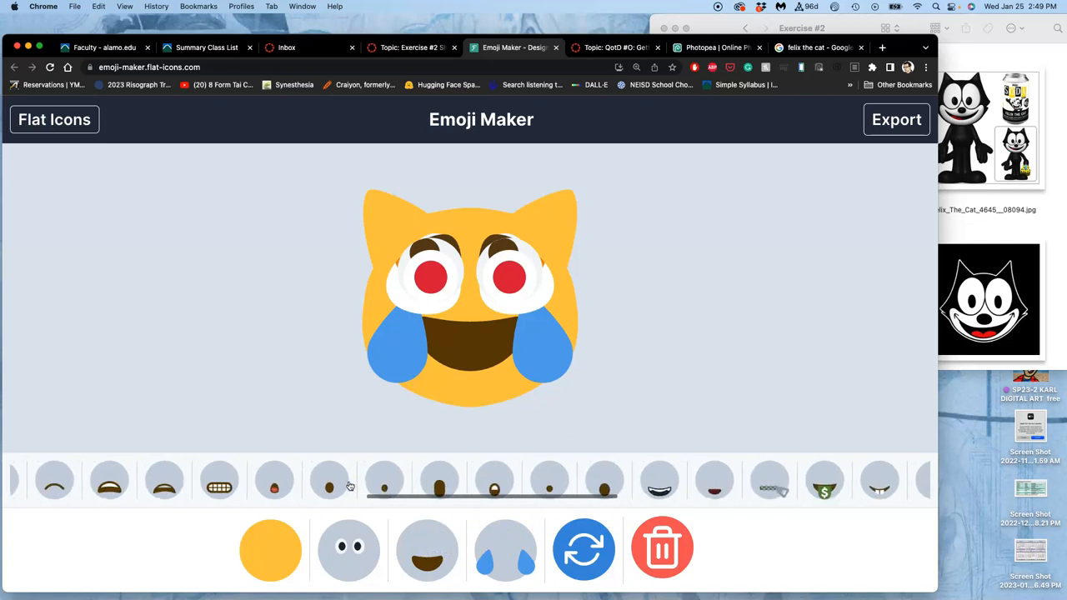
Drop the tears and laughing mouth and give the cat a fanged open mouth.
scroll(right, 3)
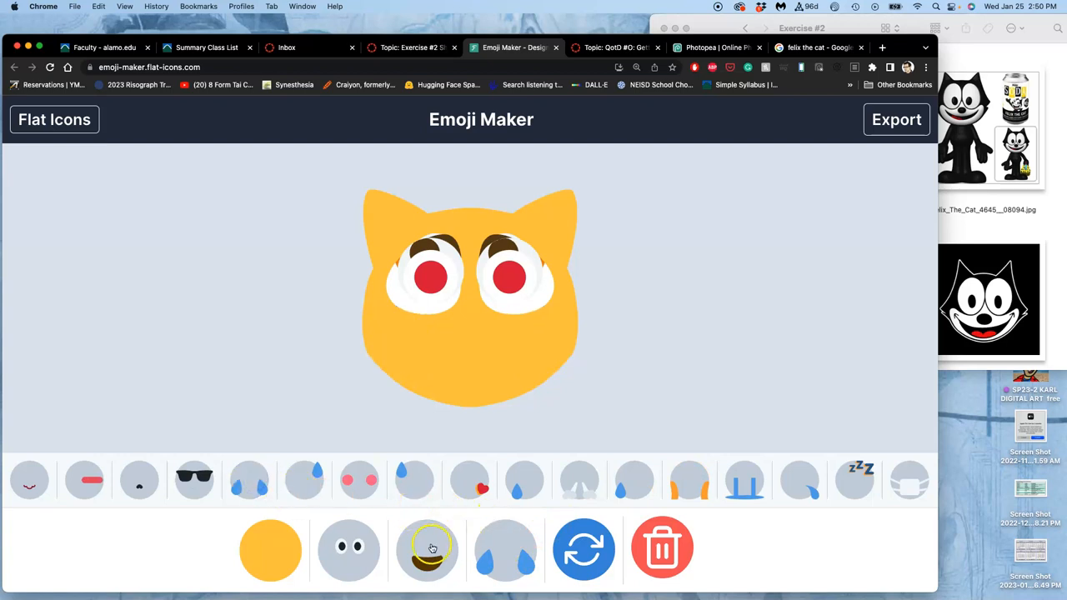
click(432, 548)
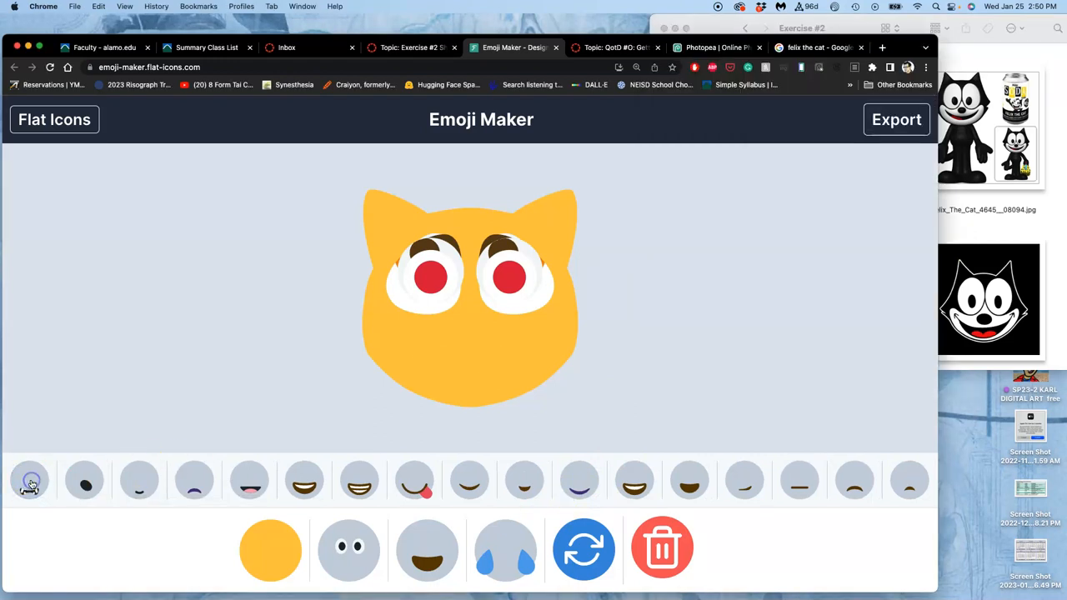
click(30, 480)
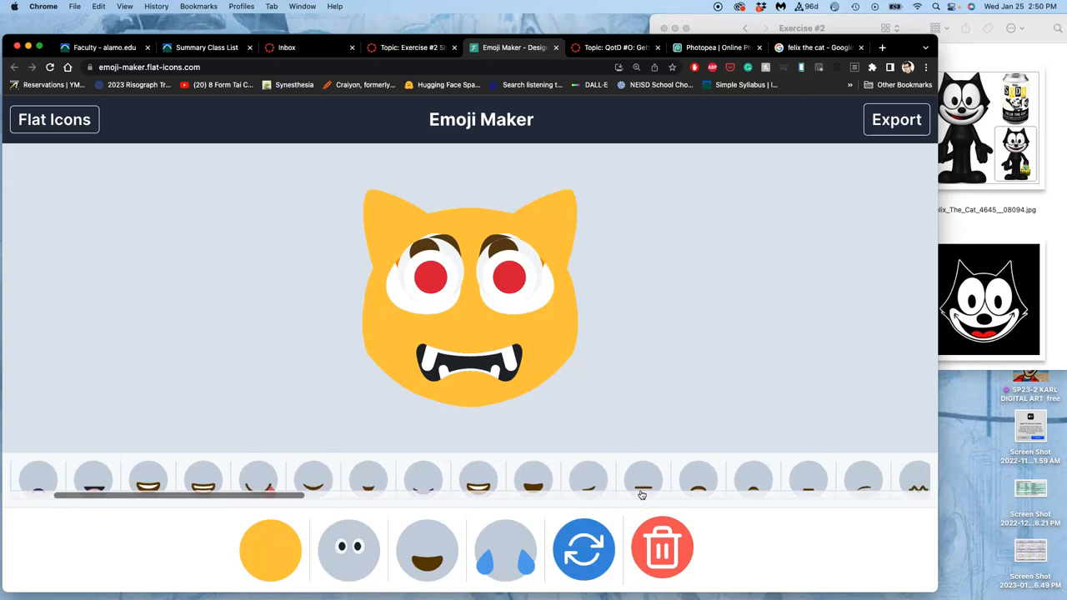
Try a grinning fanged mouth, then keep the open fanged one.
scroll(right, 3)
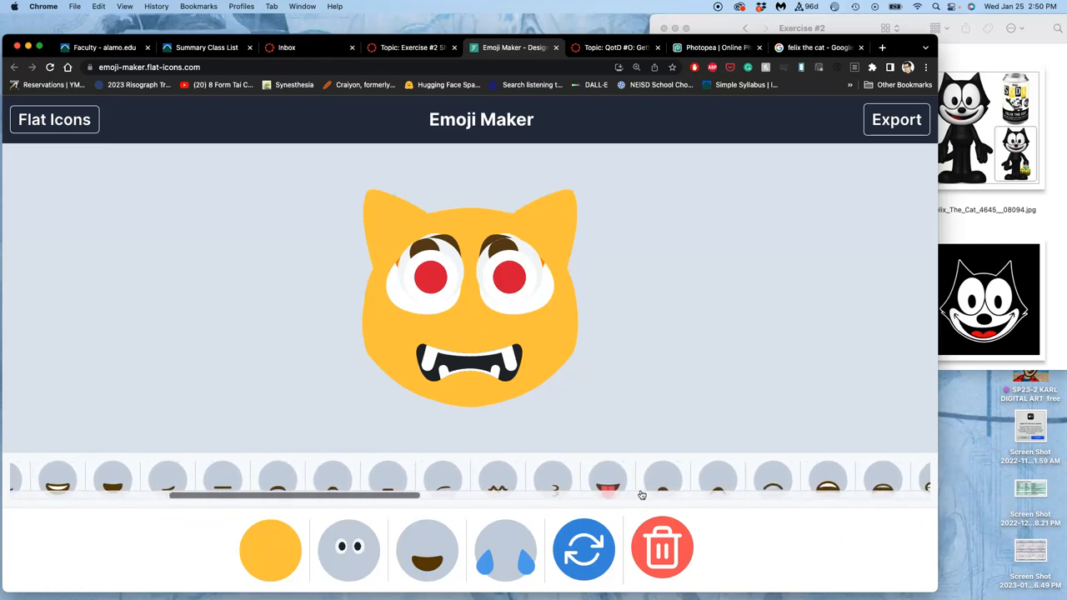
scroll(right, 3)
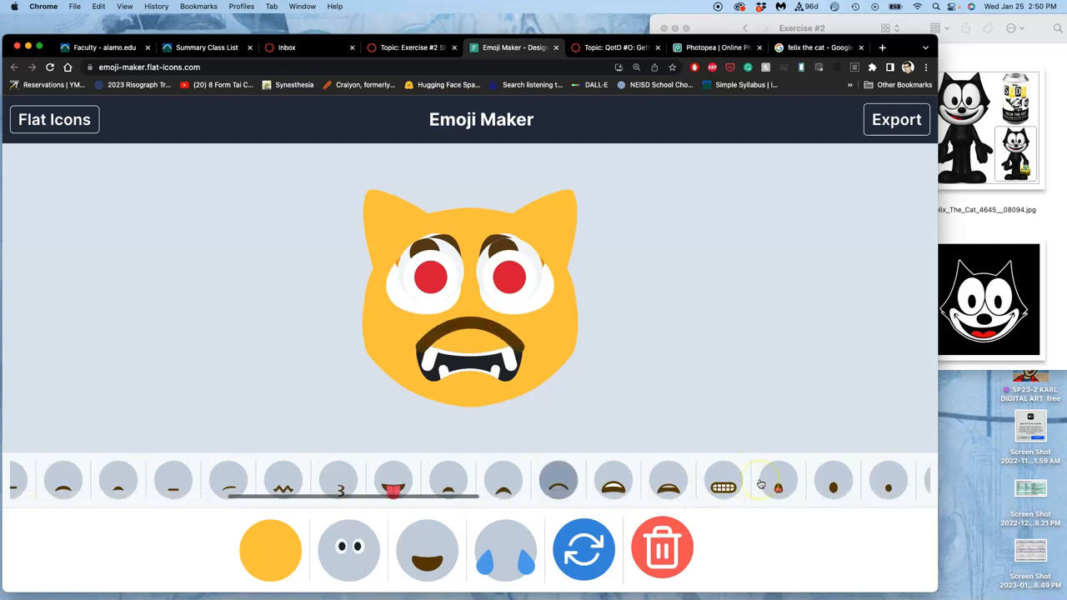
scroll(right, 3)
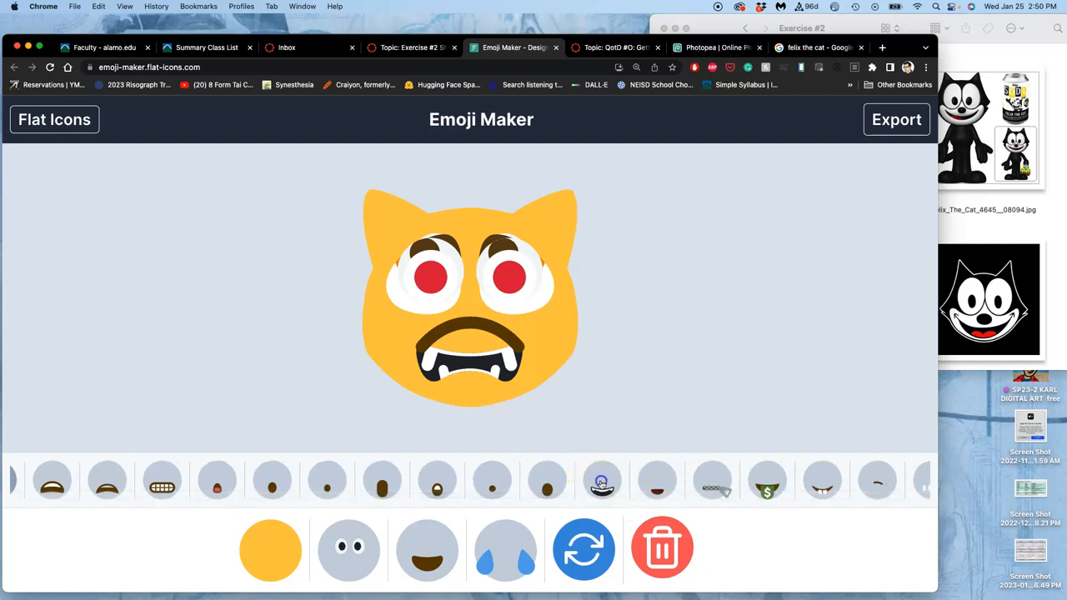
click(601, 480)
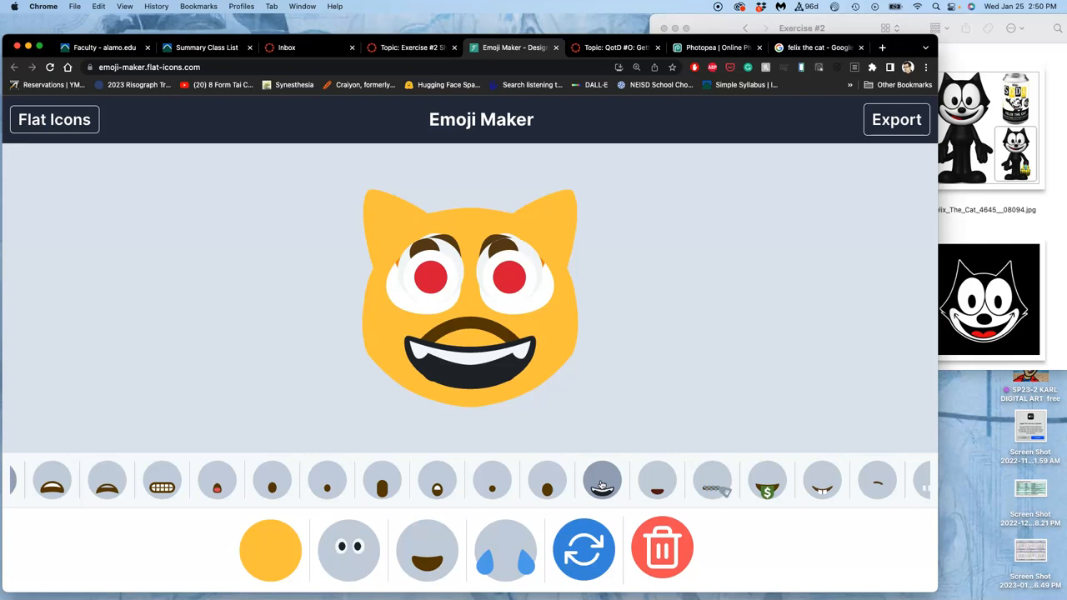
click(602, 480)
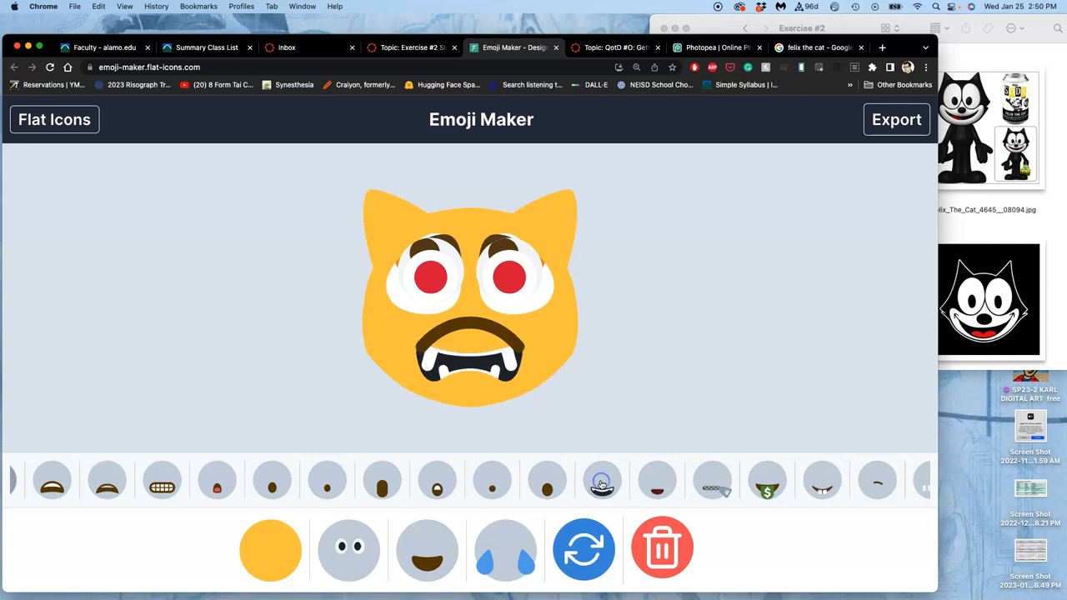
Add a red tongue inside the cat's fanged open mouth.
scroll(right, 3)
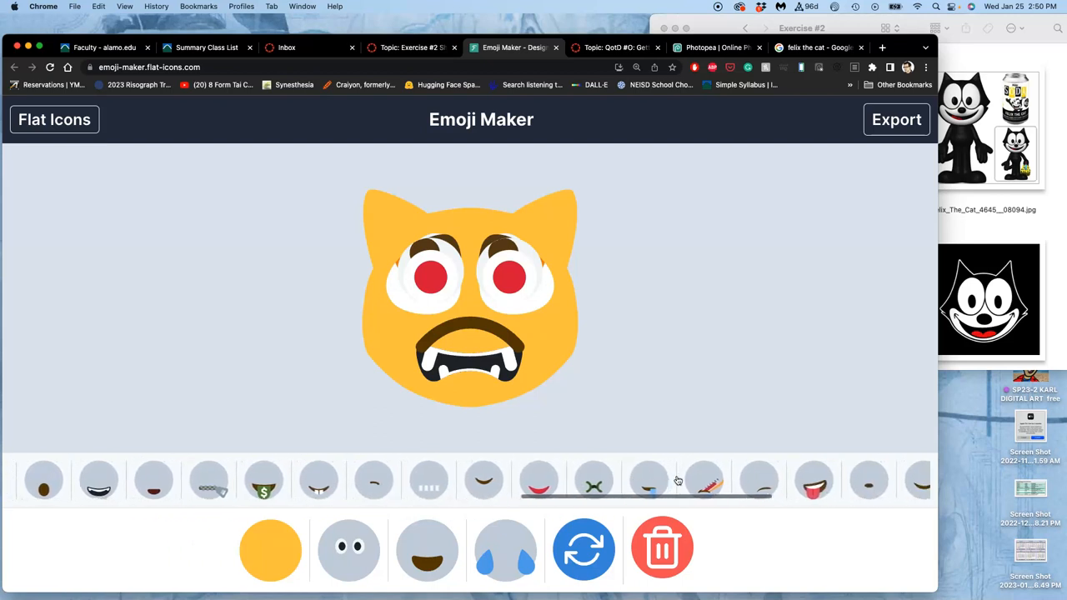
scroll(right, 3)
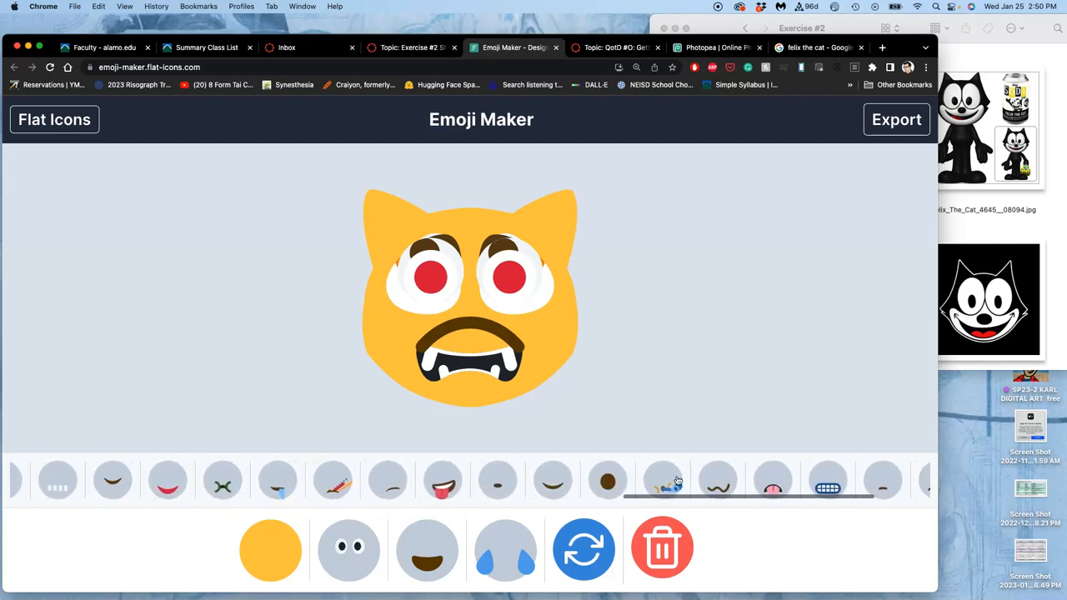
click(641, 480)
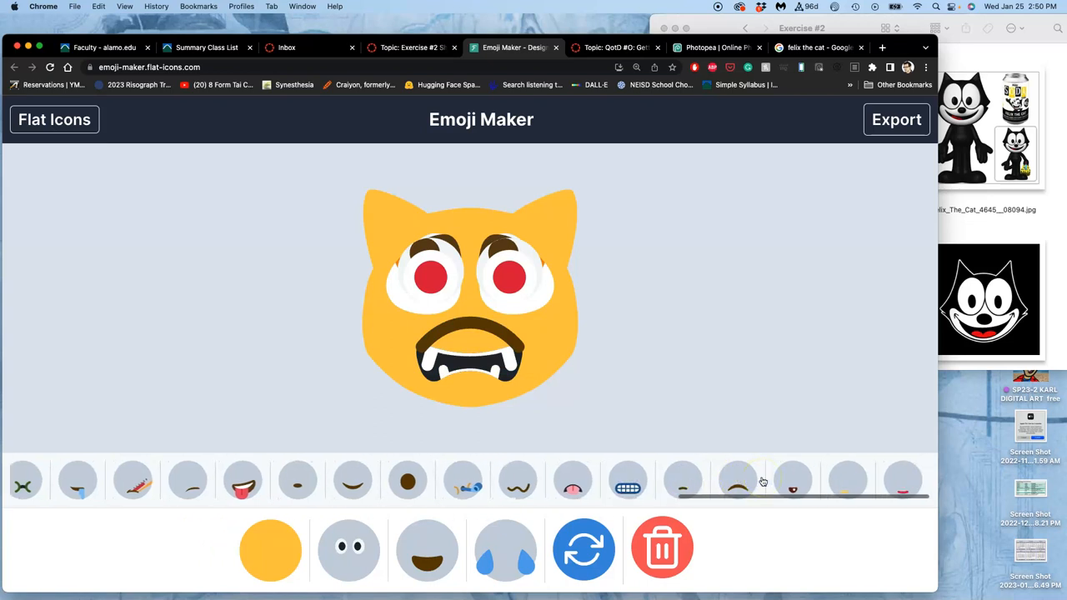
click(904, 480)
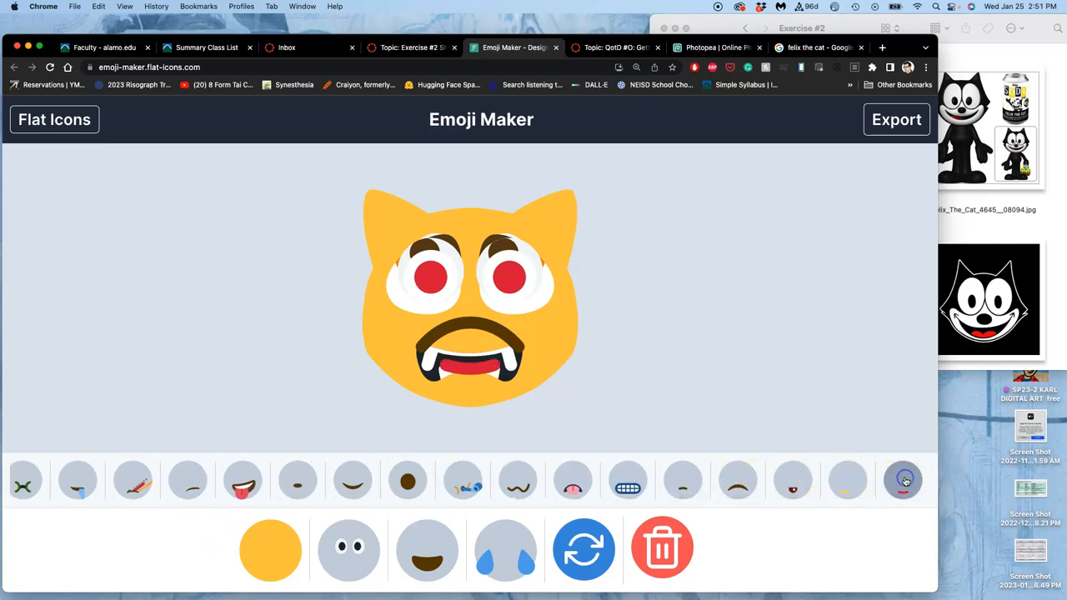
mouse_move(1015, 237)
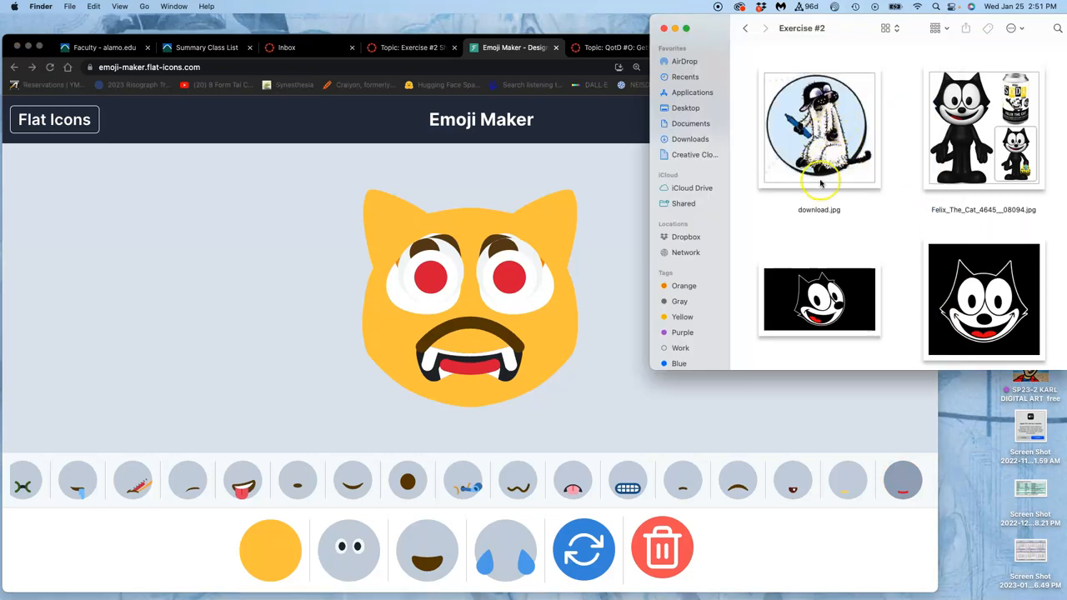
mouse_move(583, 237)
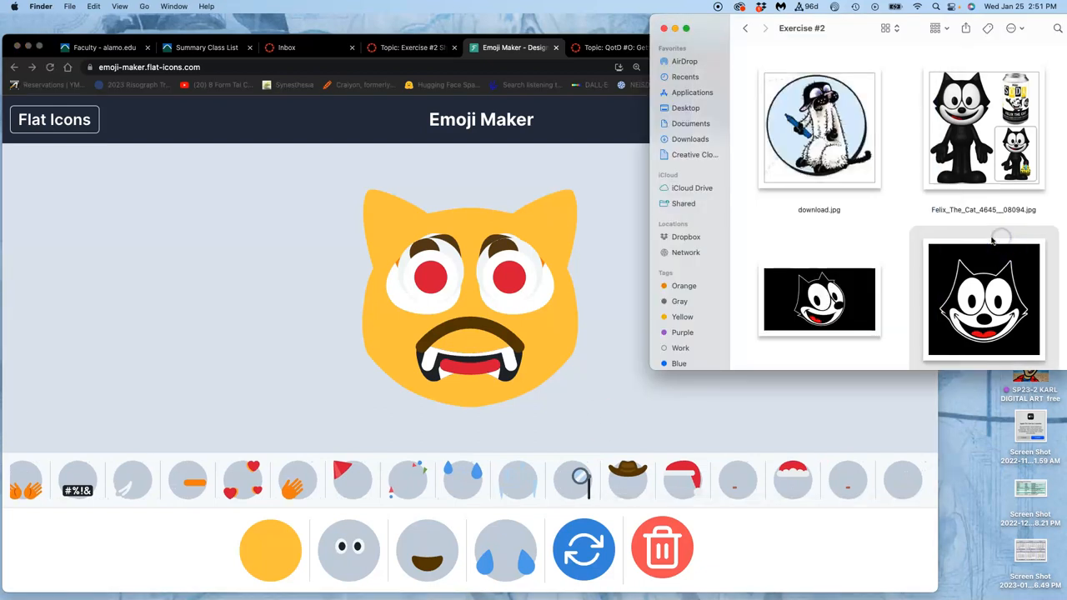
mouse_move(646, 503)
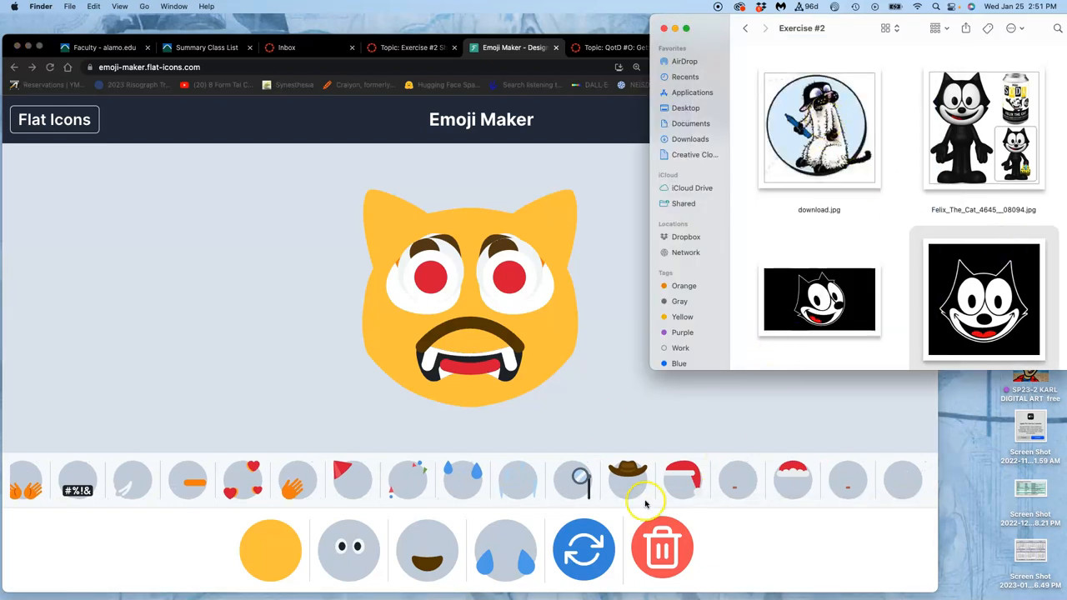